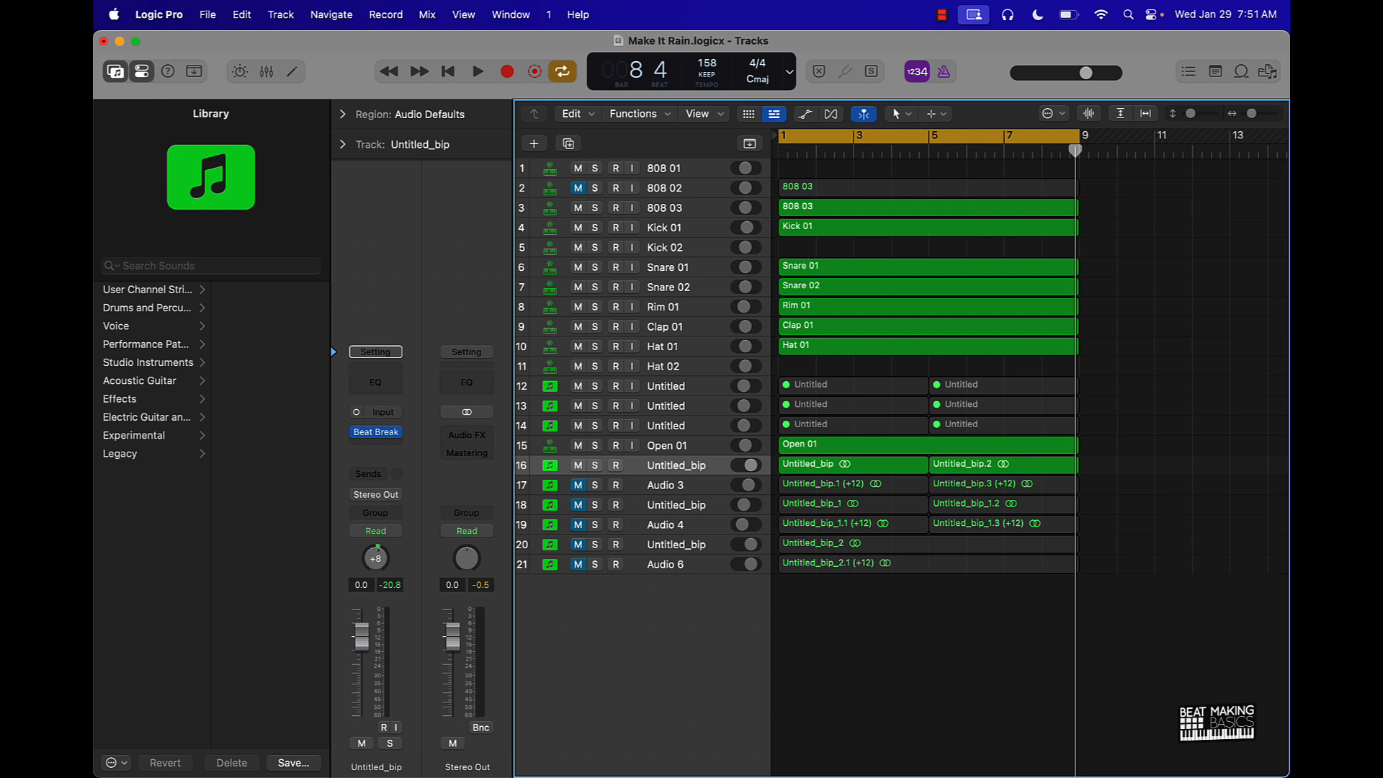
Step: Select the empty Hat 02 track in the Make It Rain project
left_click(477, 71)
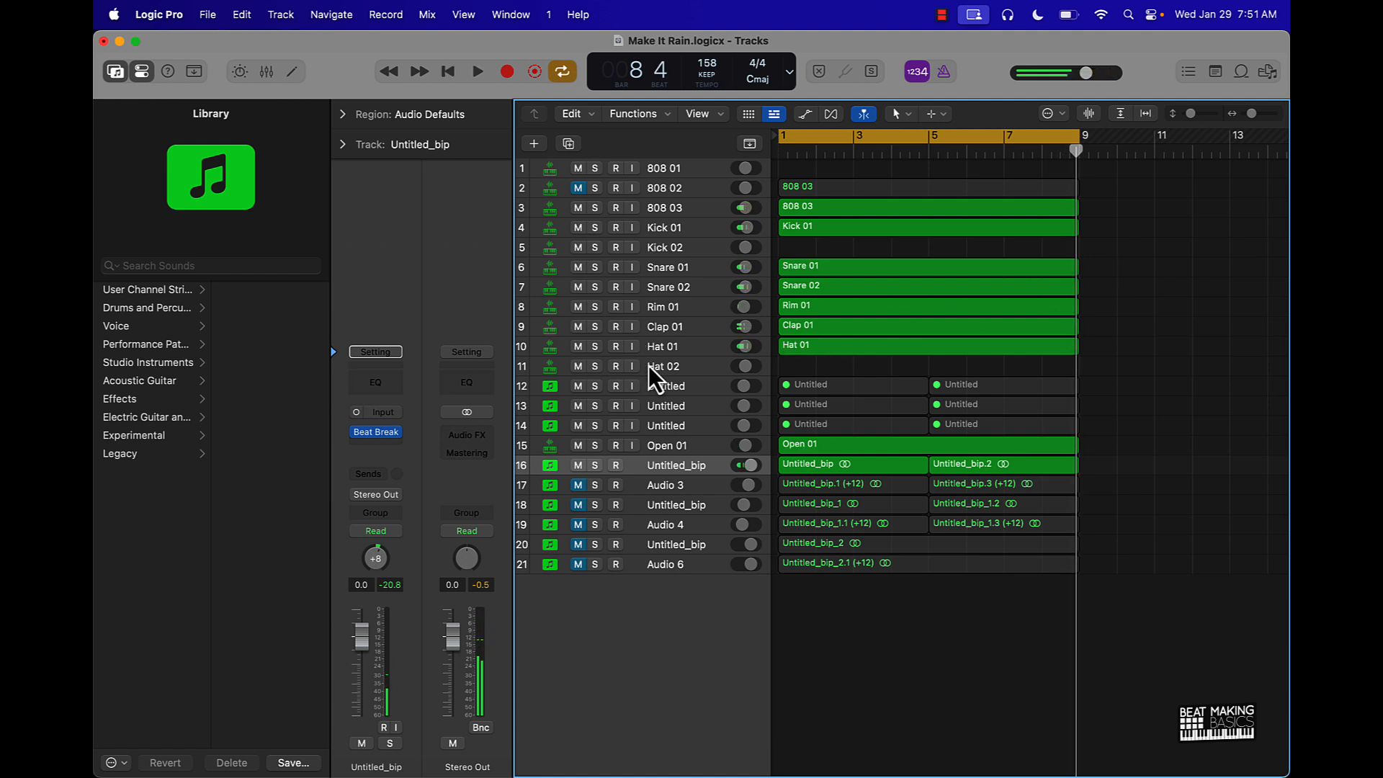
left_click(663, 366)
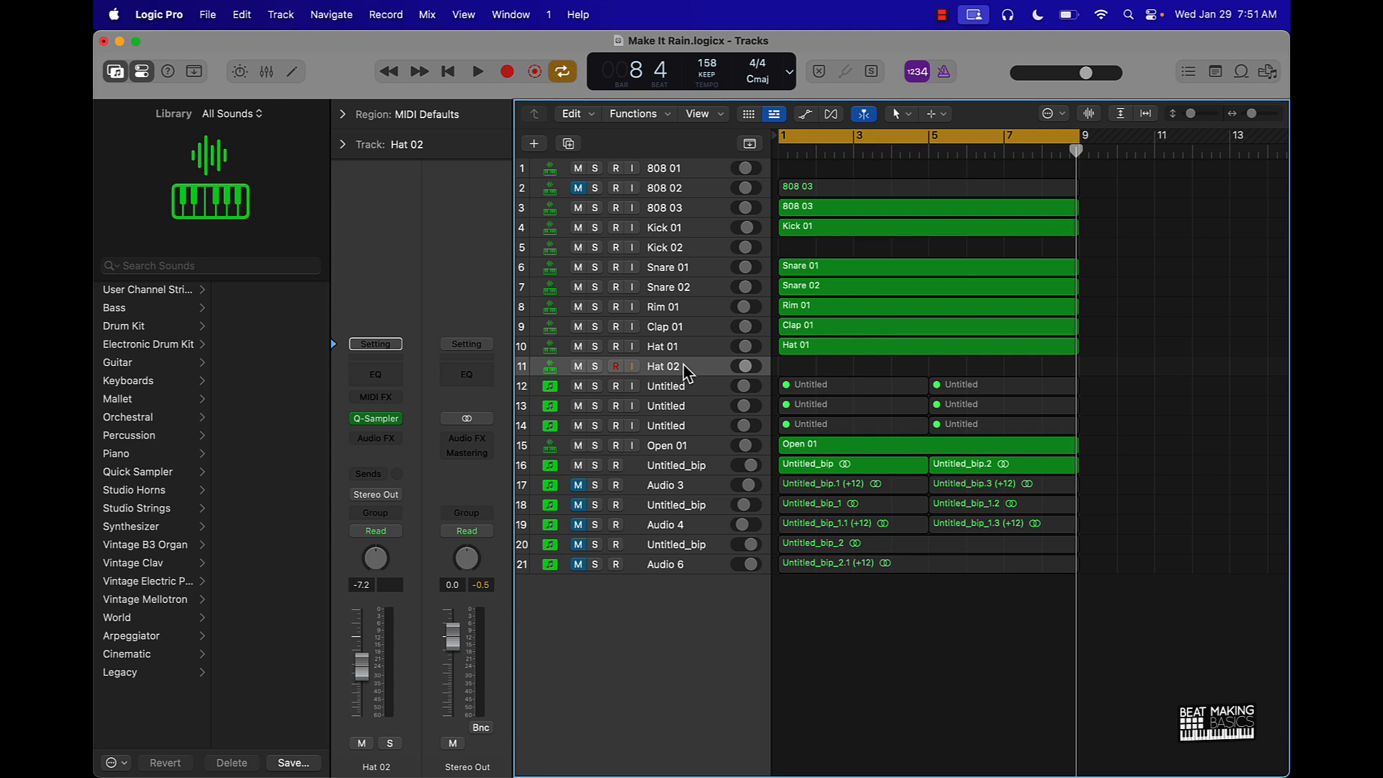
mouse_move(321, 67)
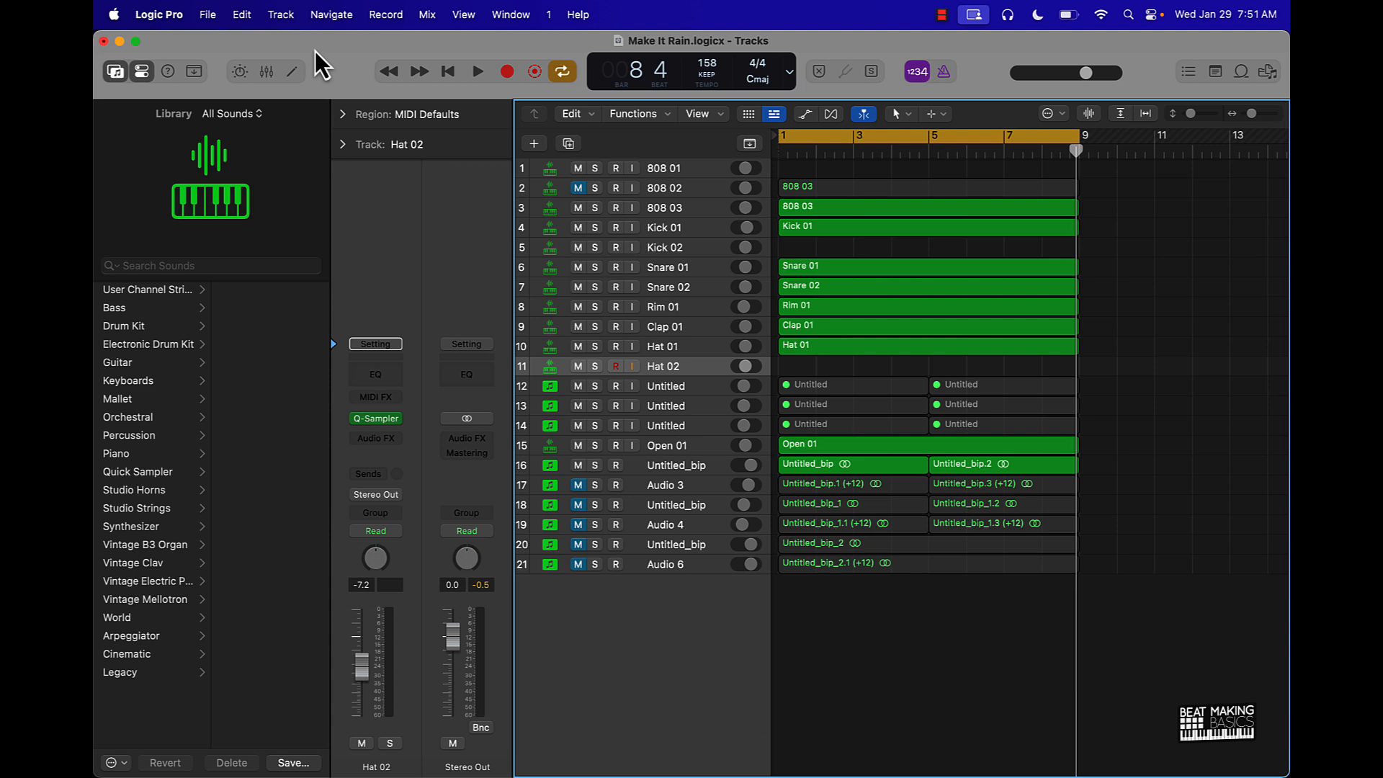
Step: Open the Step Sequencer for Hat 02, mute Hat 01, and create an empty pattern region
left_click(291, 72)
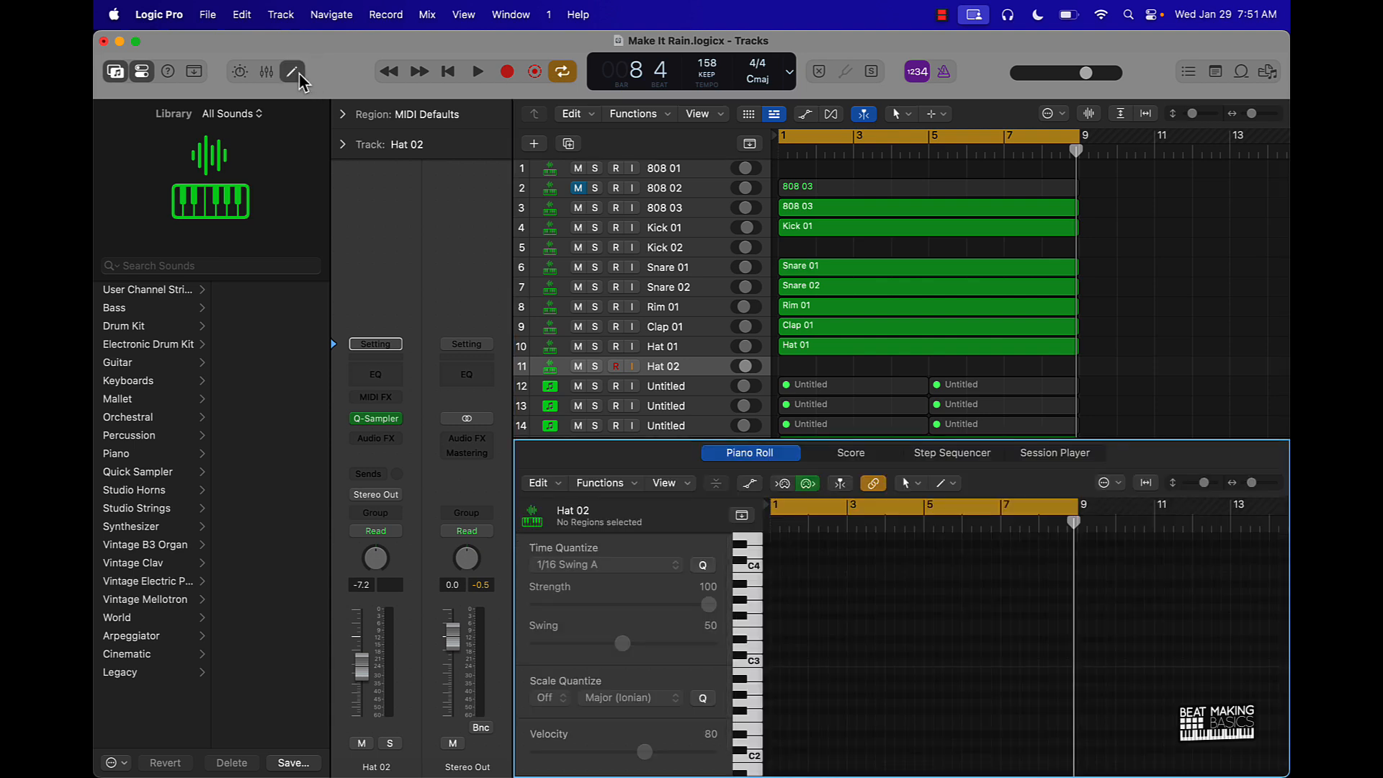
mouse_move(388, 147)
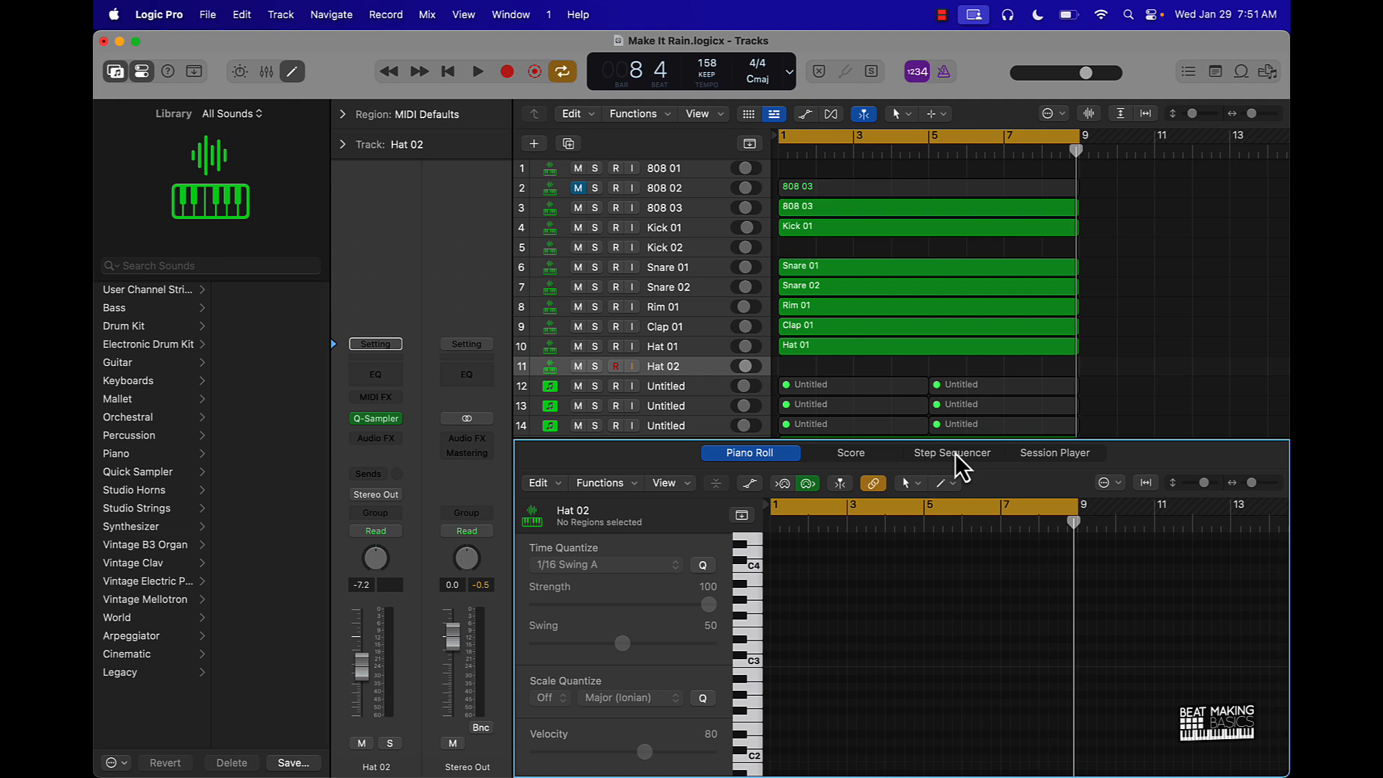
left_click(951, 453)
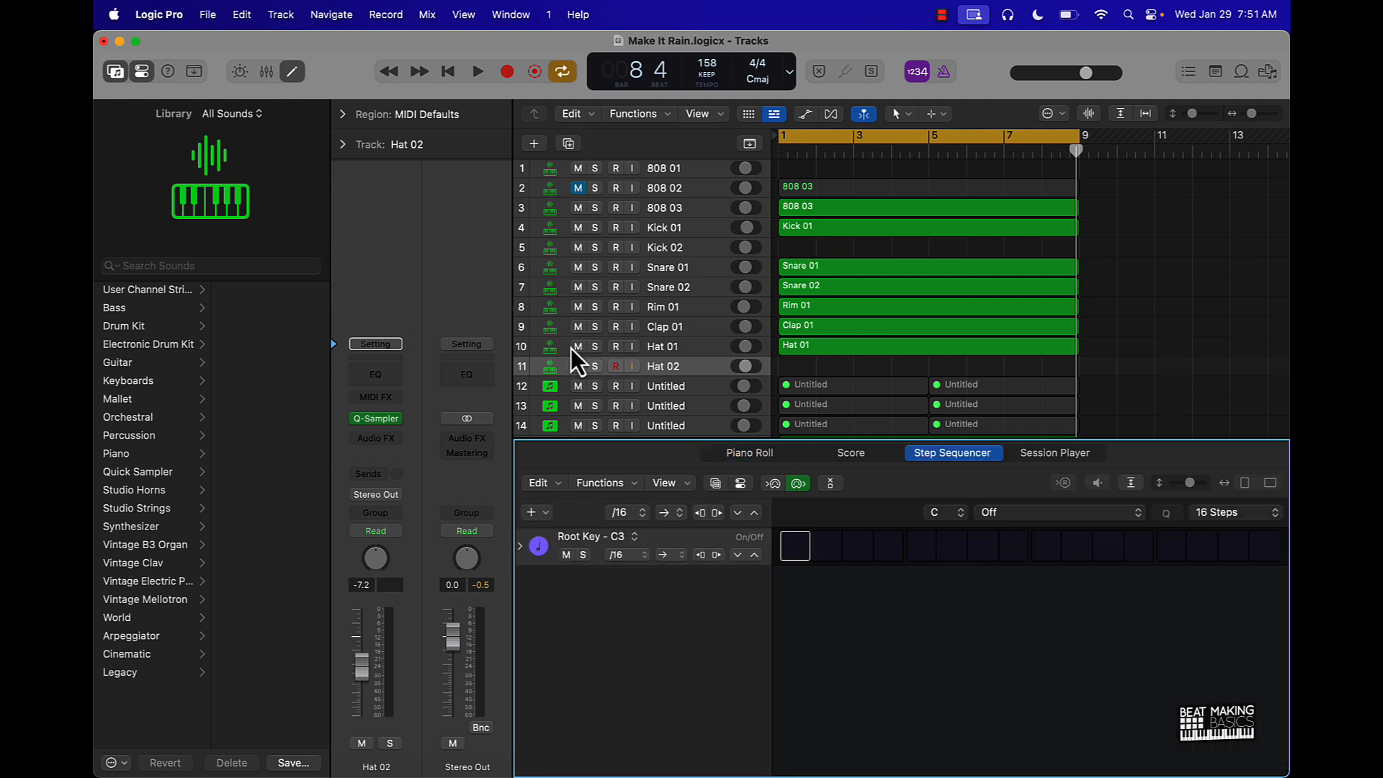
left_click(577, 346)
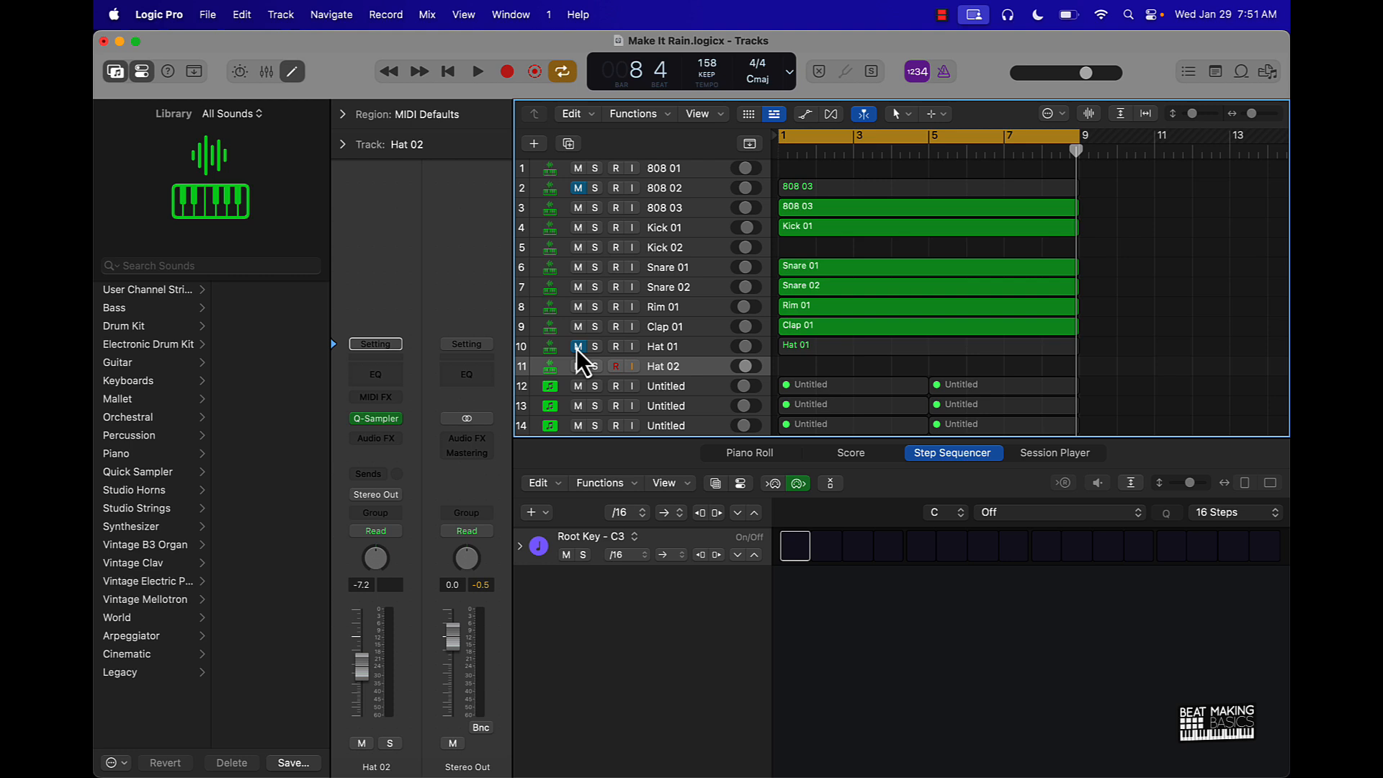
mouse_move(1232, 525)
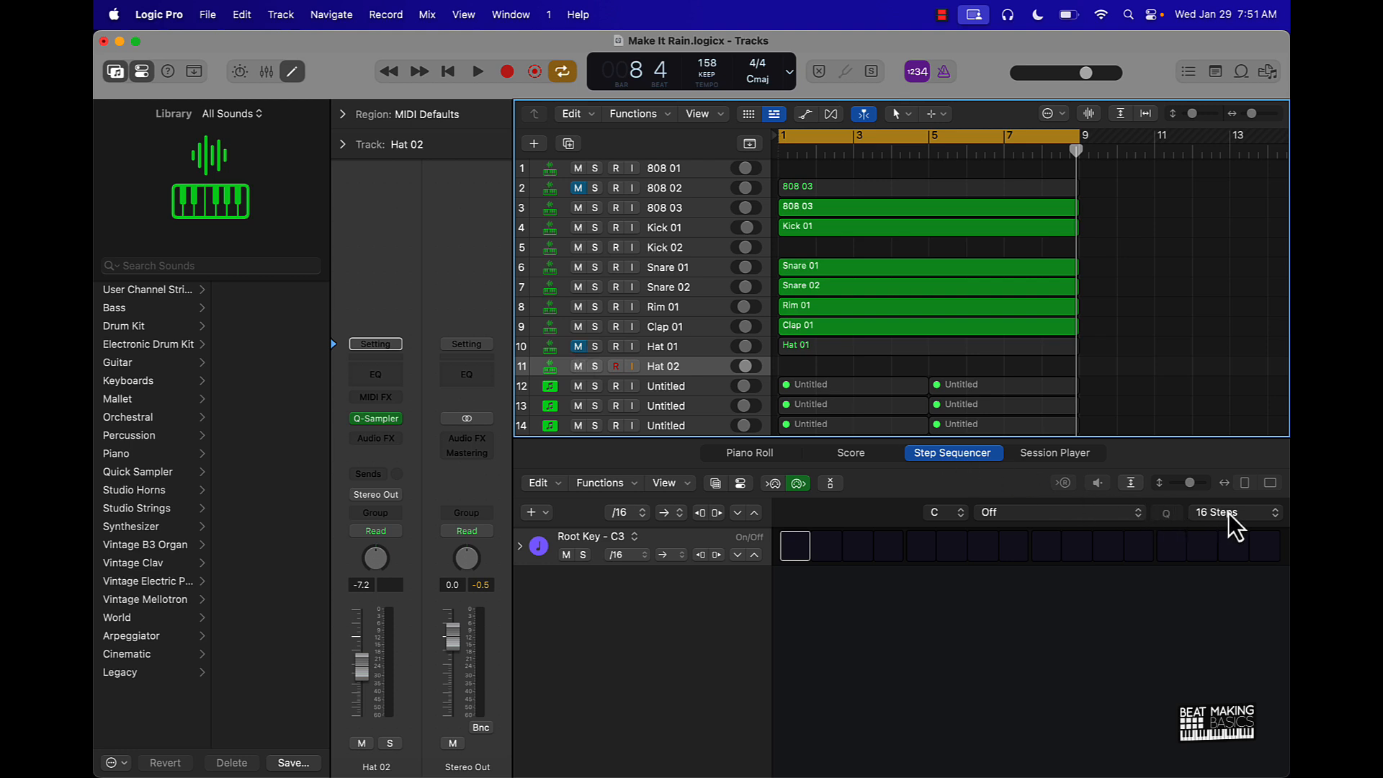
left_click(1224, 512)
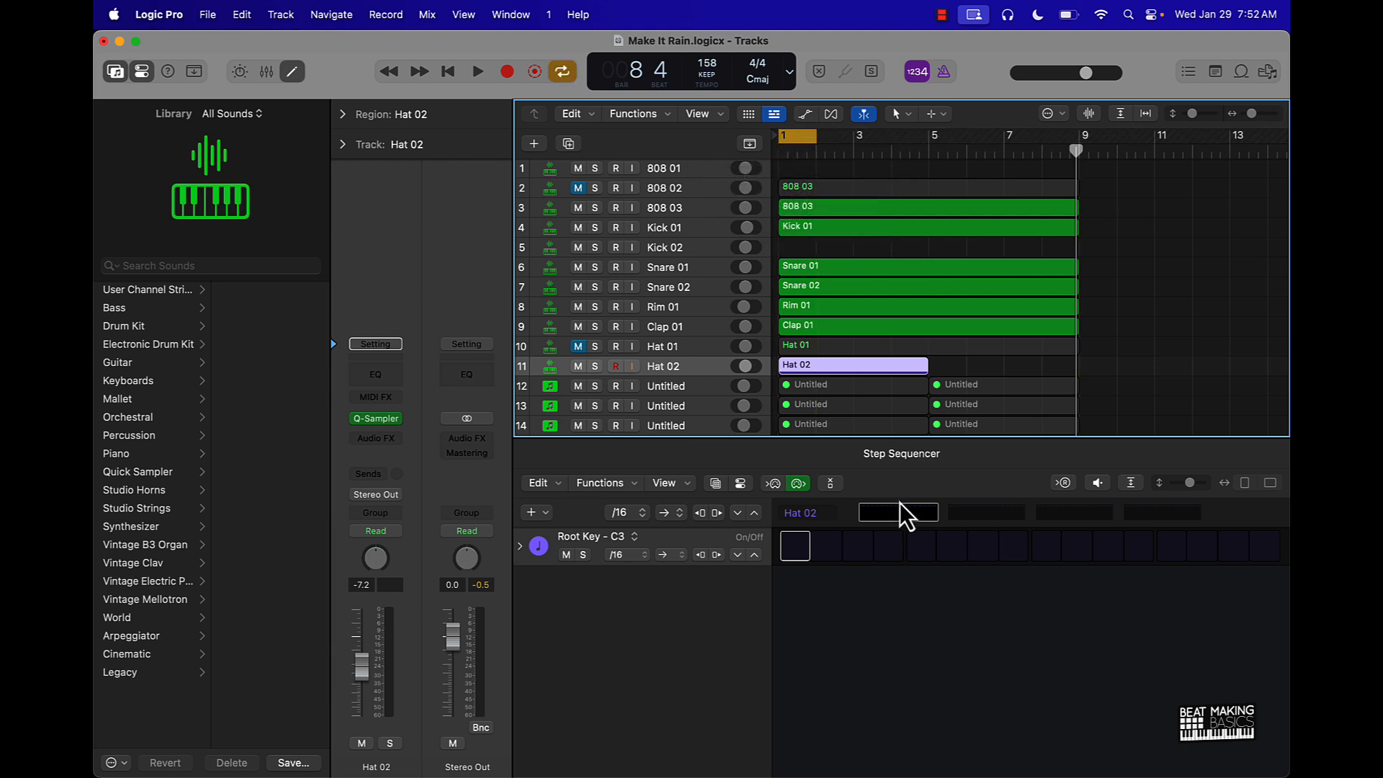
left_click(476, 71)
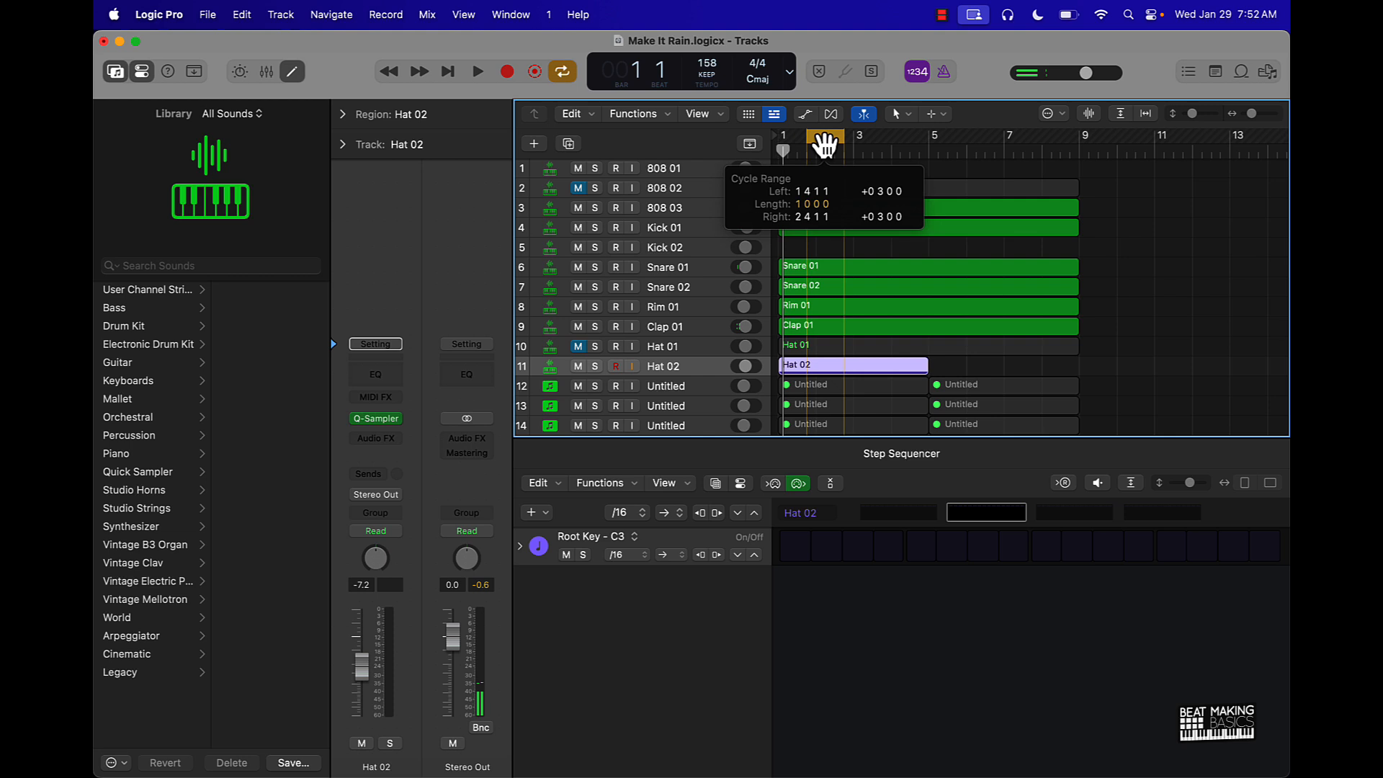
left_click(476, 71)
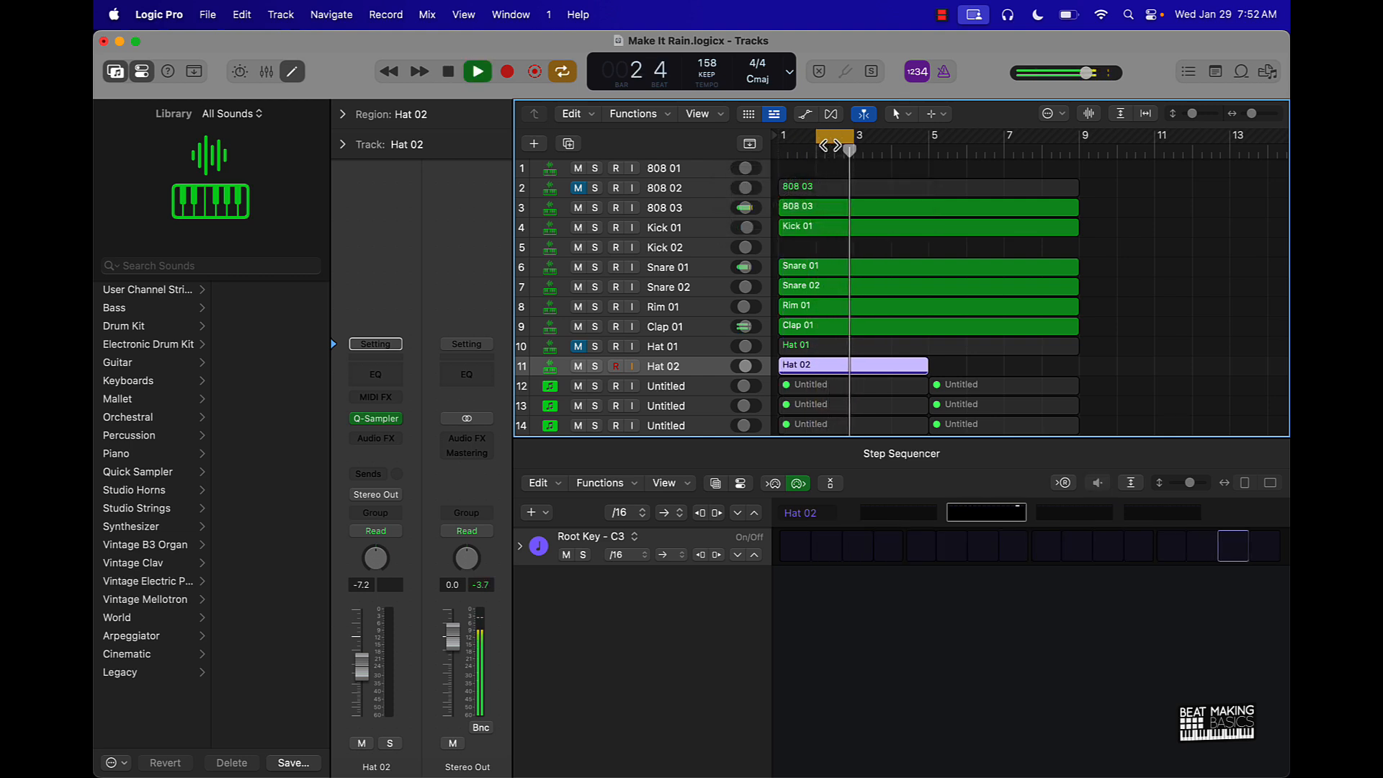
left_click(475, 71)
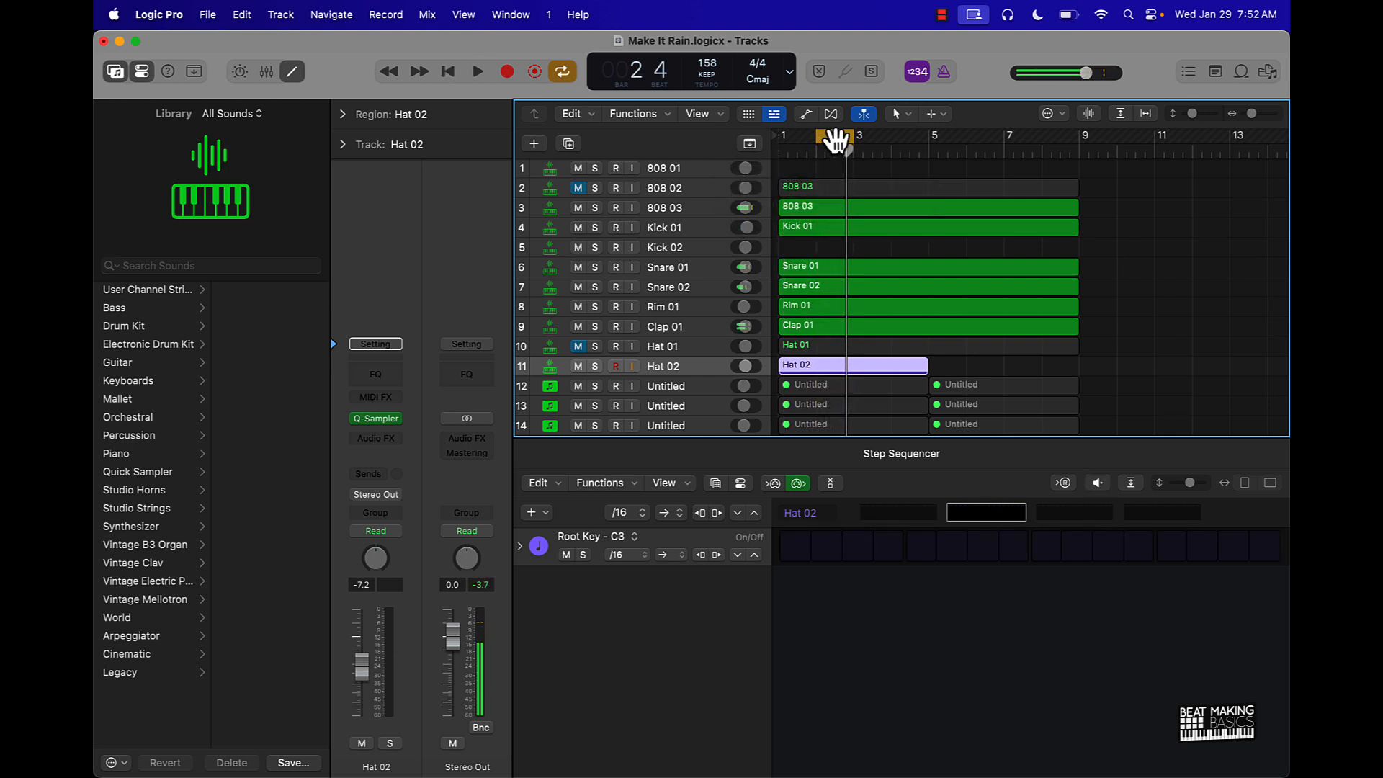
left_click_drag(833, 137, 909, 137)
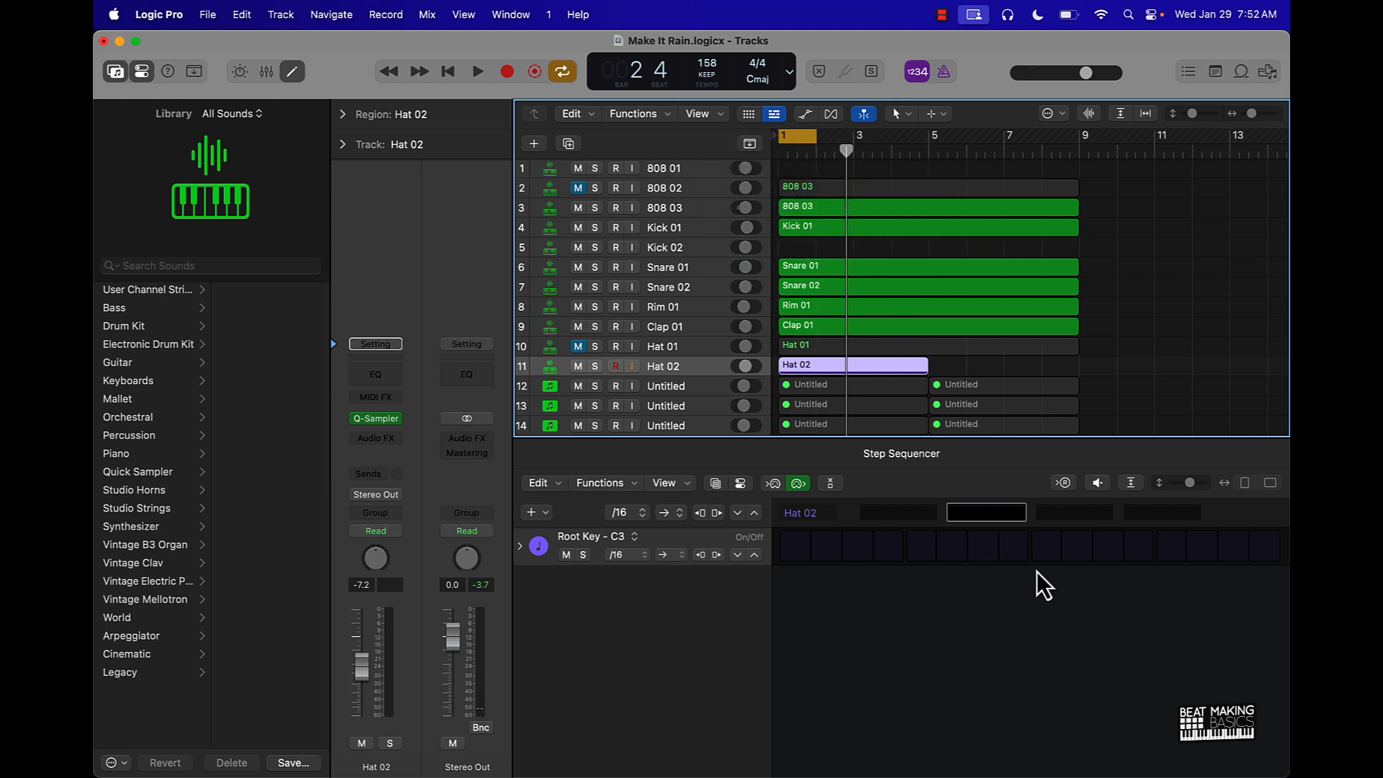
left_click(793, 545)
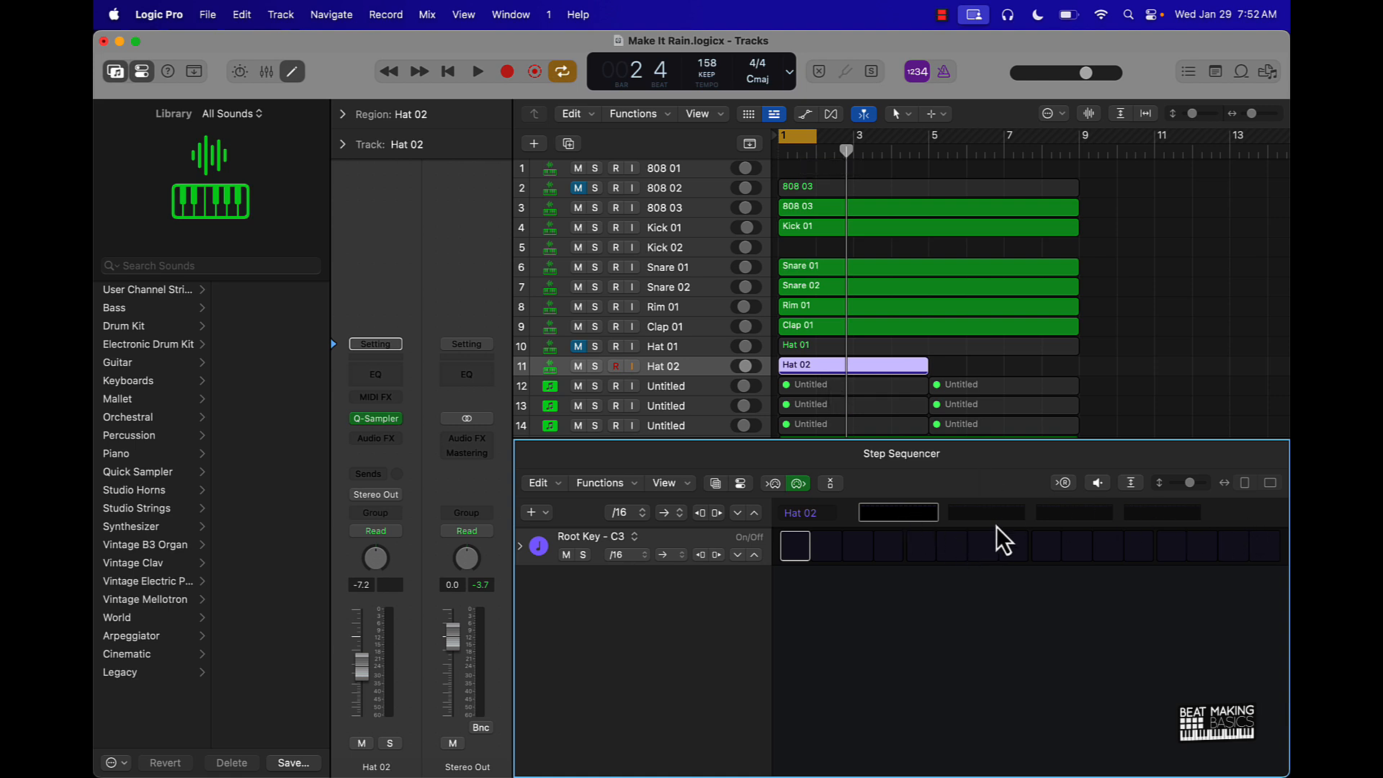
mouse_move(1284, 519)
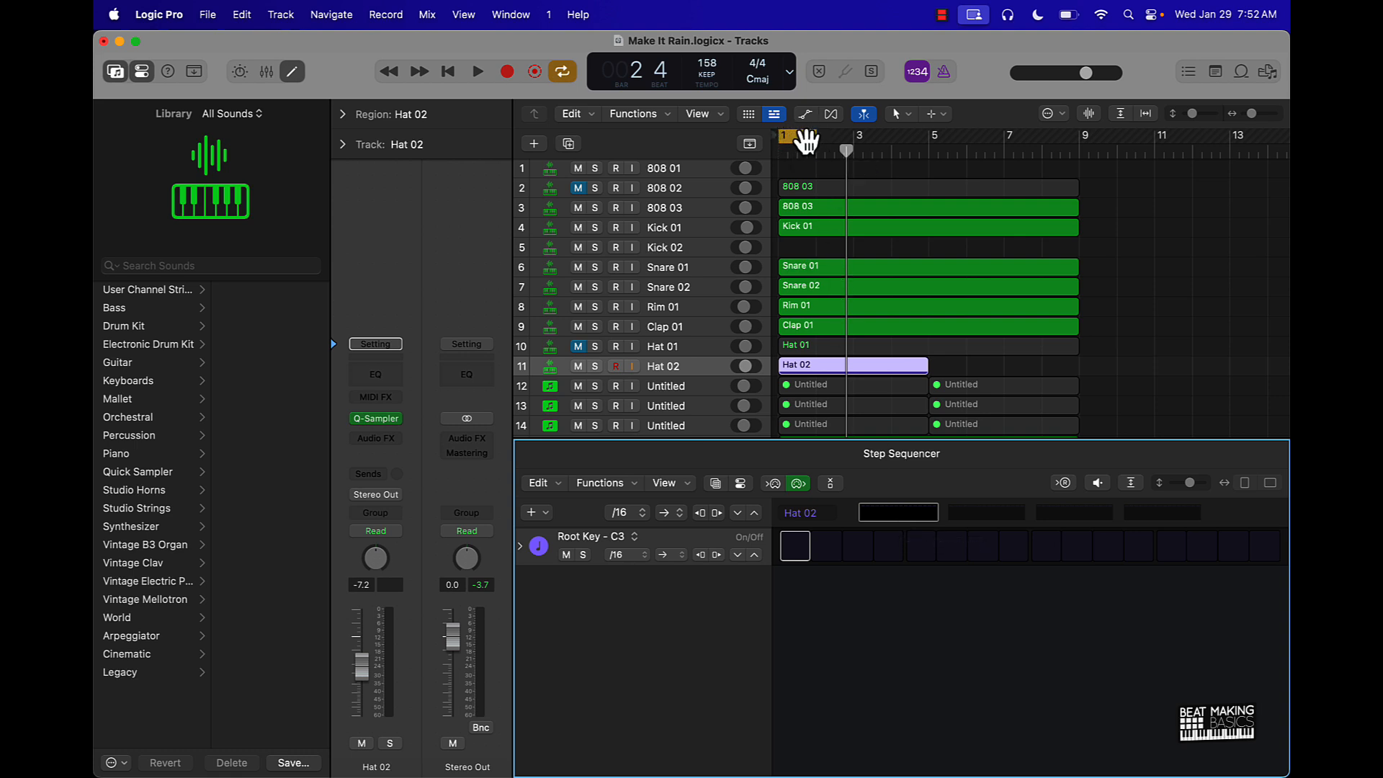
mouse_move(932, 555)
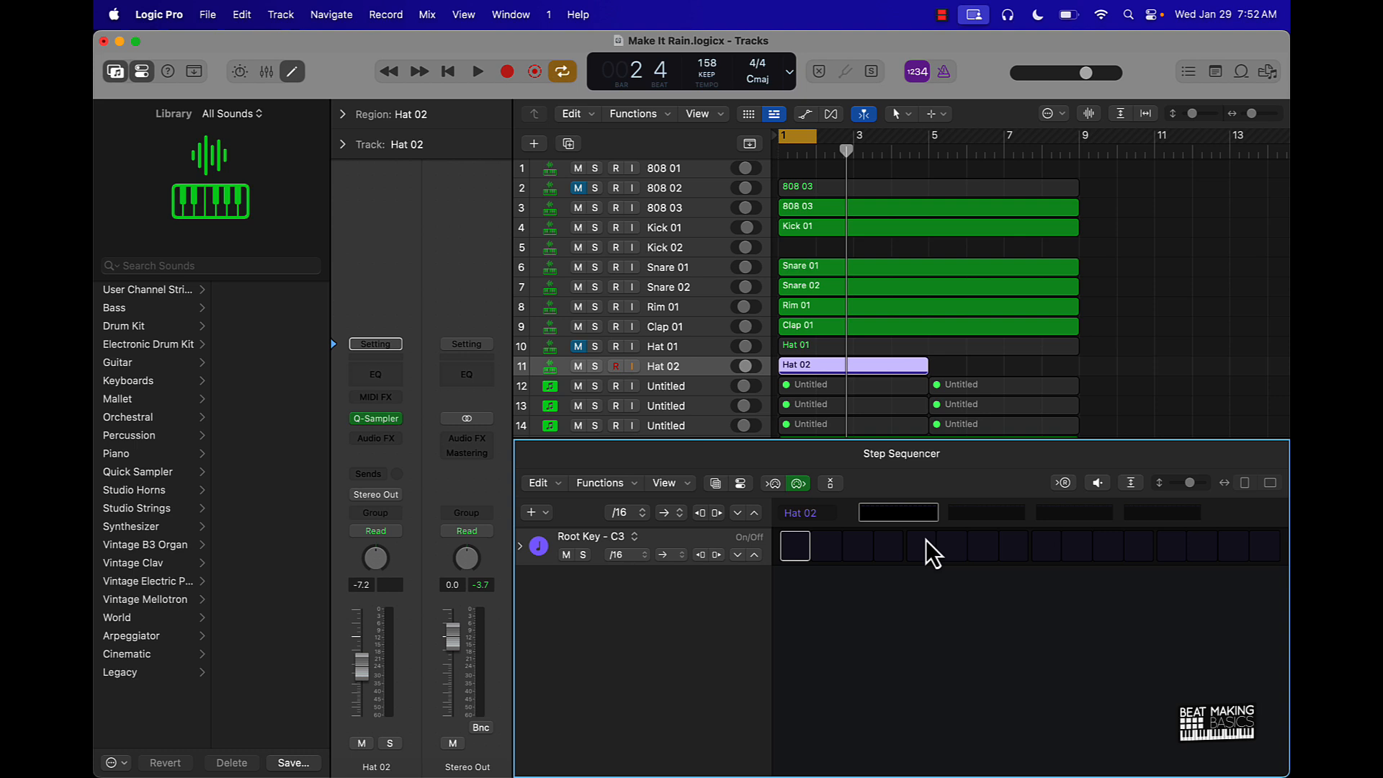
mouse_move(648, 569)
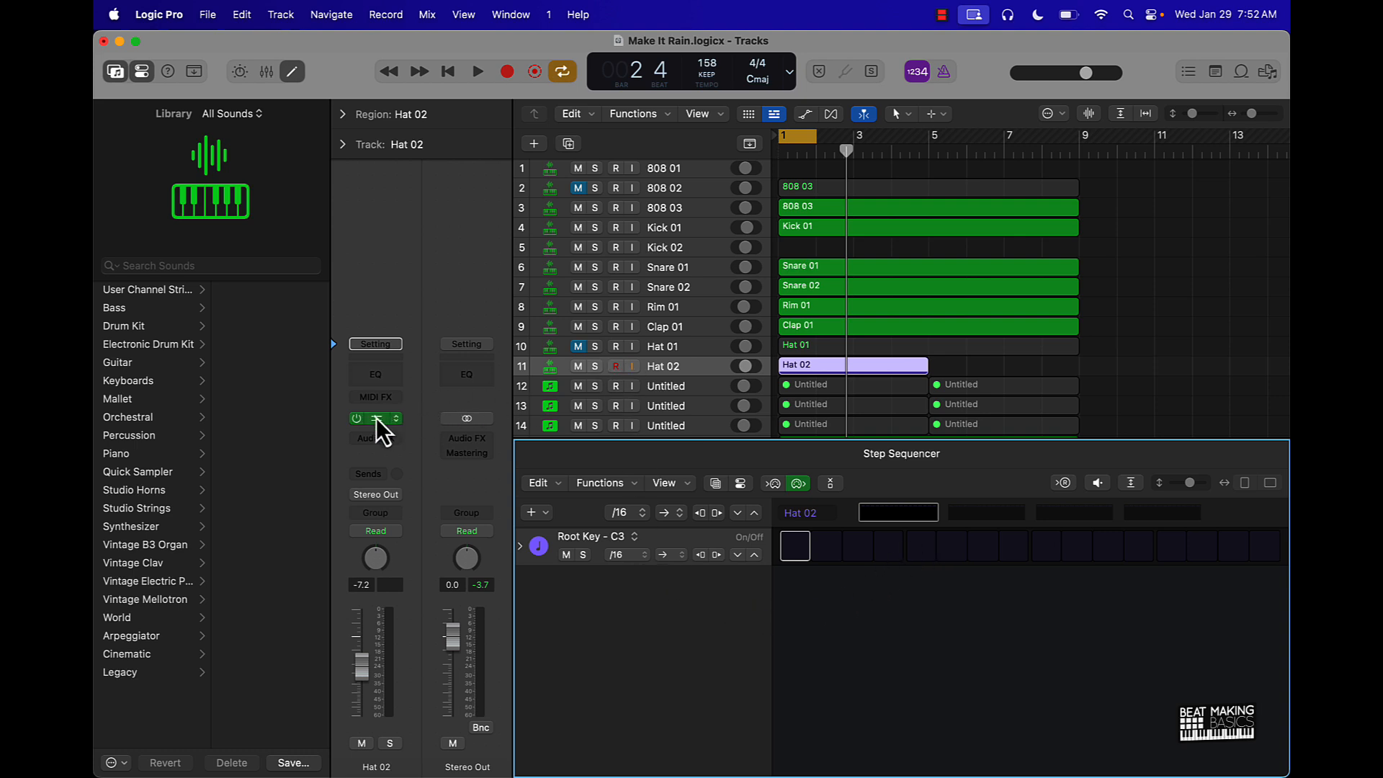
left_click(374, 418)
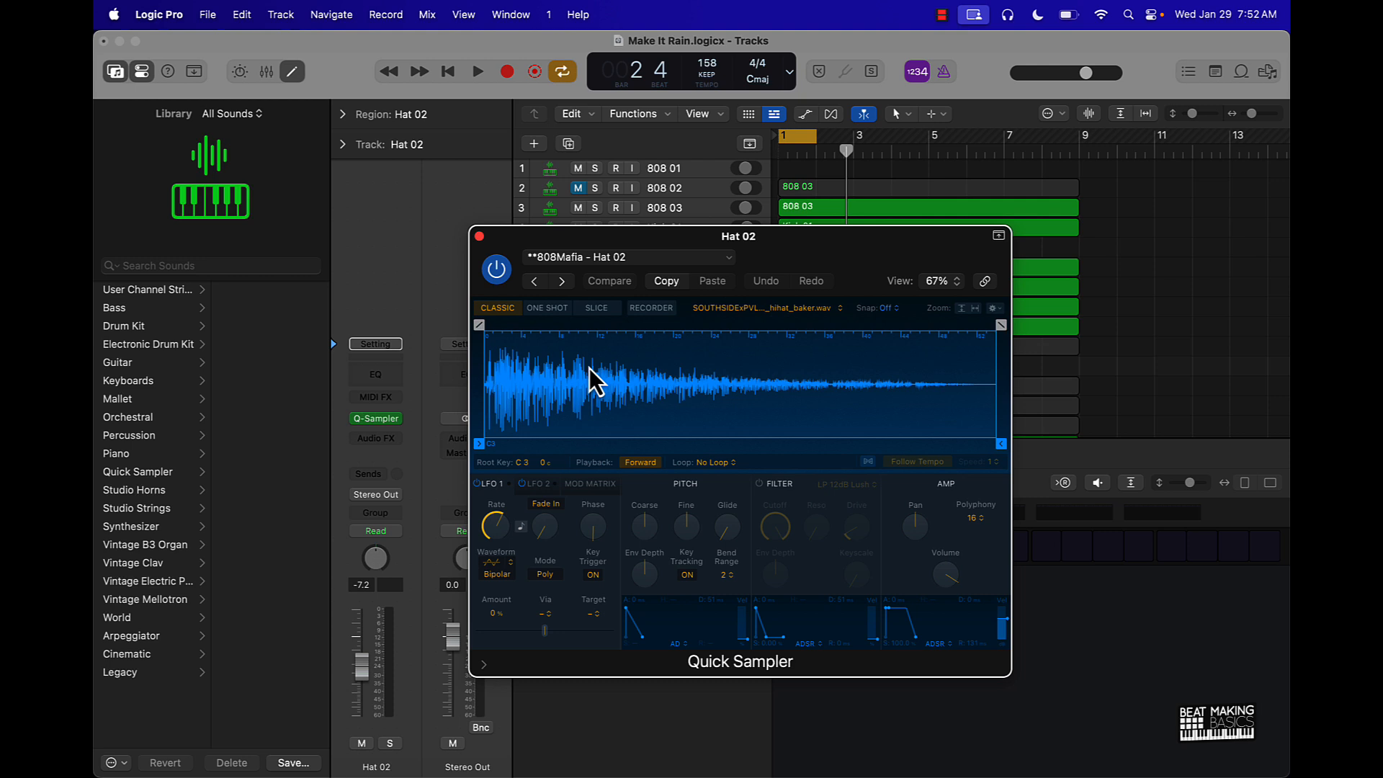
mouse_move(641, 400)
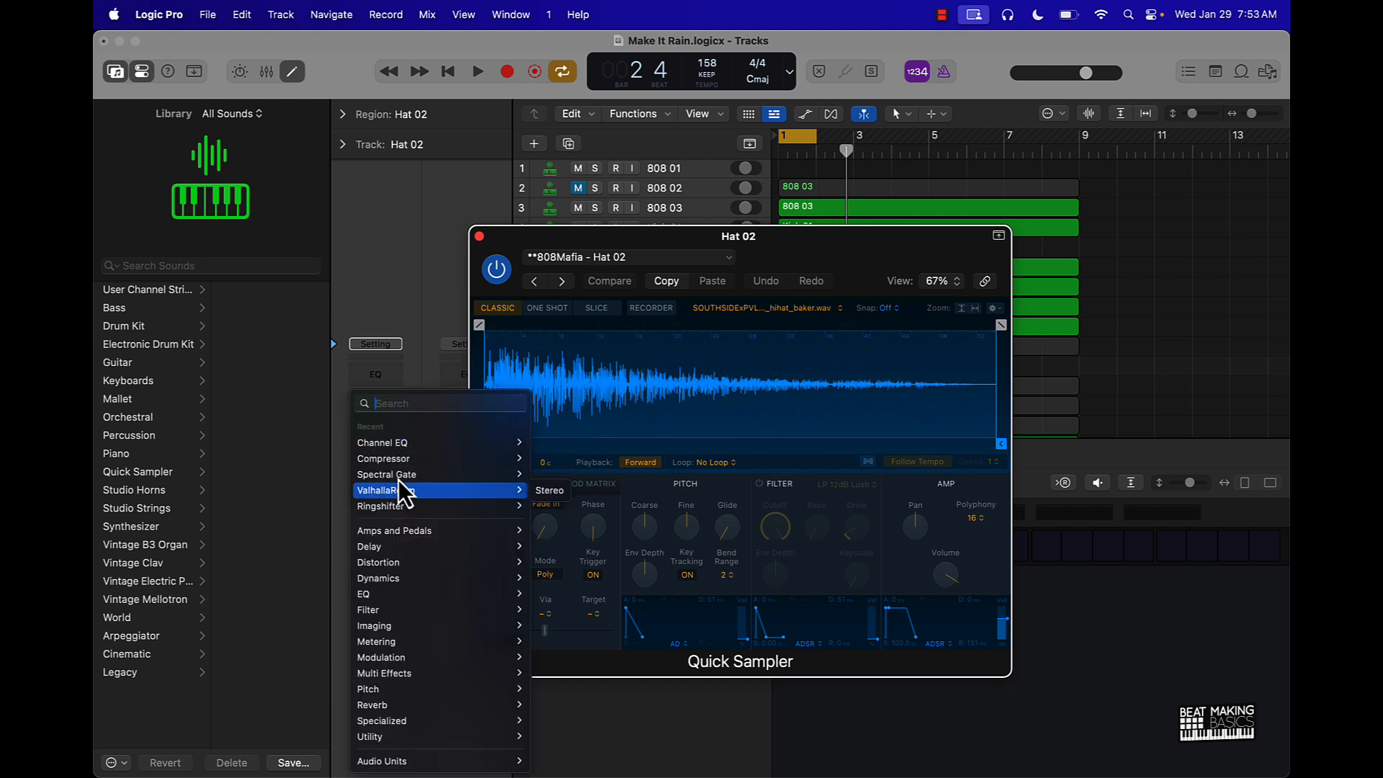
mouse_move(345, 282)
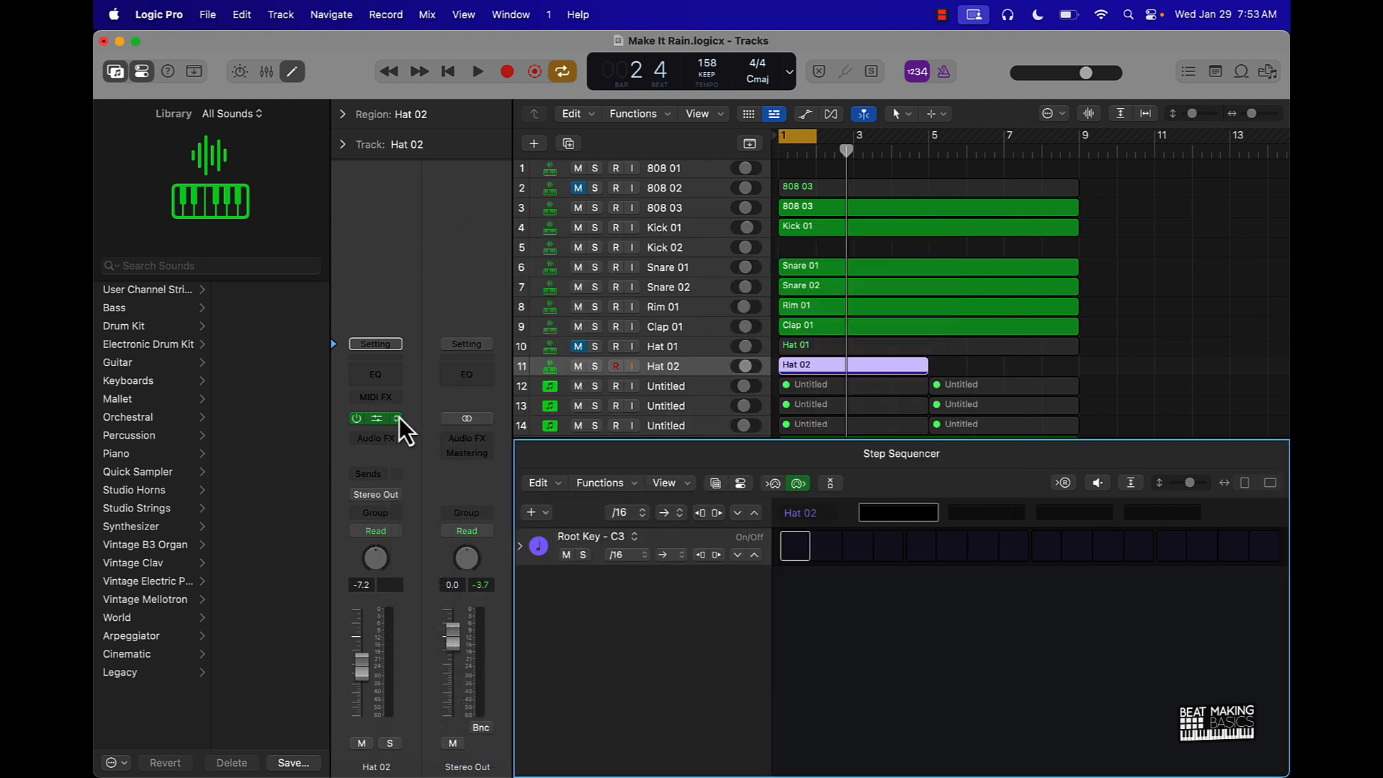
left_click(381, 417)
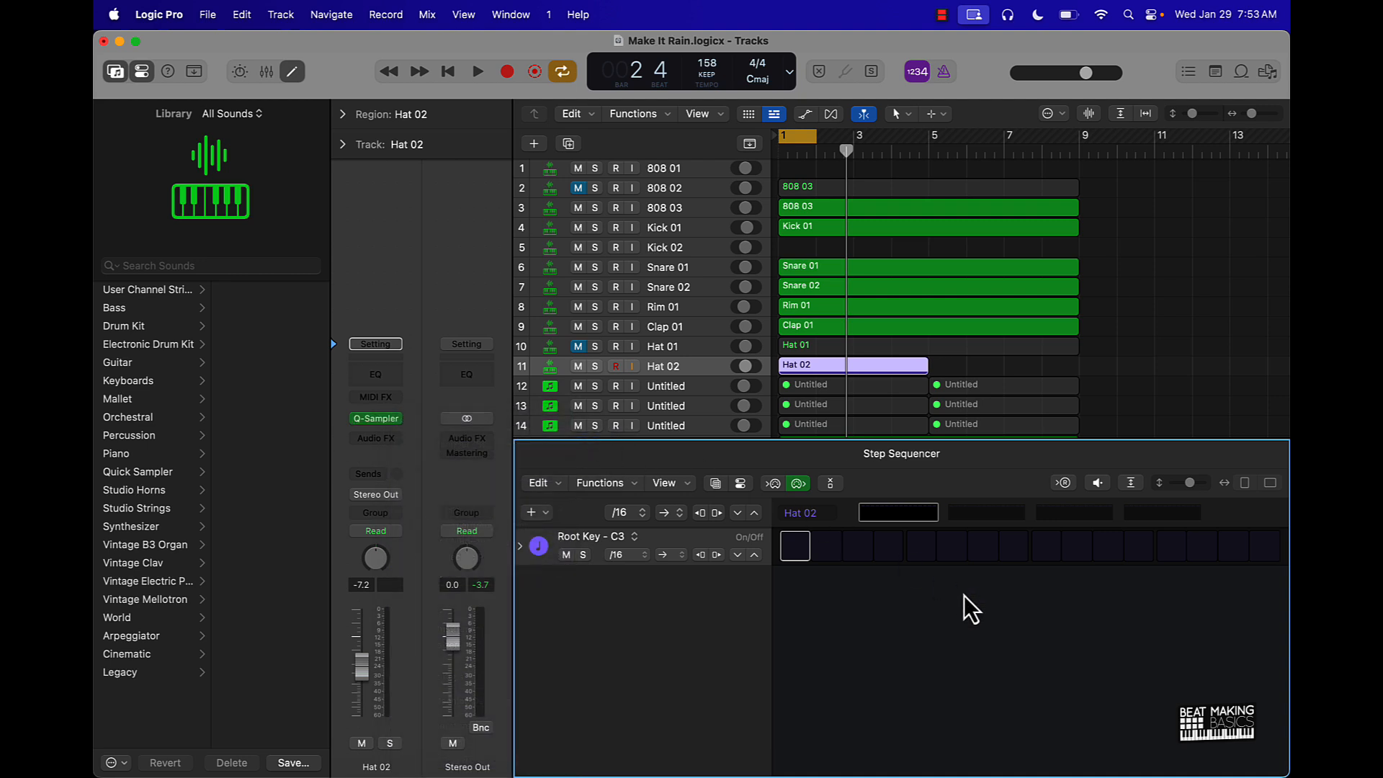
Step: Turn on eighth-note steps and reveal the velocity, note and repeat rows beneath them
left_click(793, 546)
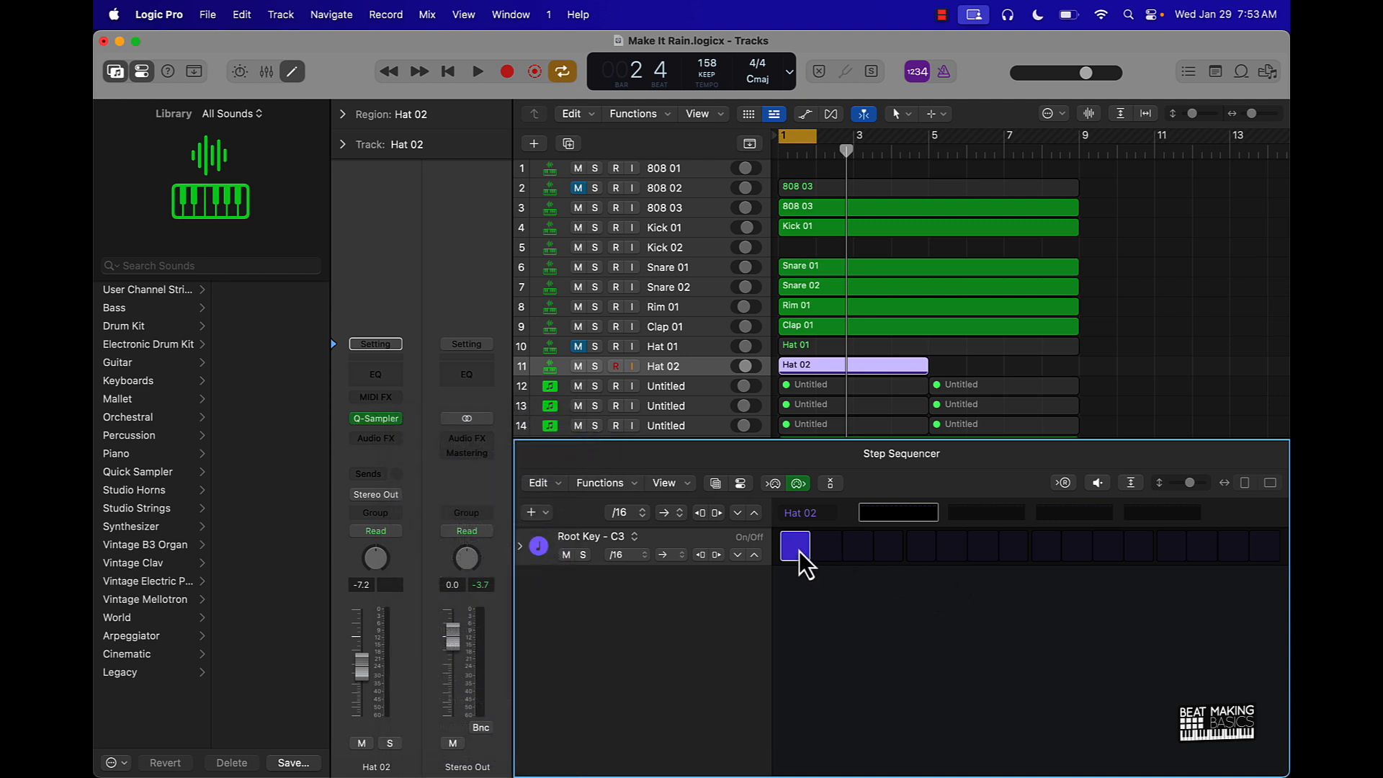
left_click(855, 545)
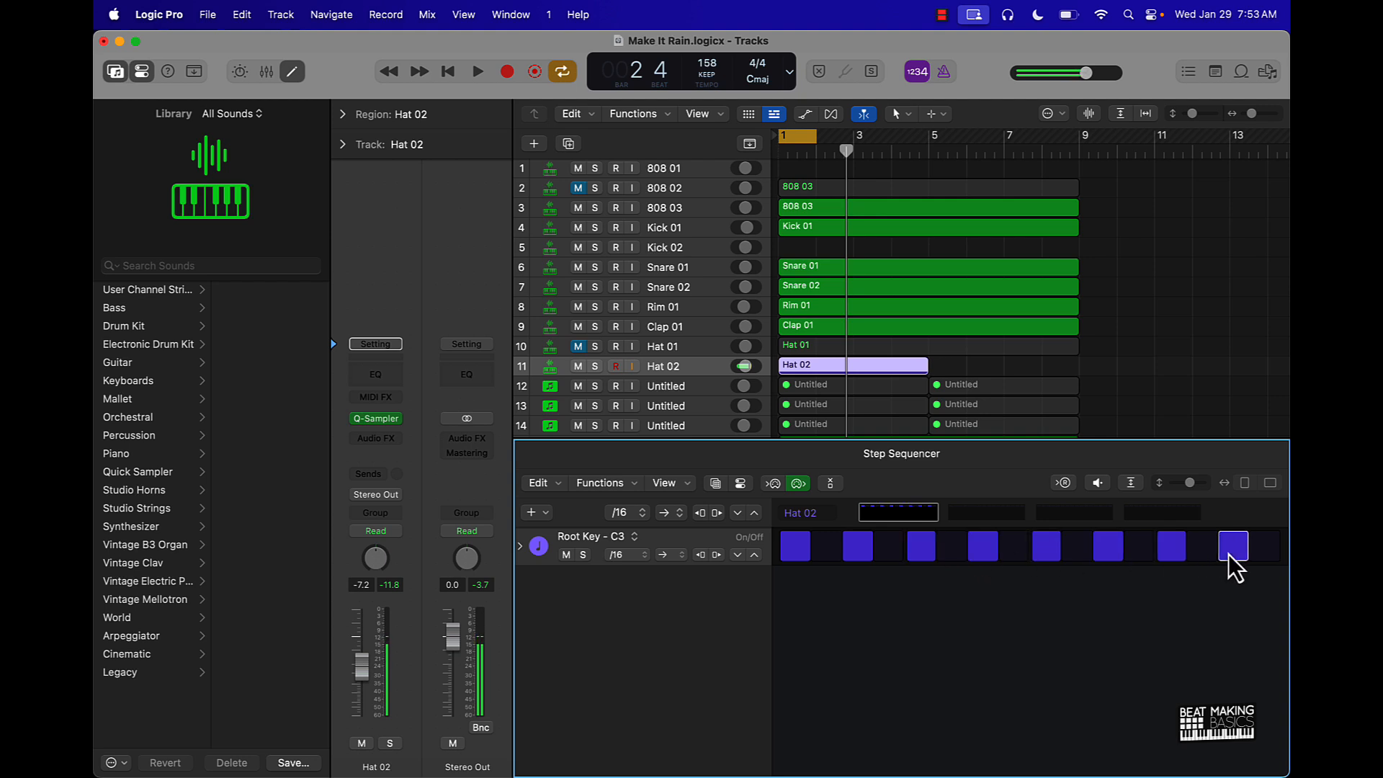
left_click(476, 71)
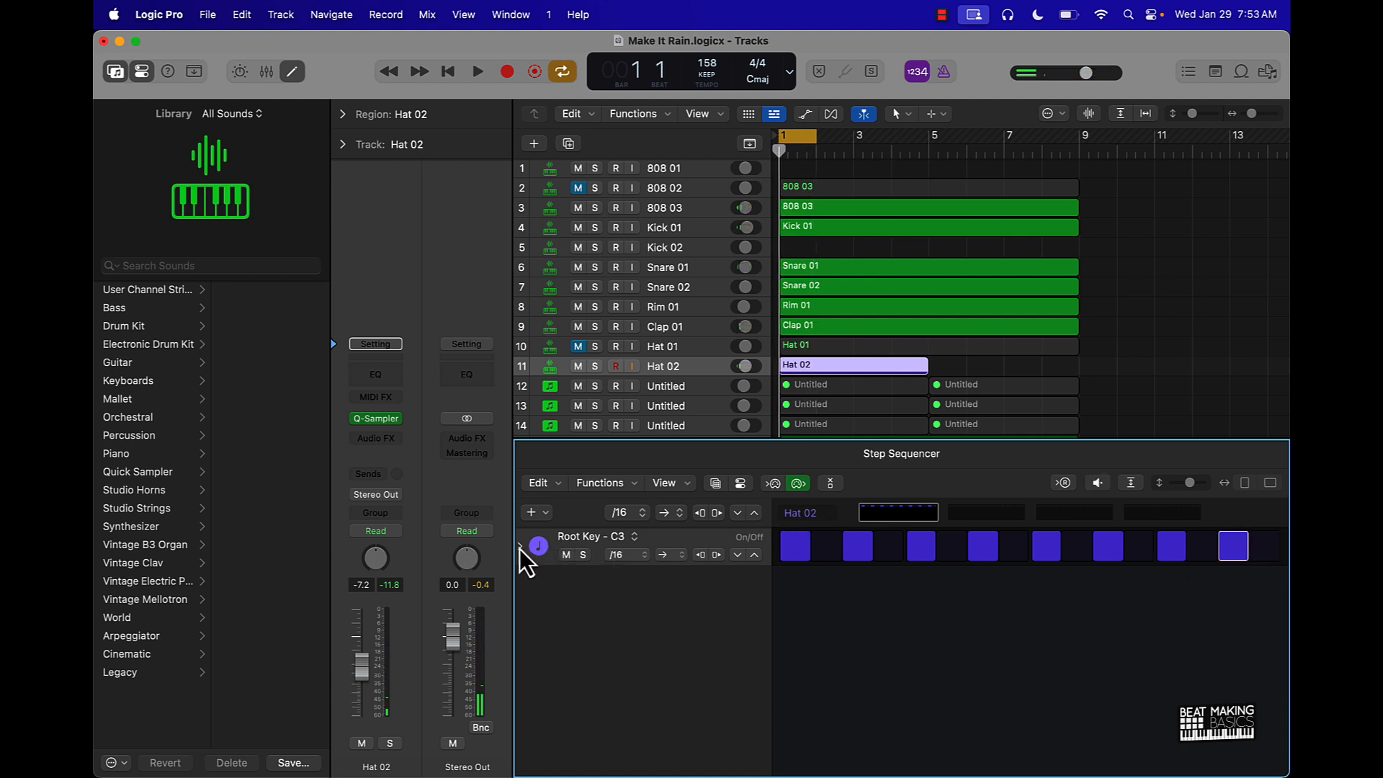
left_click(521, 546)
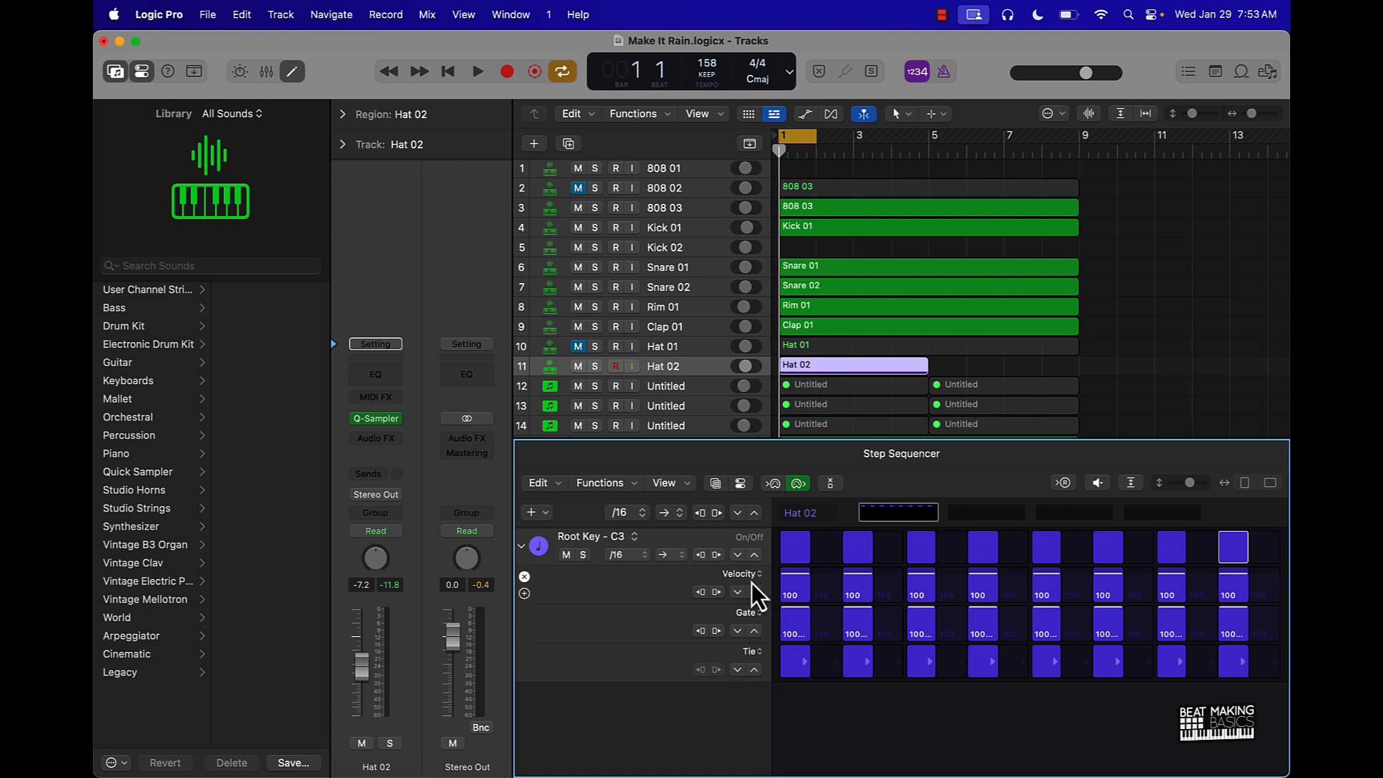
mouse_move(754, 609)
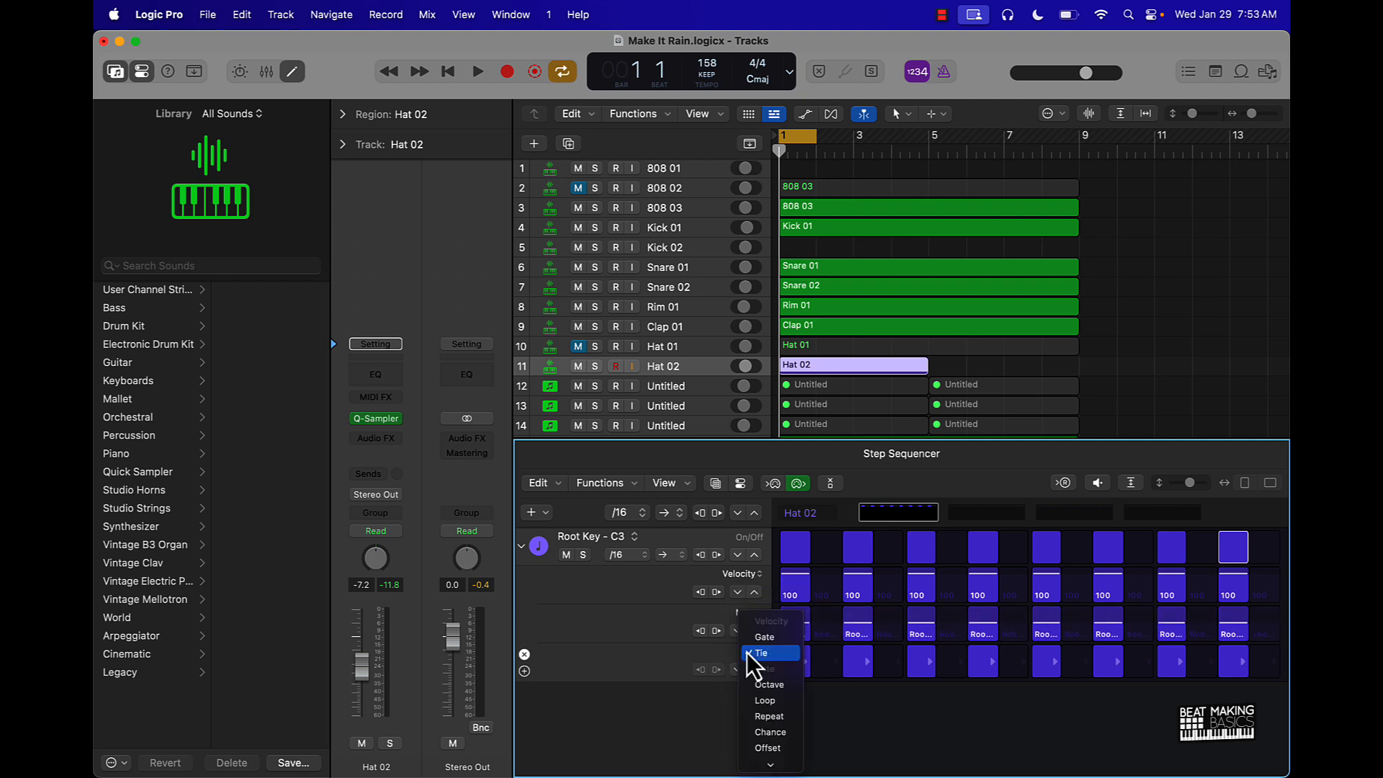
left_click(769, 715)
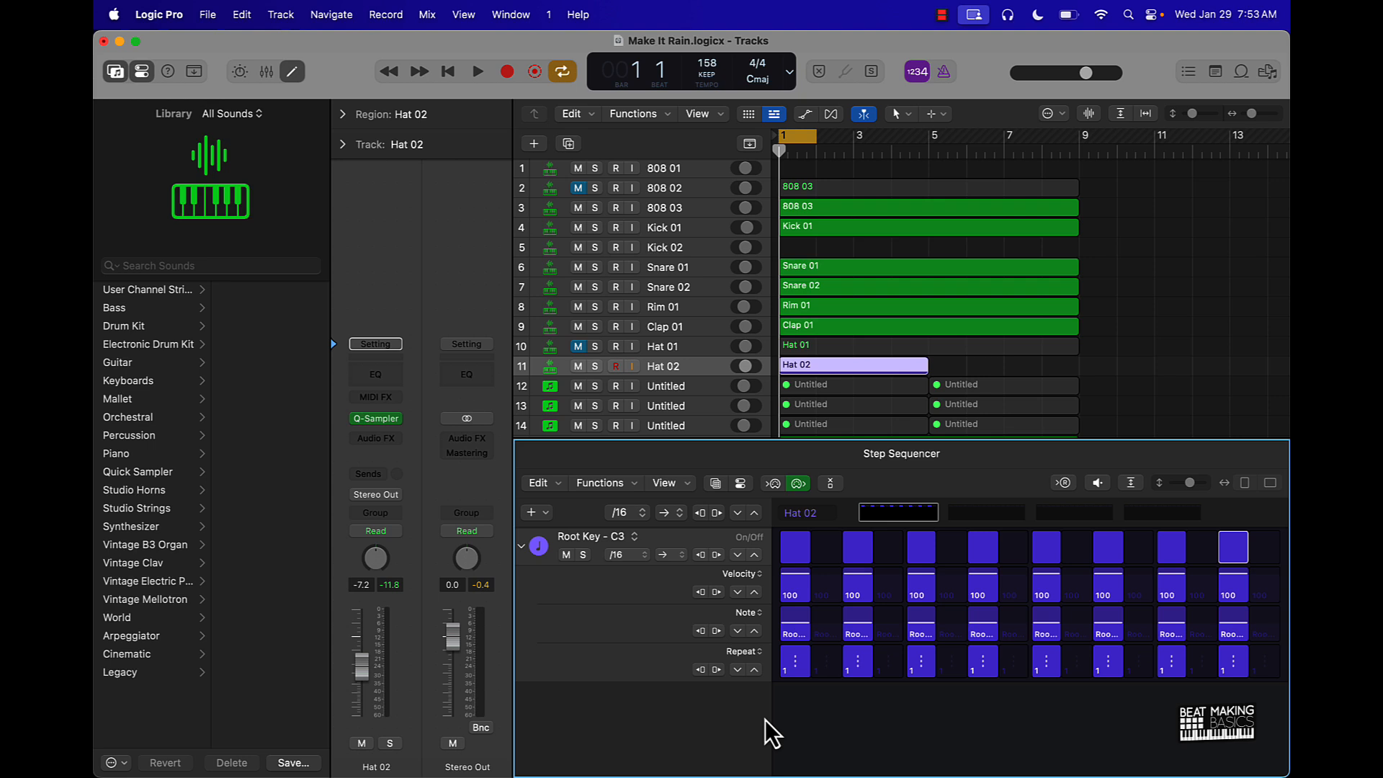
mouse_move(807, 710)
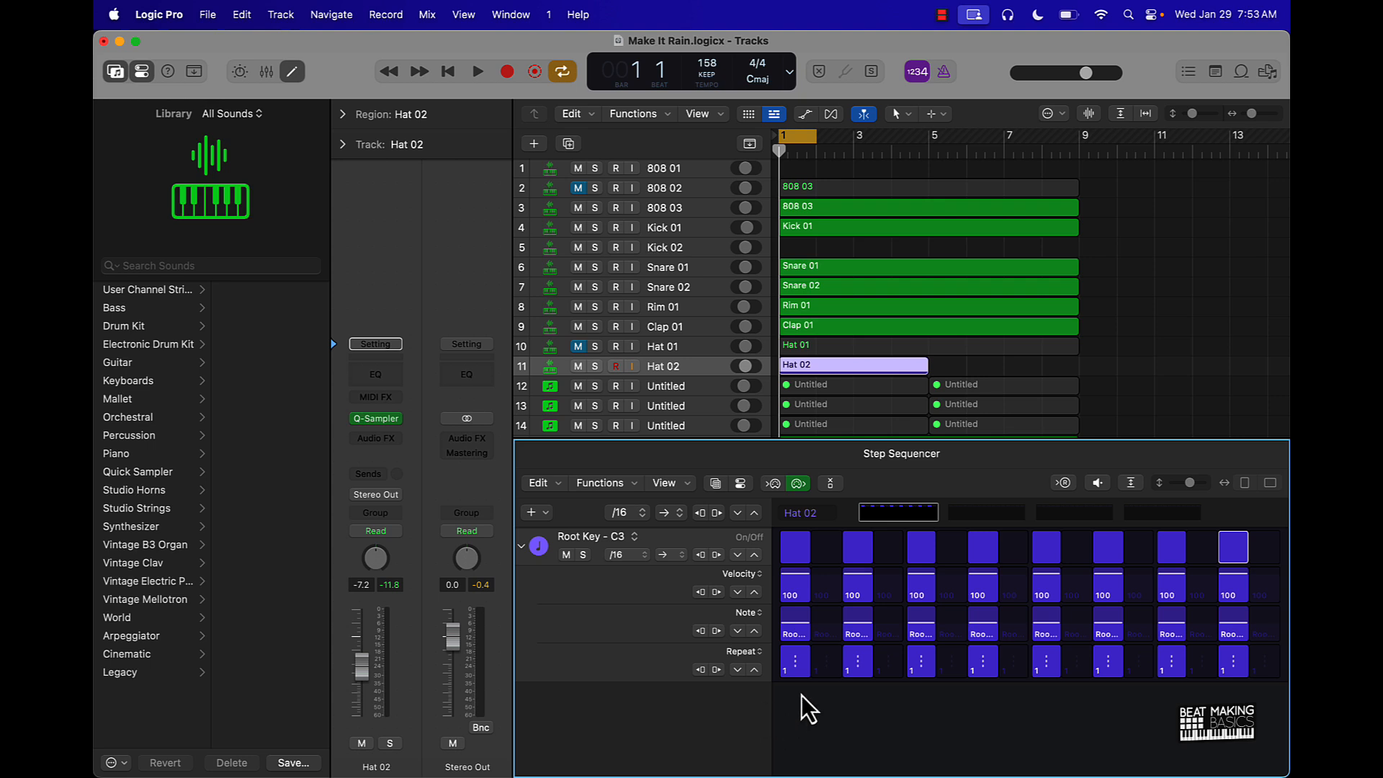
mouse_move(860, 637)
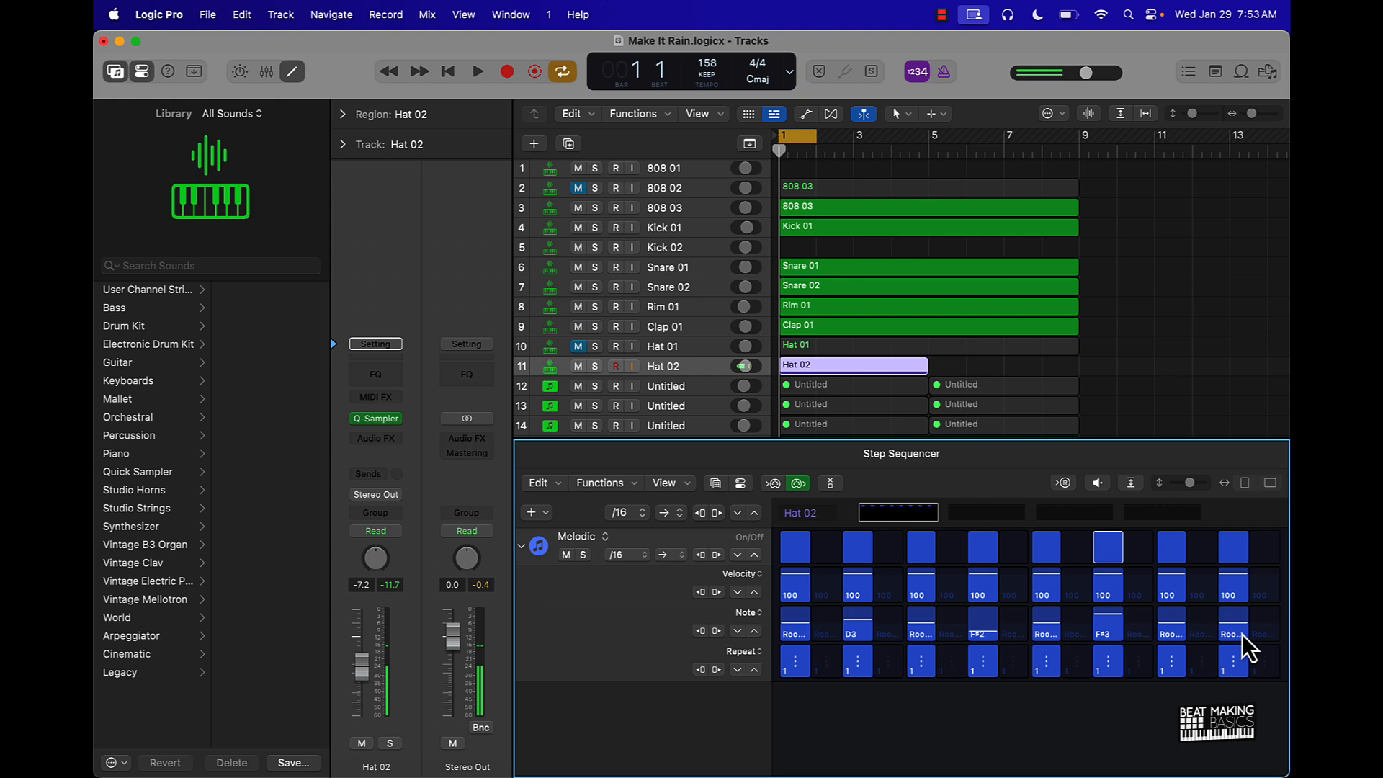
Step: Pitch bar 1's last step to G2 and give step two a five-note roll
left_click(476, 71)
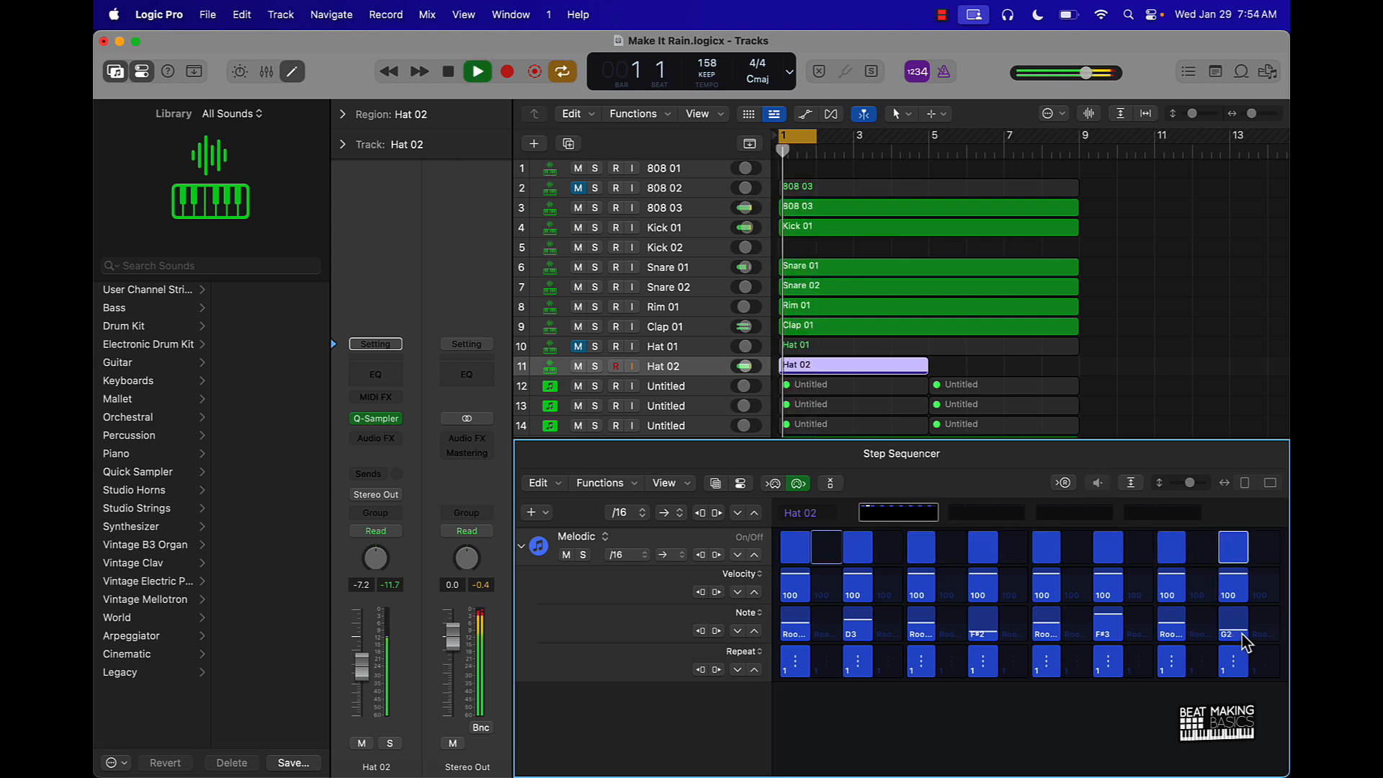
left_click(476, 72)
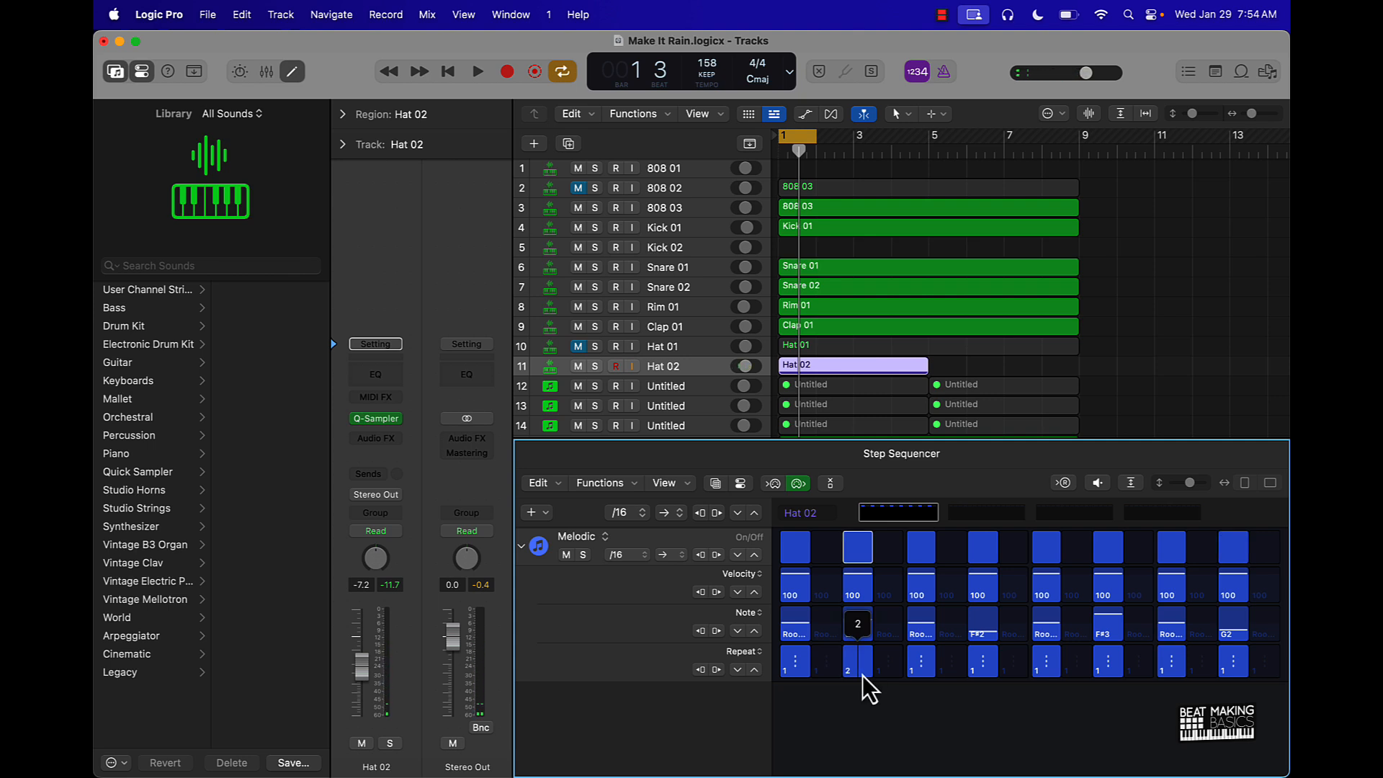
left_click_drag(849, 674, 848, 617)
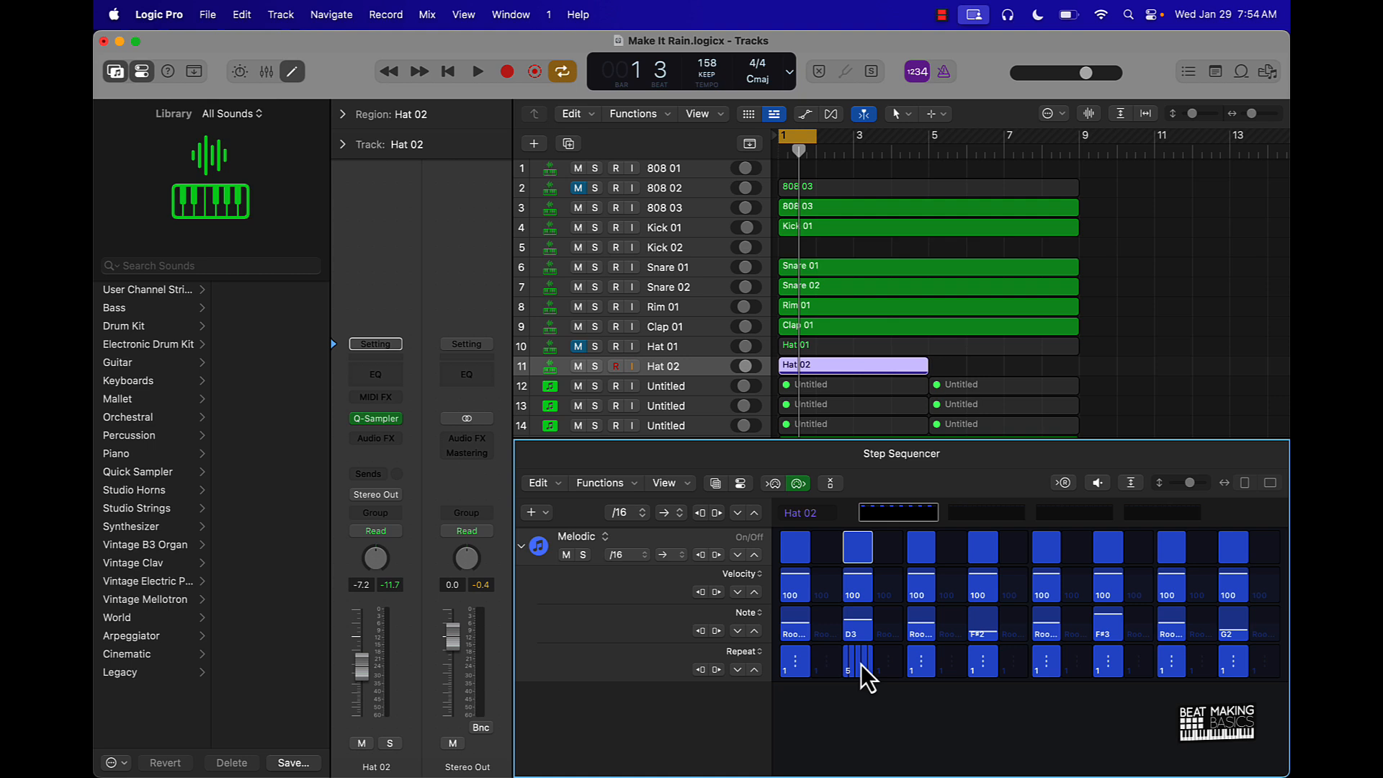
left_click(476, 71)
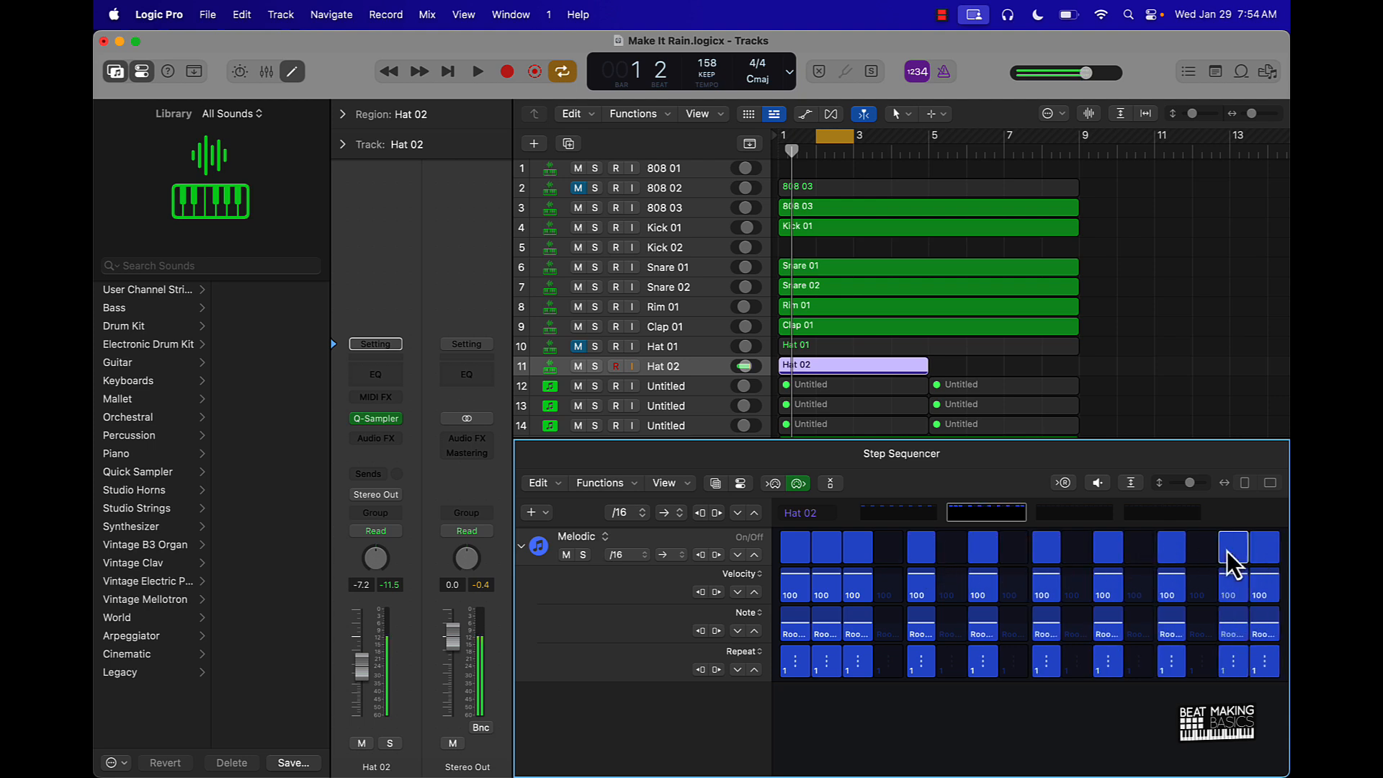
Step: Add rising 2-, 3- and 4-hit rolls and an eight-hit G2 roll to bar 2
left_click(1261, 546)
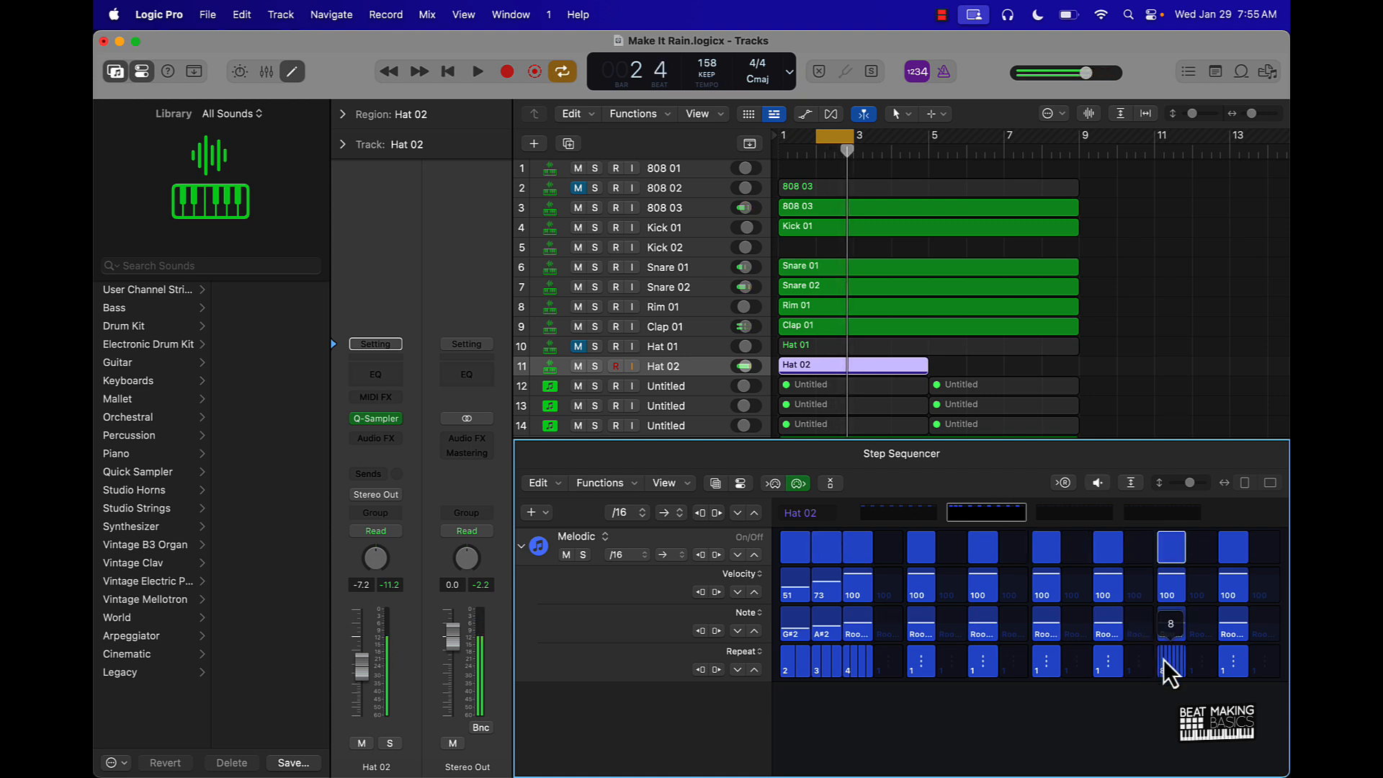
left_click(476, 71)
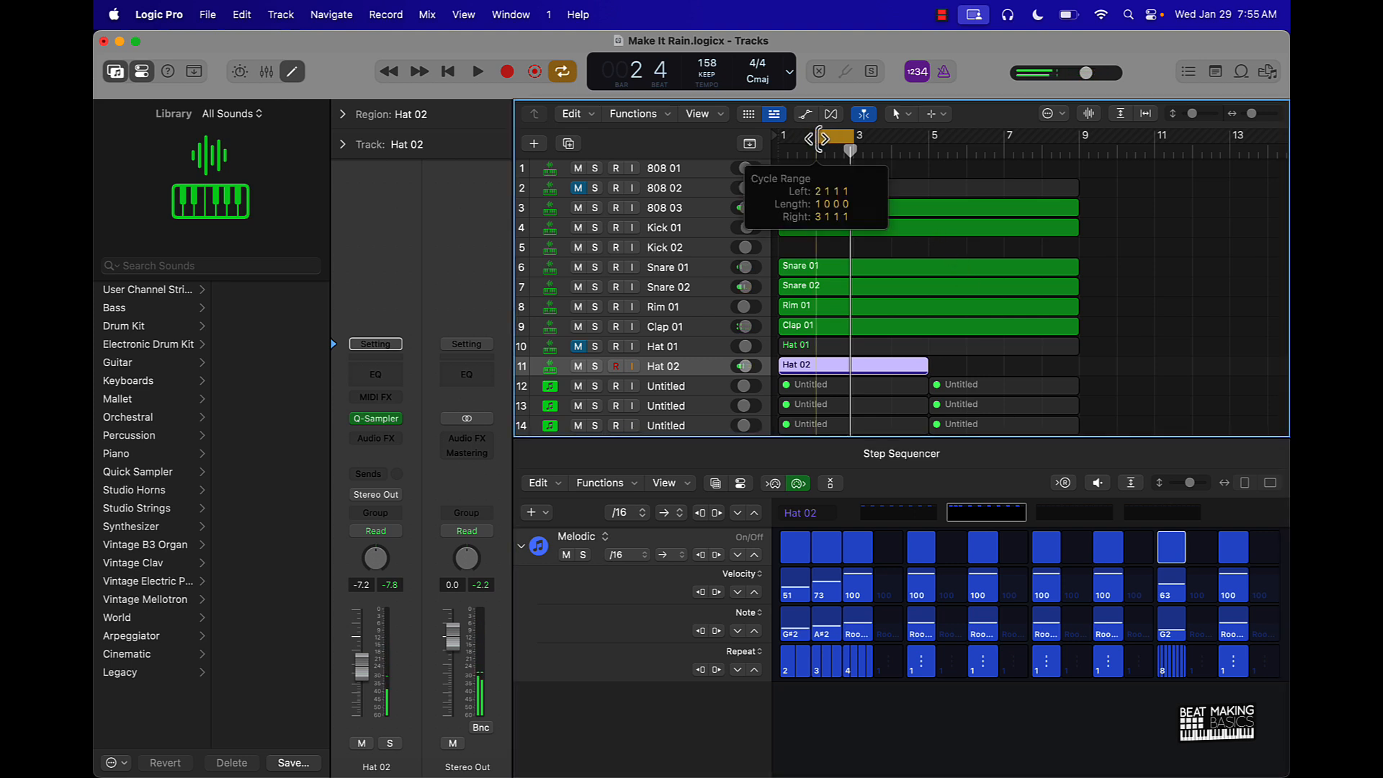
left_click(476, 71)
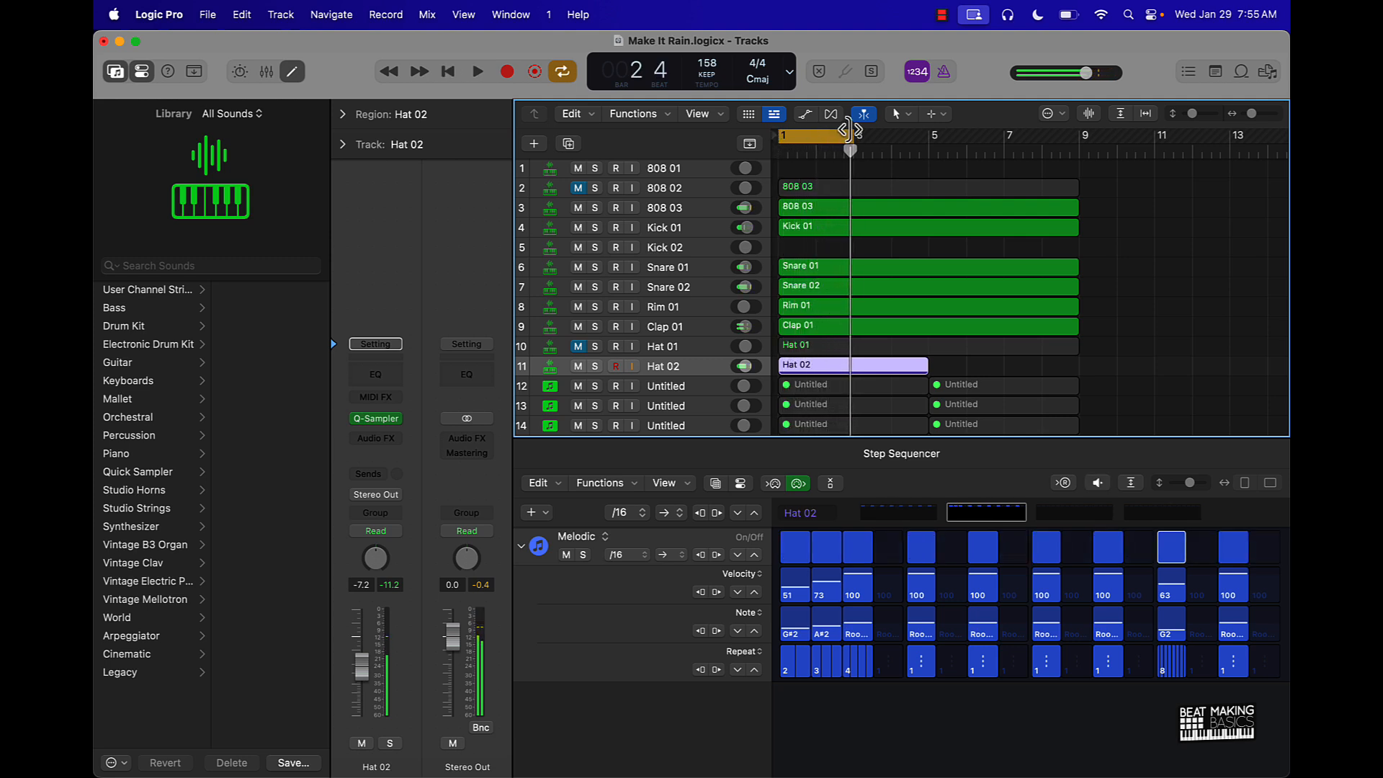
Step: Move the loop onto bar 3, turn on its steps and add 3-, 3- and 2-hit rolls
left_click_drag(851, 137, 921, 137)
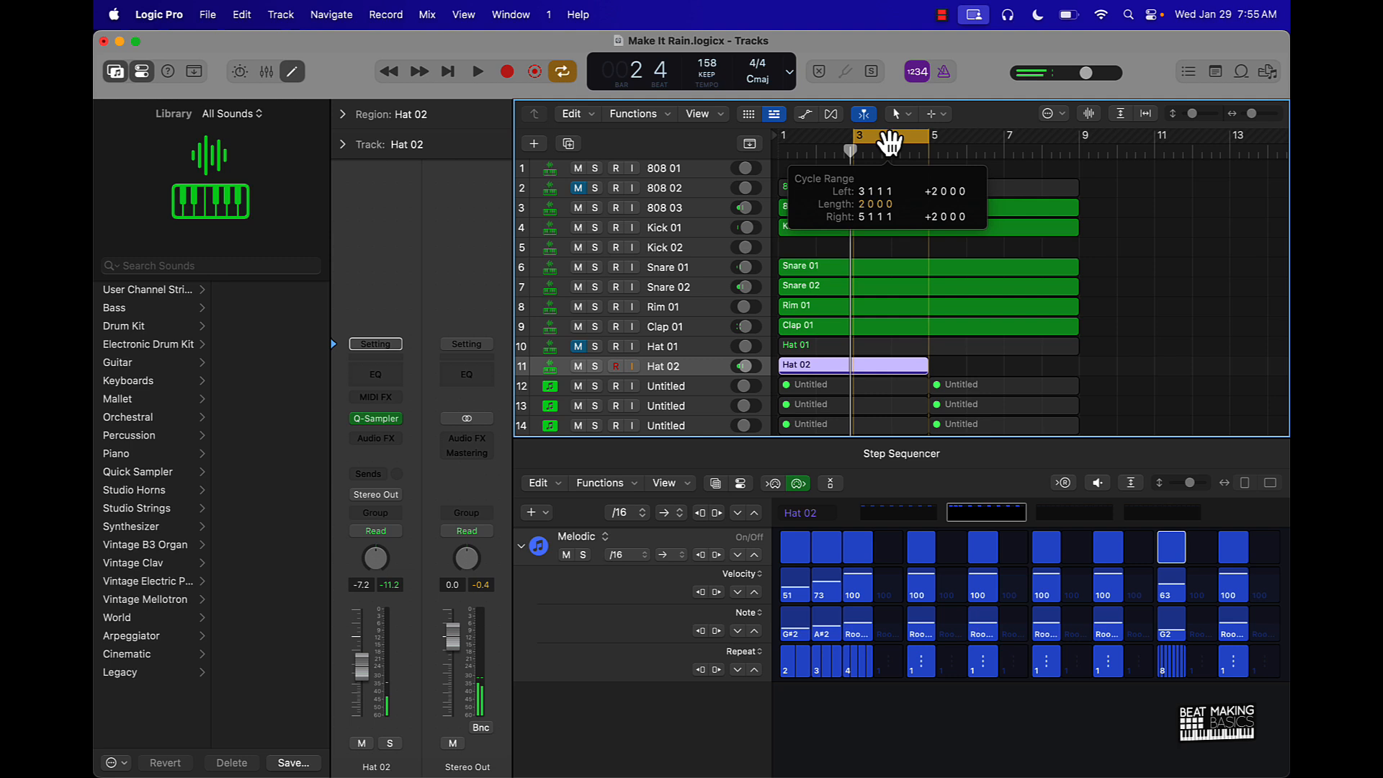
left_click_drag(916, 137, 891, 137)
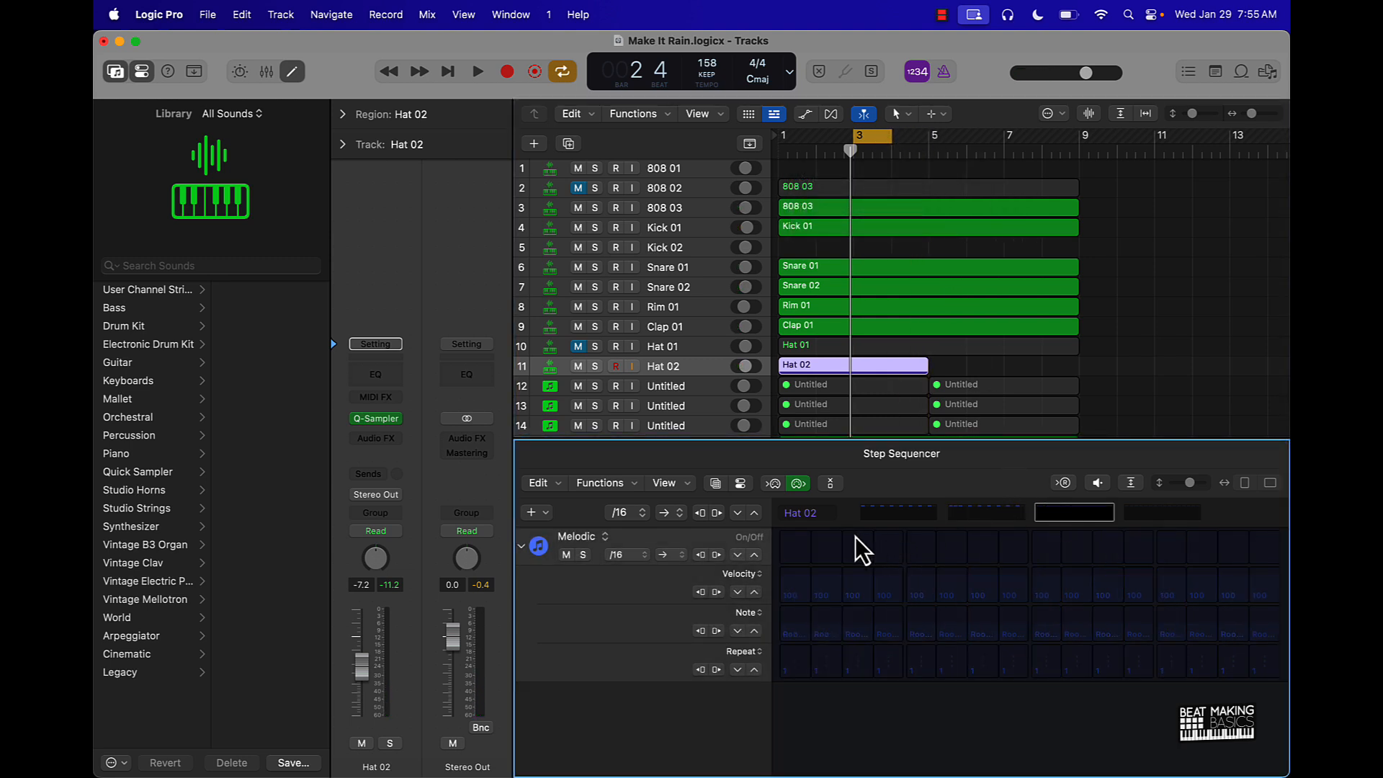
left_click(855, 546)
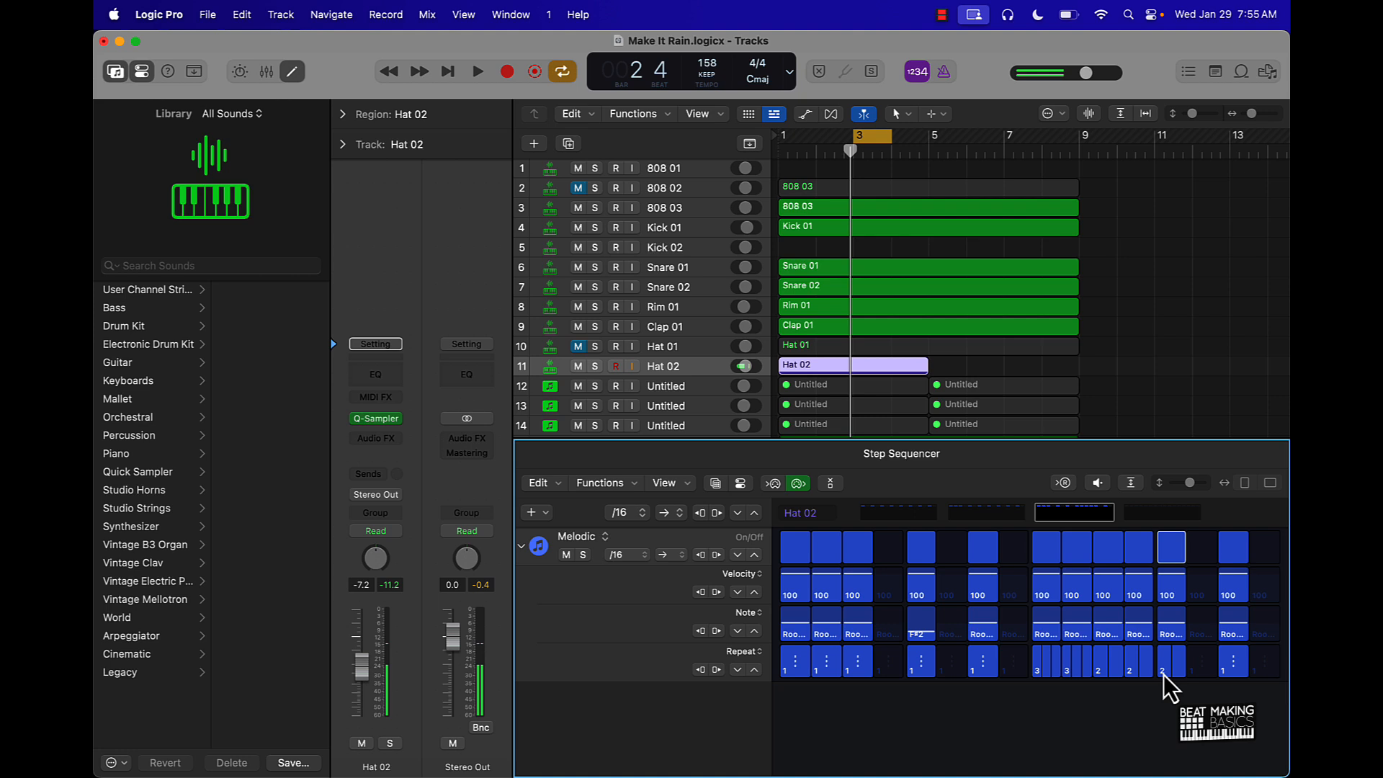
left_click(476, 72)
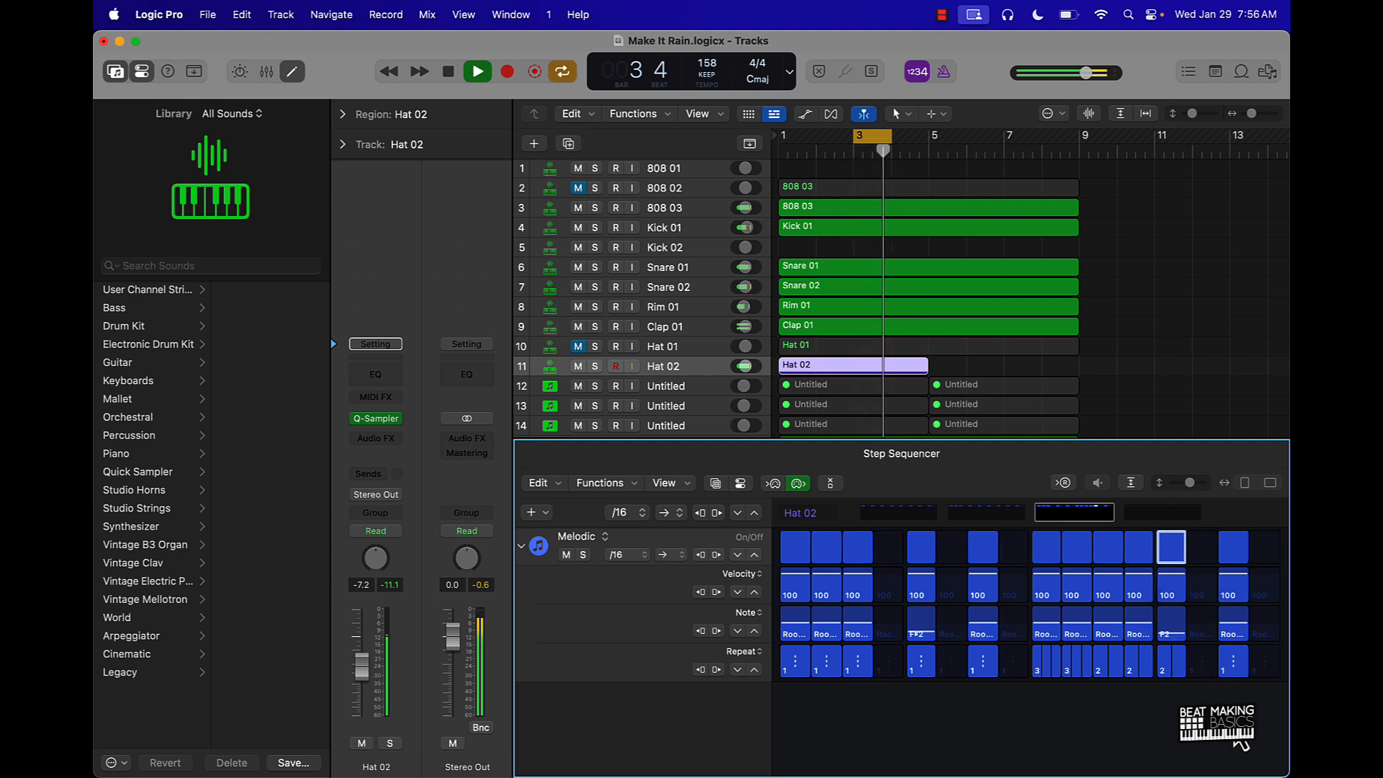
Step: Stop playback and move the loop range to bar 4
left_click(475, 71)
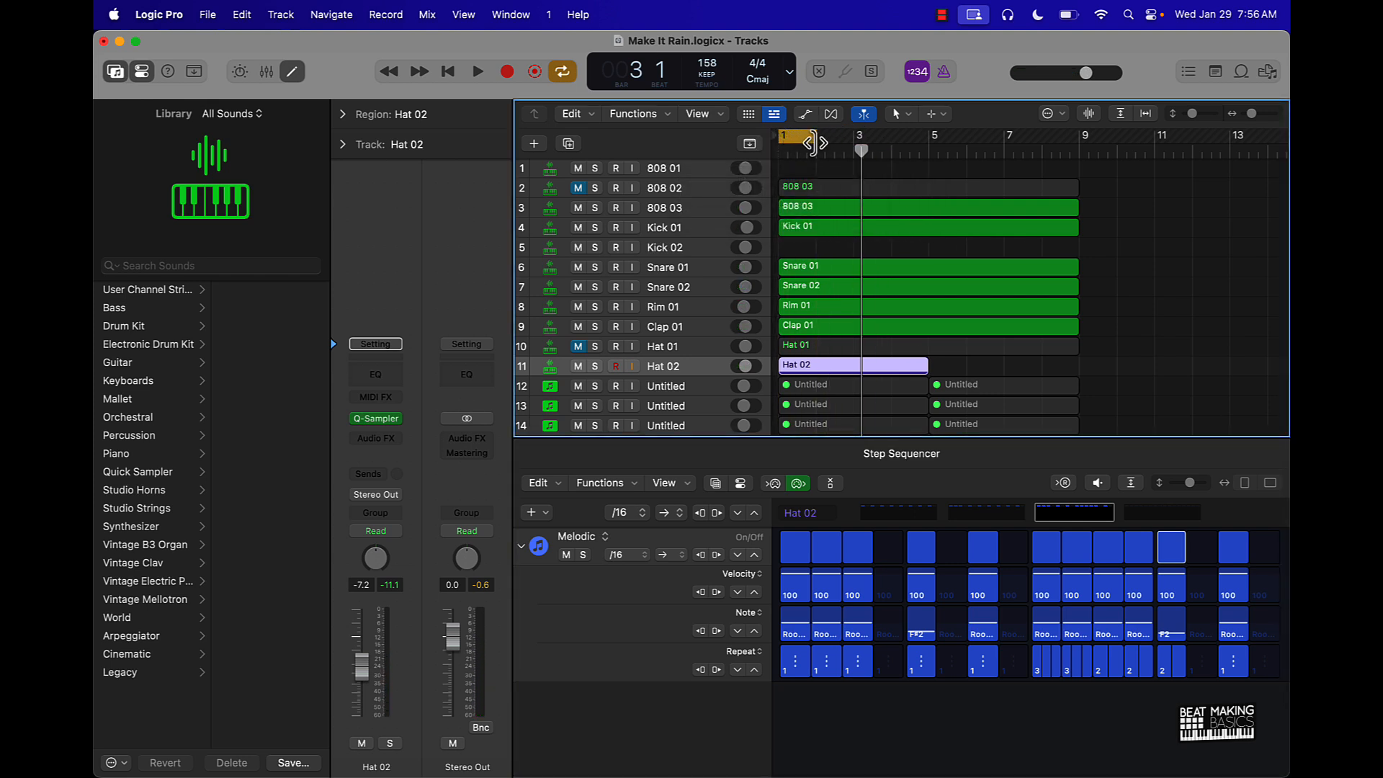
left_click(476, 71)
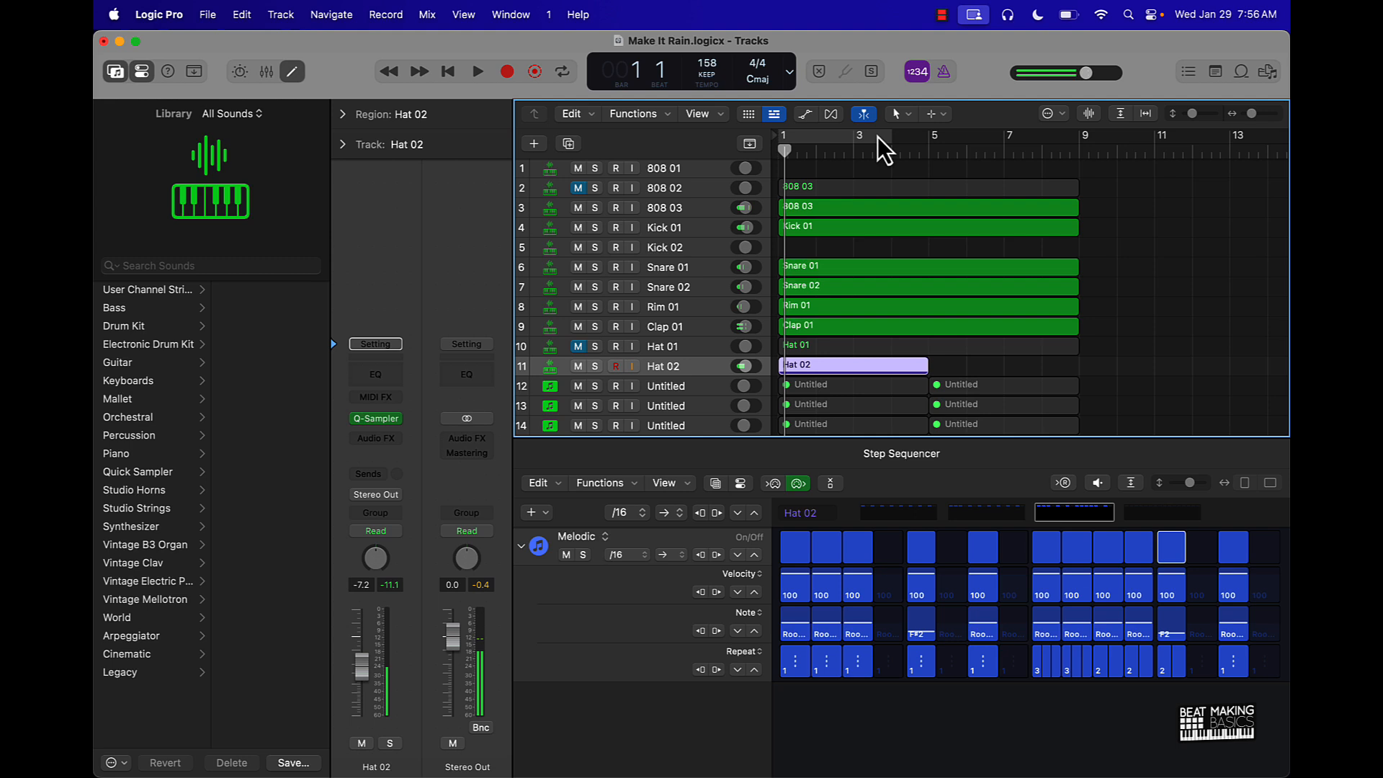
left_click_drag(855, 137, 912, 136)
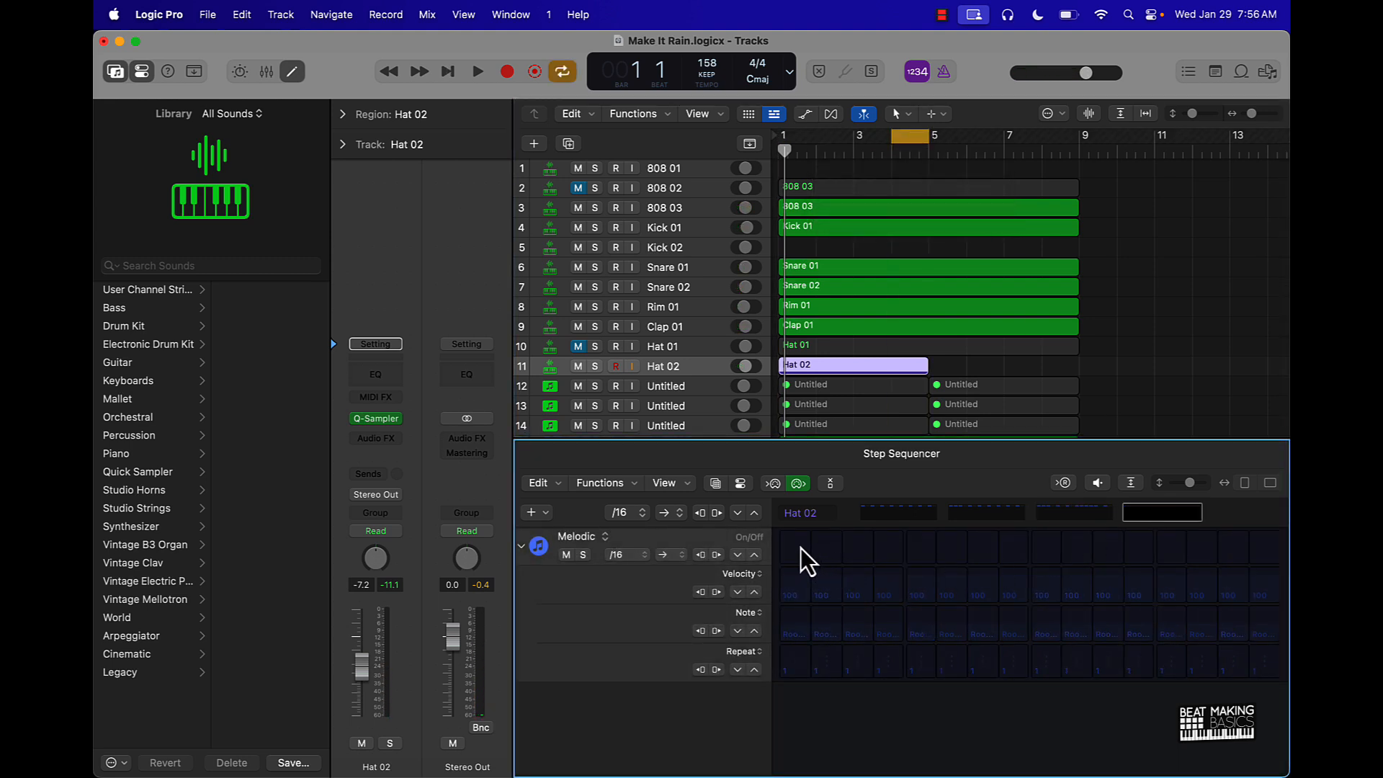
Step: Turn on bar 4's steps and give the eleventh step a four-note roll
left_click(855, 547)
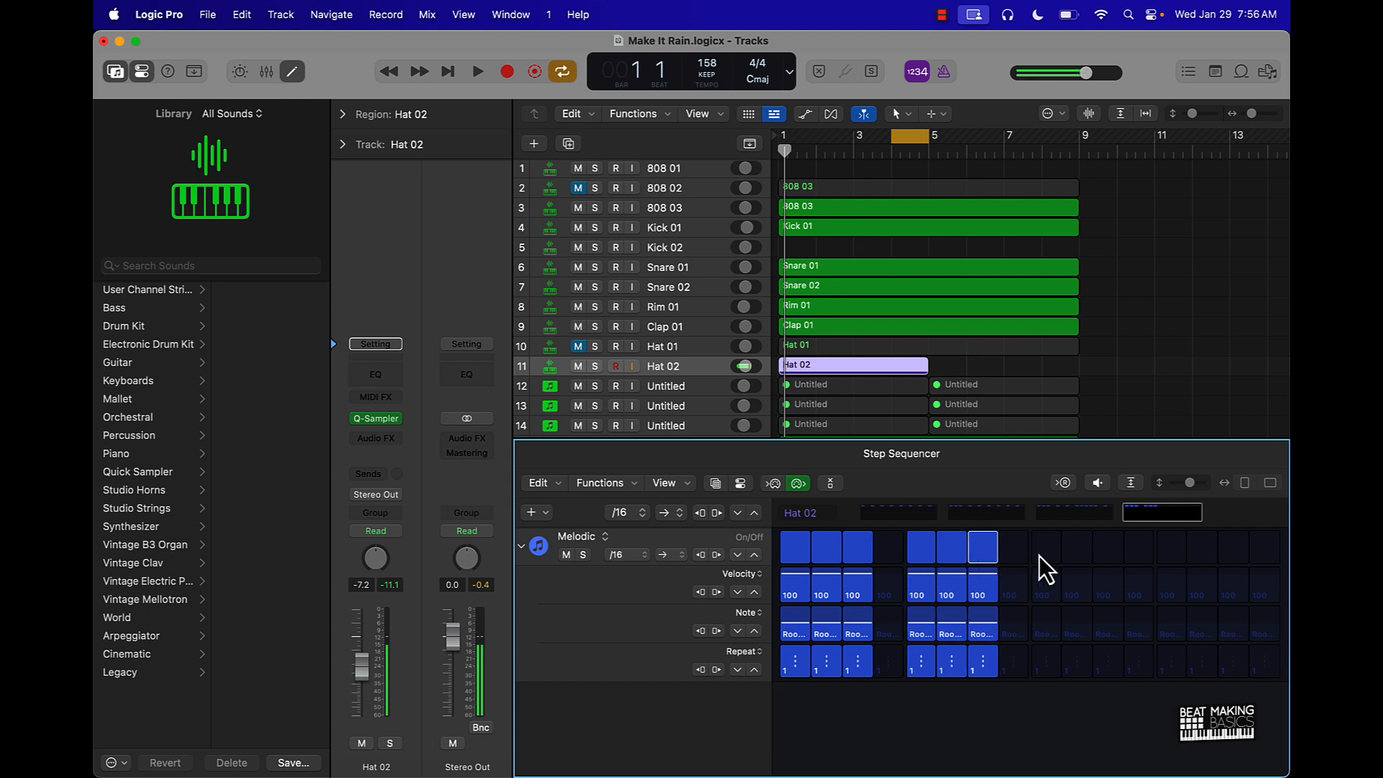
left_click(1108, 545)
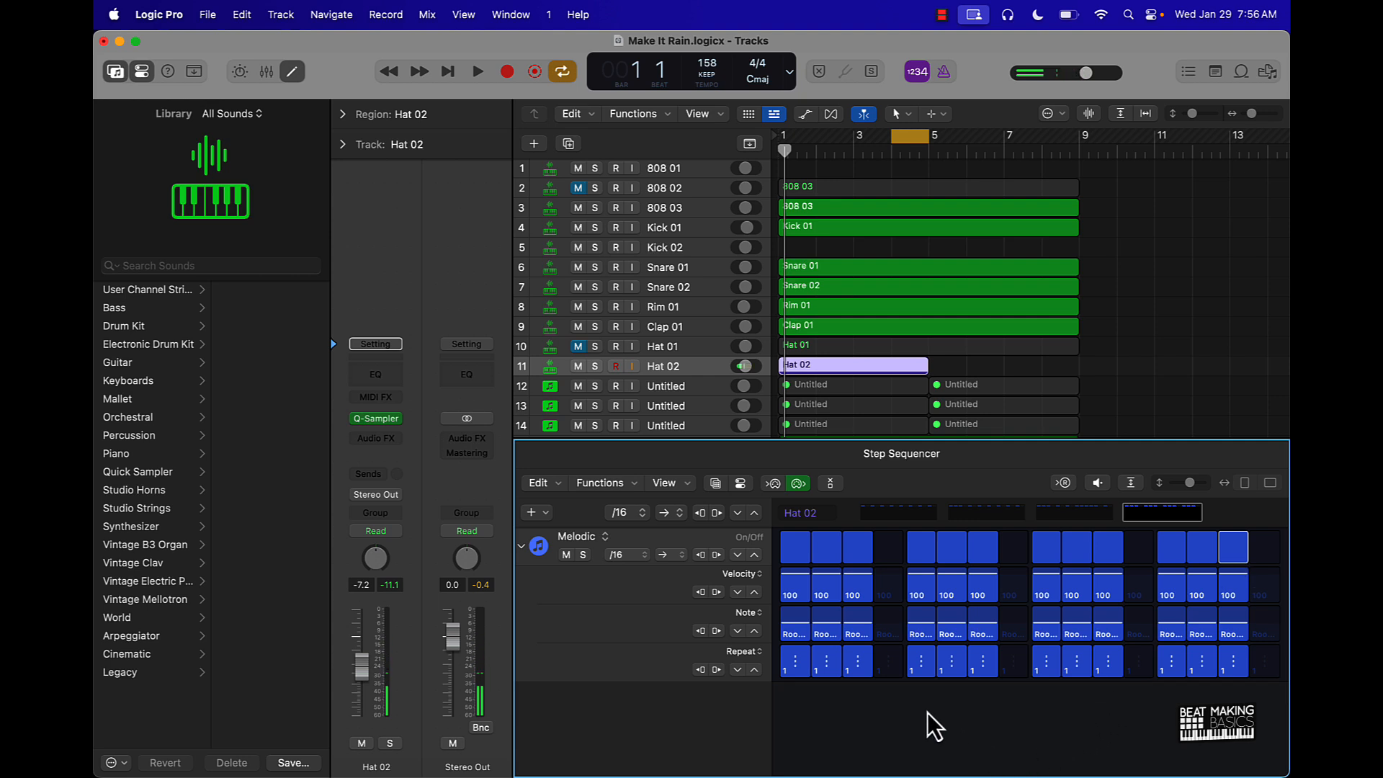
left_click(476, 72)
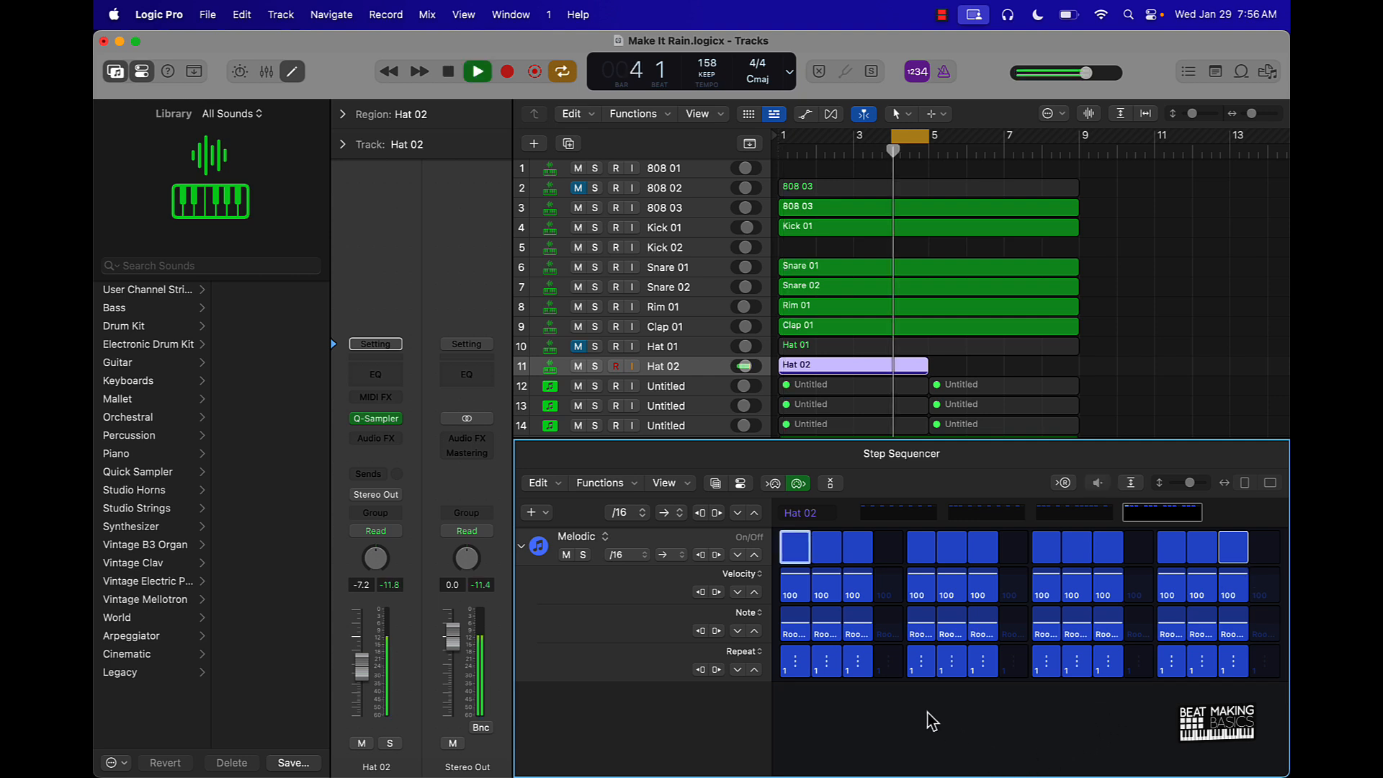
left_click(476, 71)
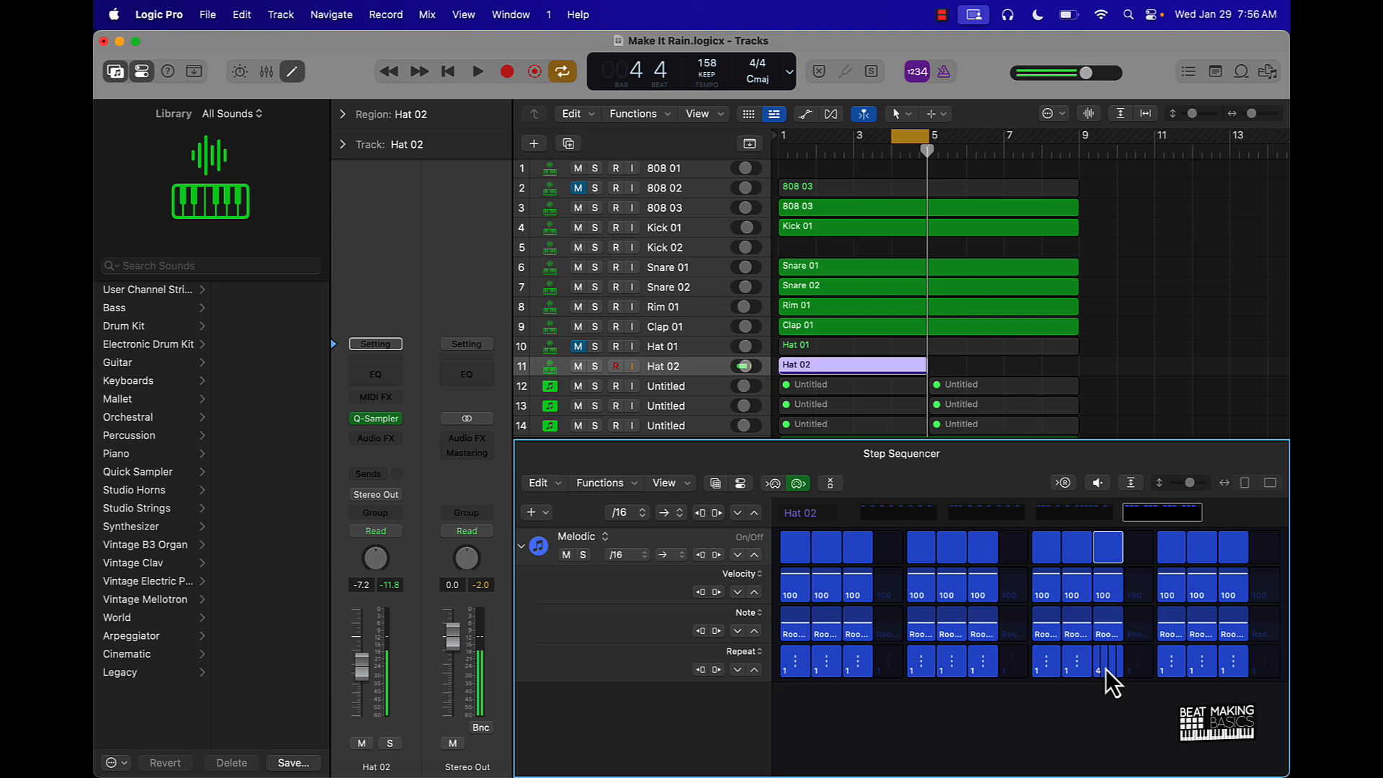
left_click(476, 72)
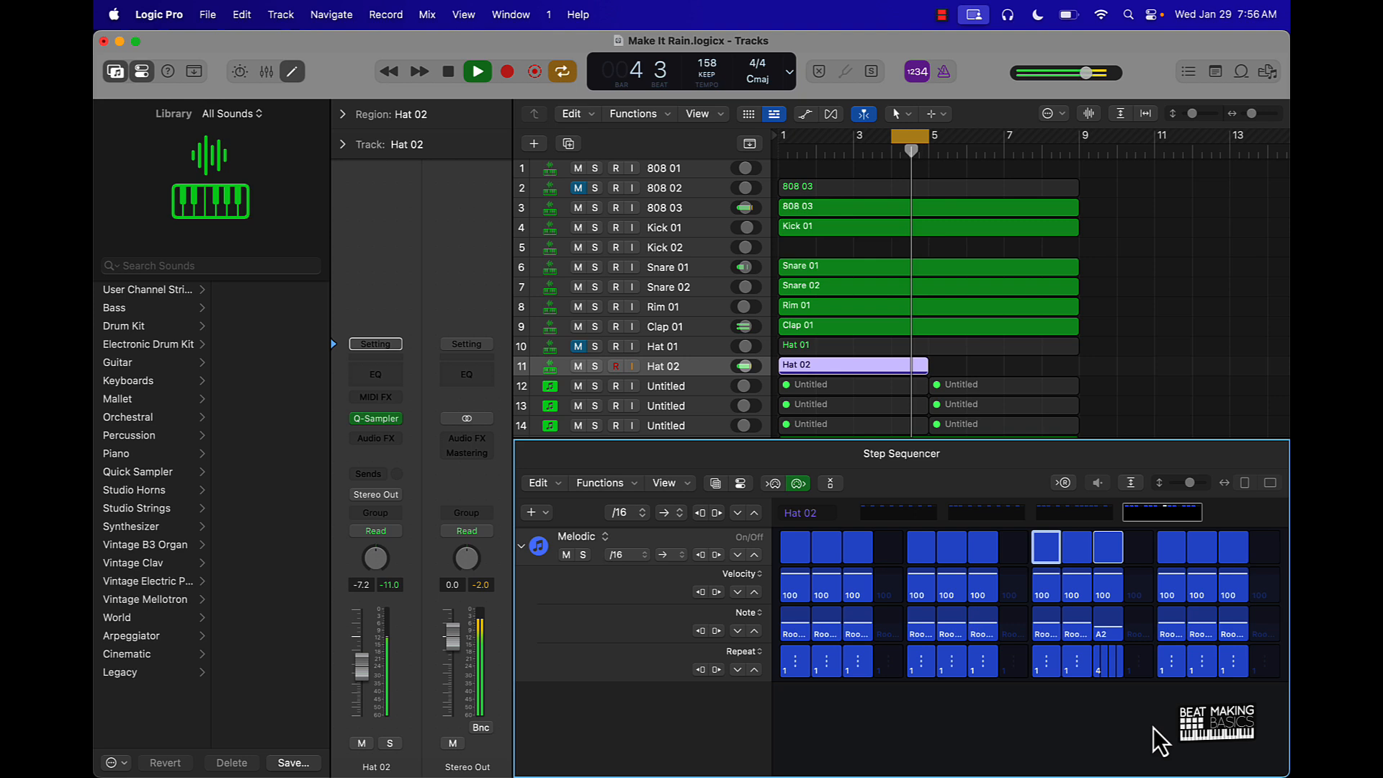
left_click(476, 71)
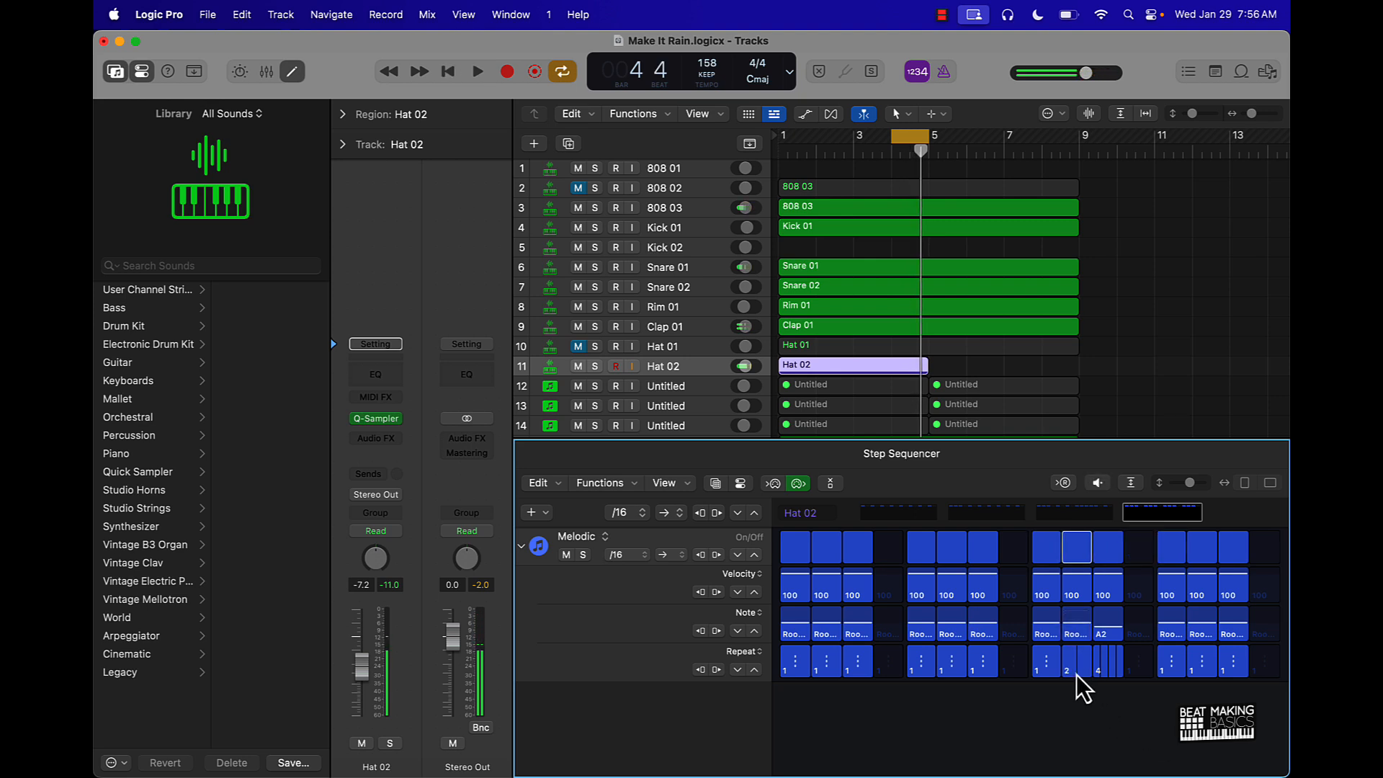
Step: Add 2- to 6-hit rolls and a D3 pitch to later steps, then loop all four bars
left_click(476, 71)
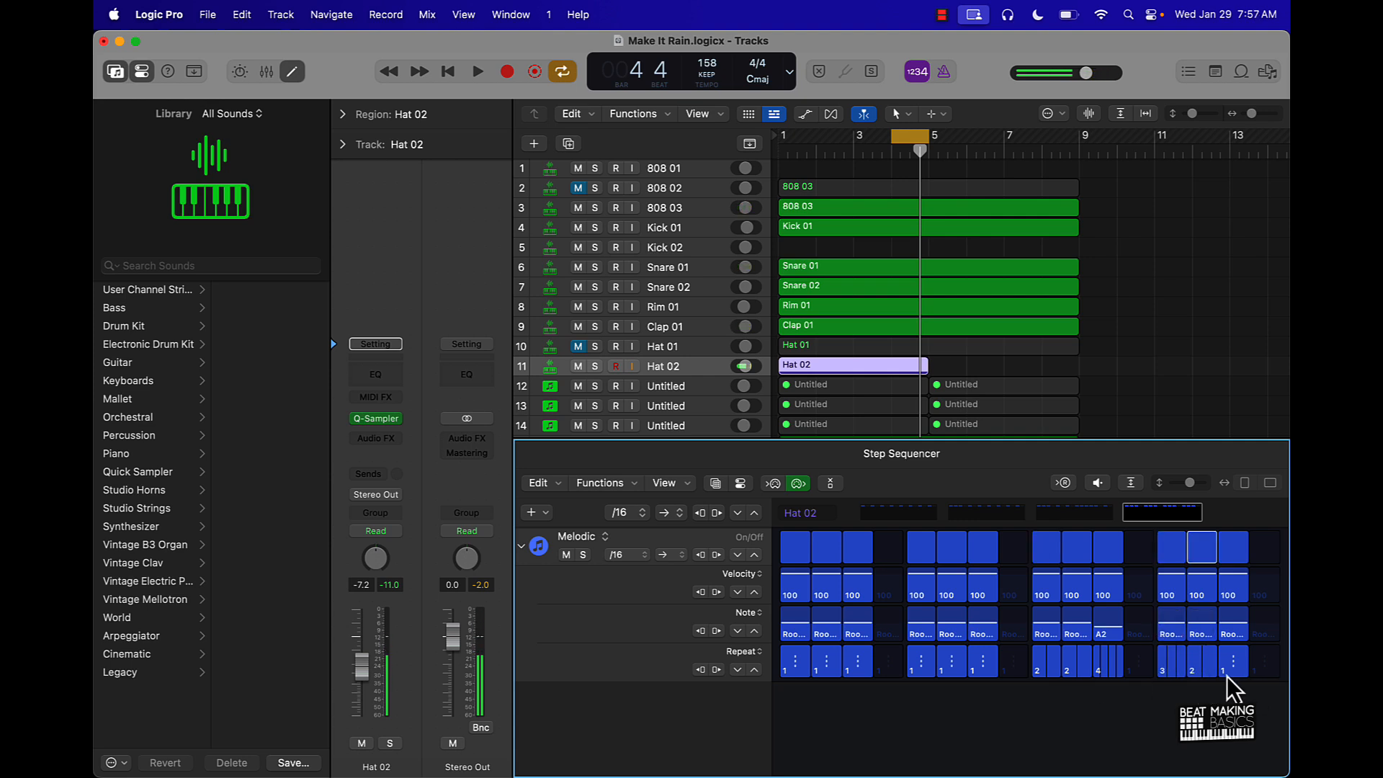
left_click(476, 71)
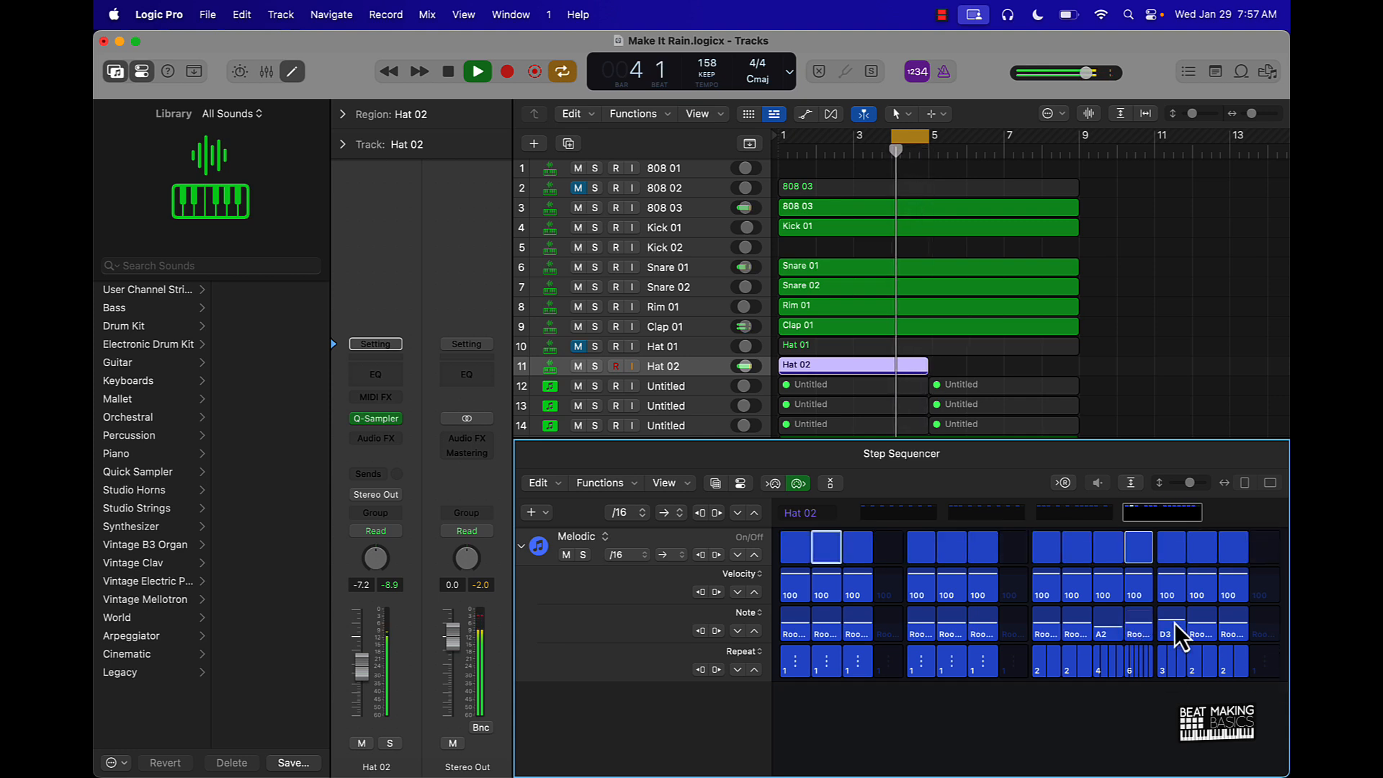
left_click(476, 71)
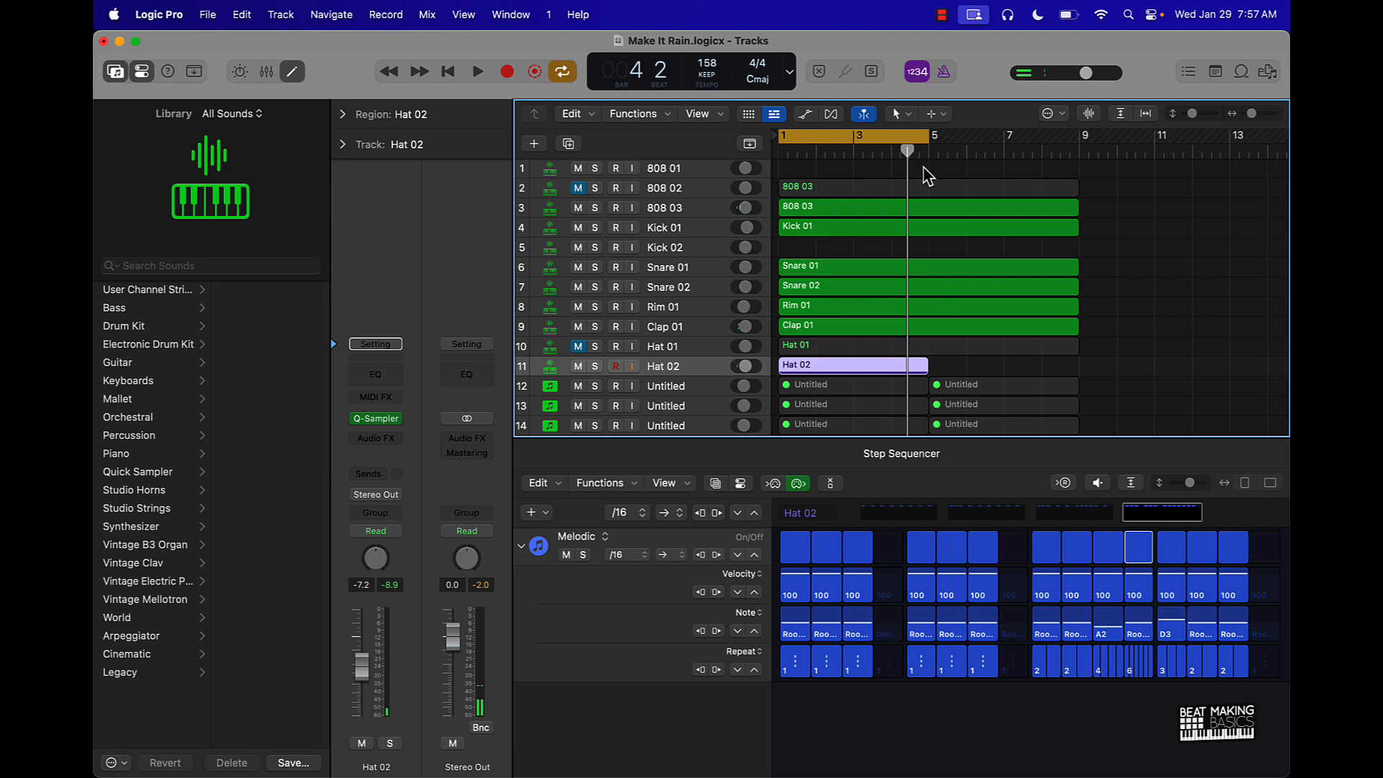
left_click(476, 72)
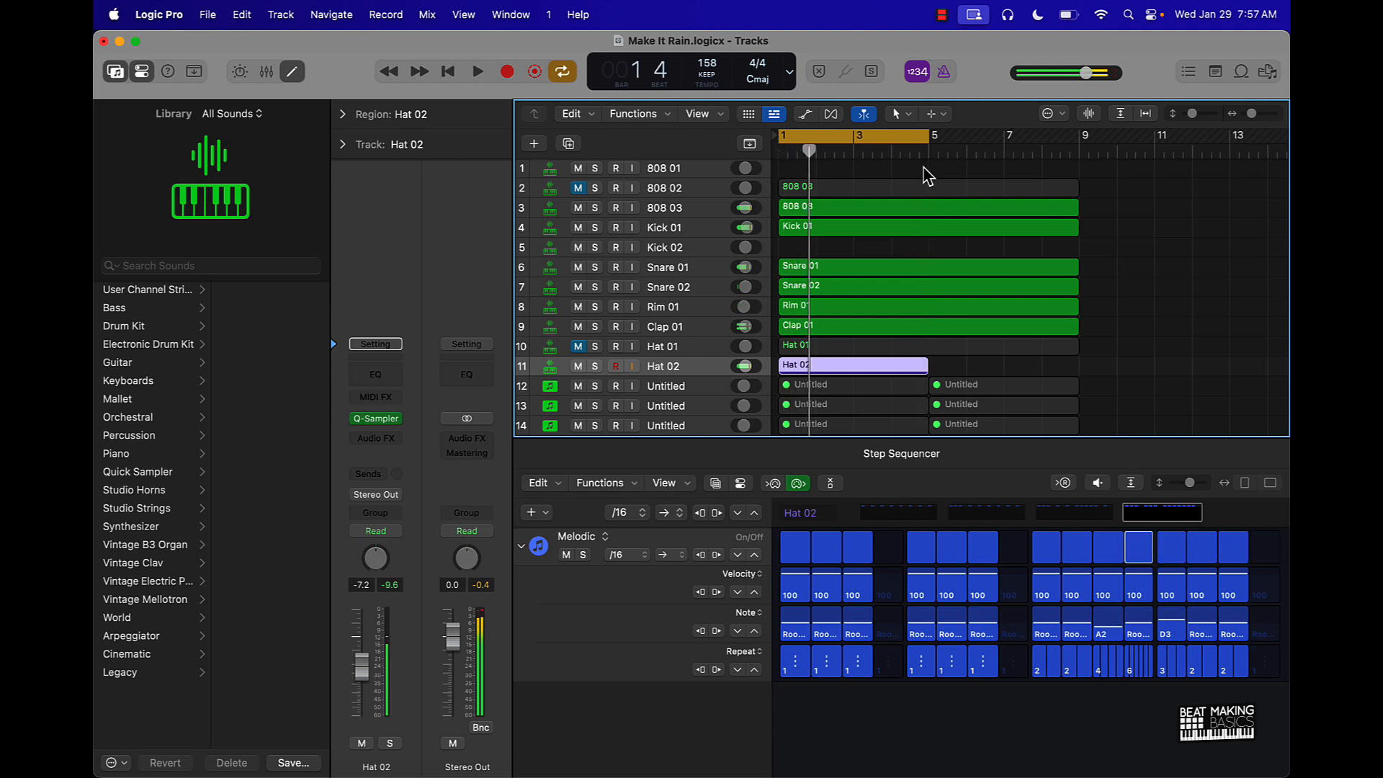
left_click(750, 452)
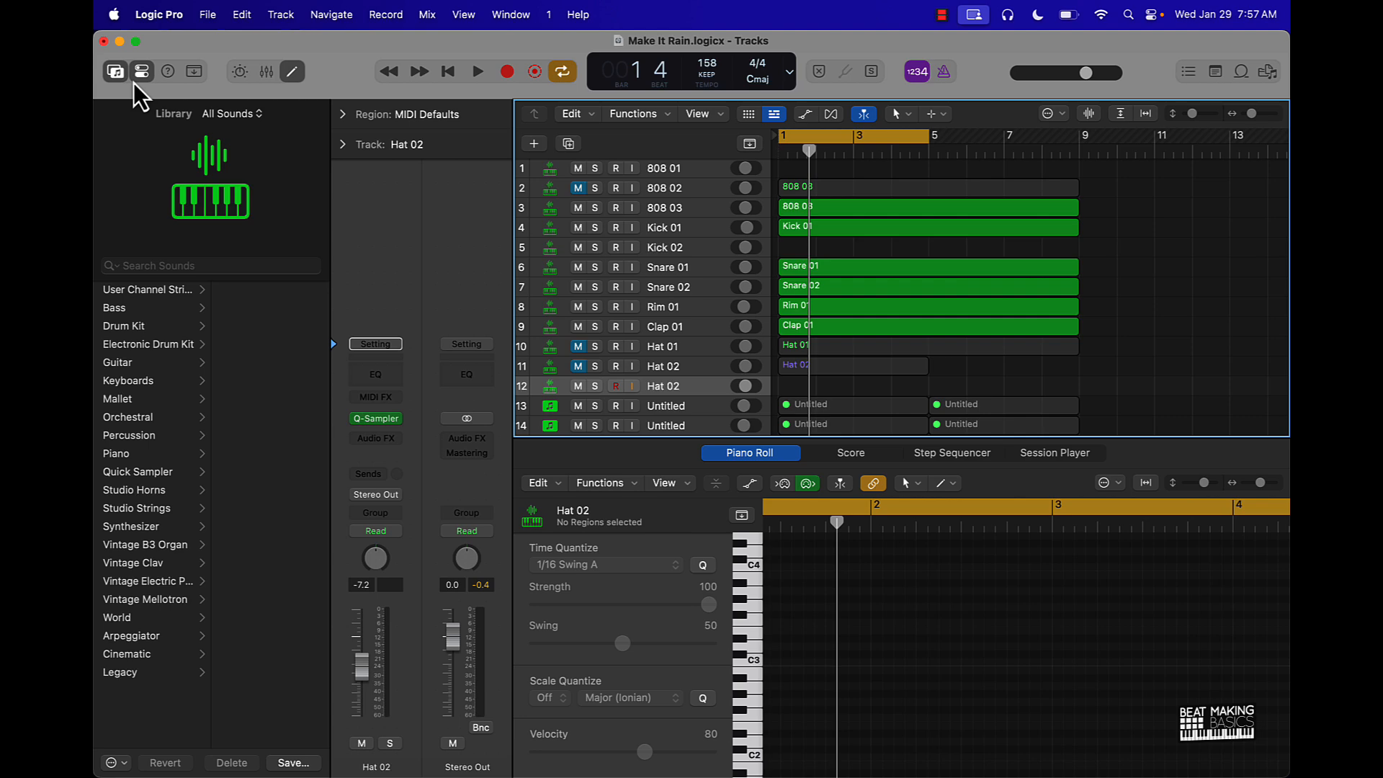
Step: Hide the Library and drag the divider up to enlarge the Piano Roll
left_click(115, 71)
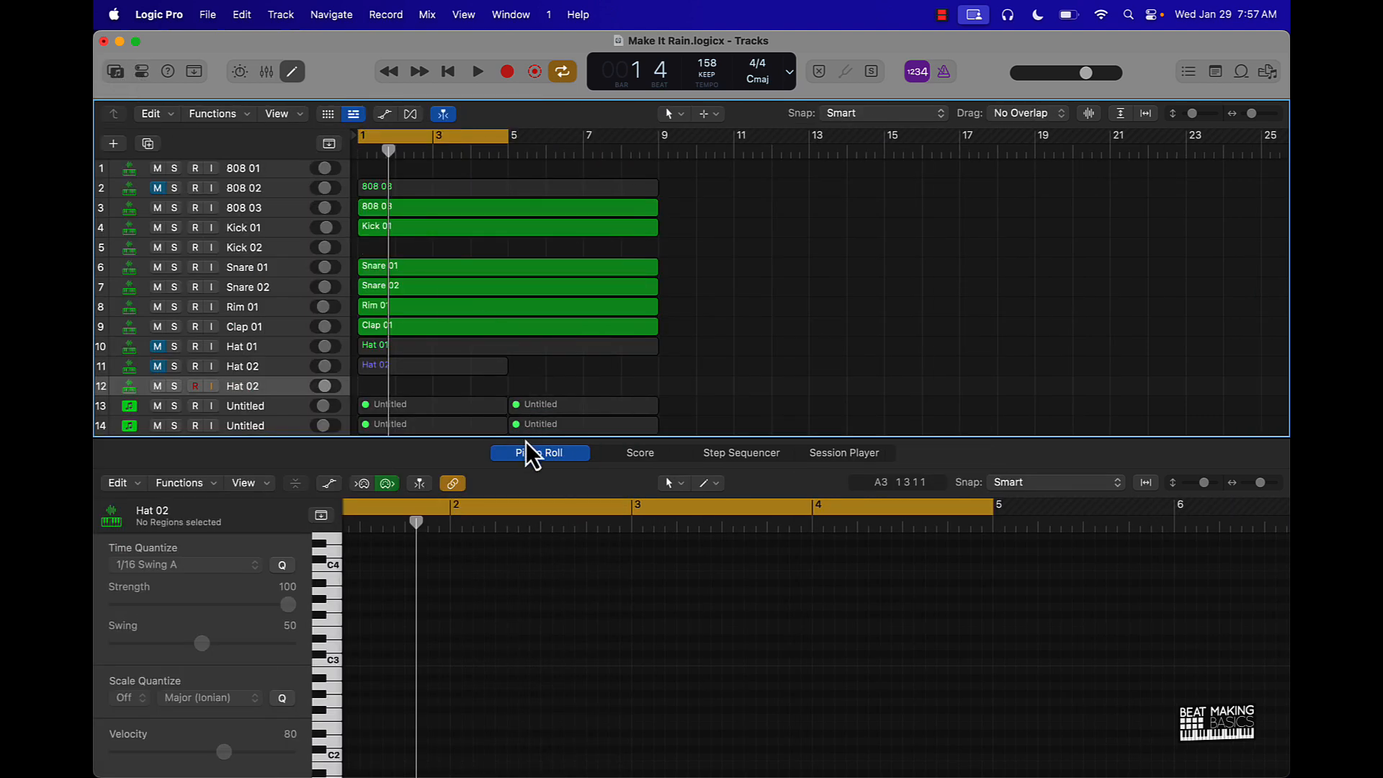
left_click_drag(524, 452, 509, 273)
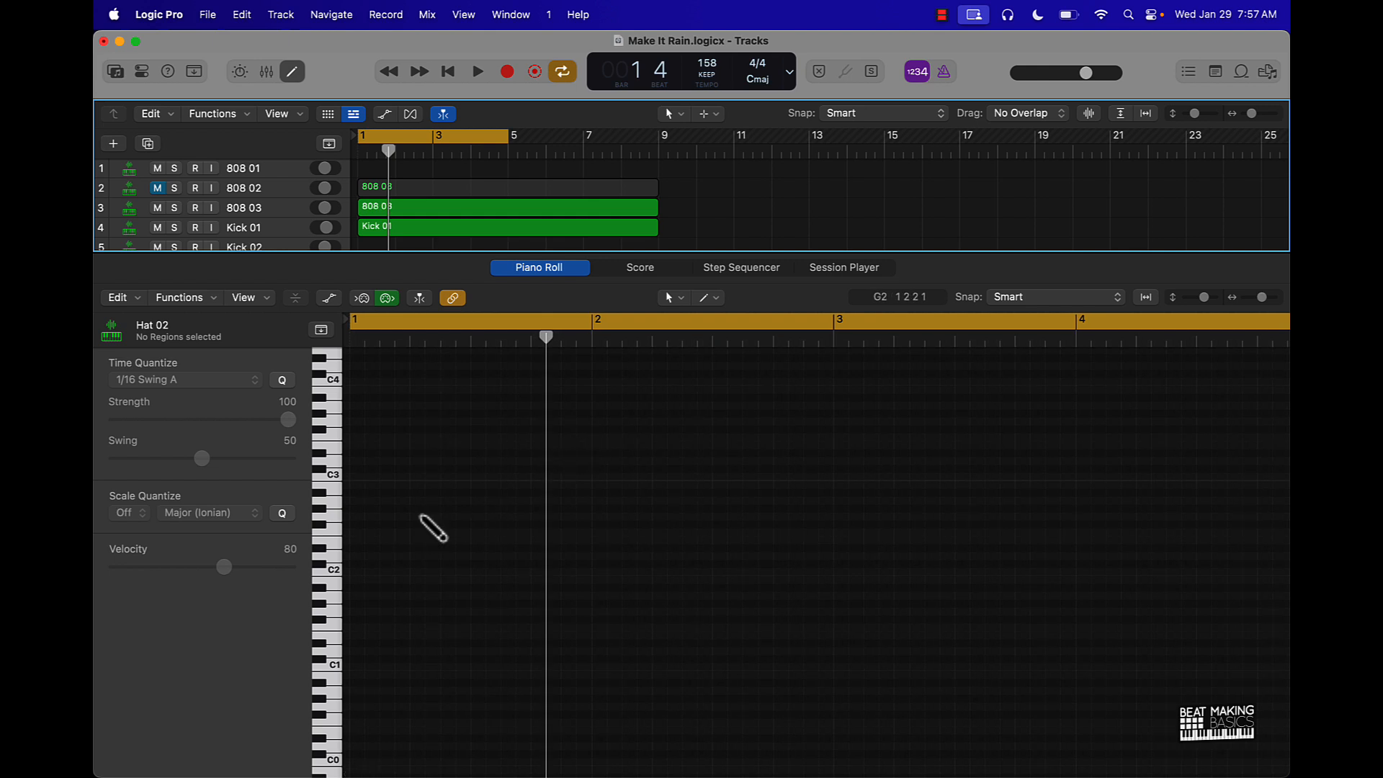
mouse_move(404, 542)
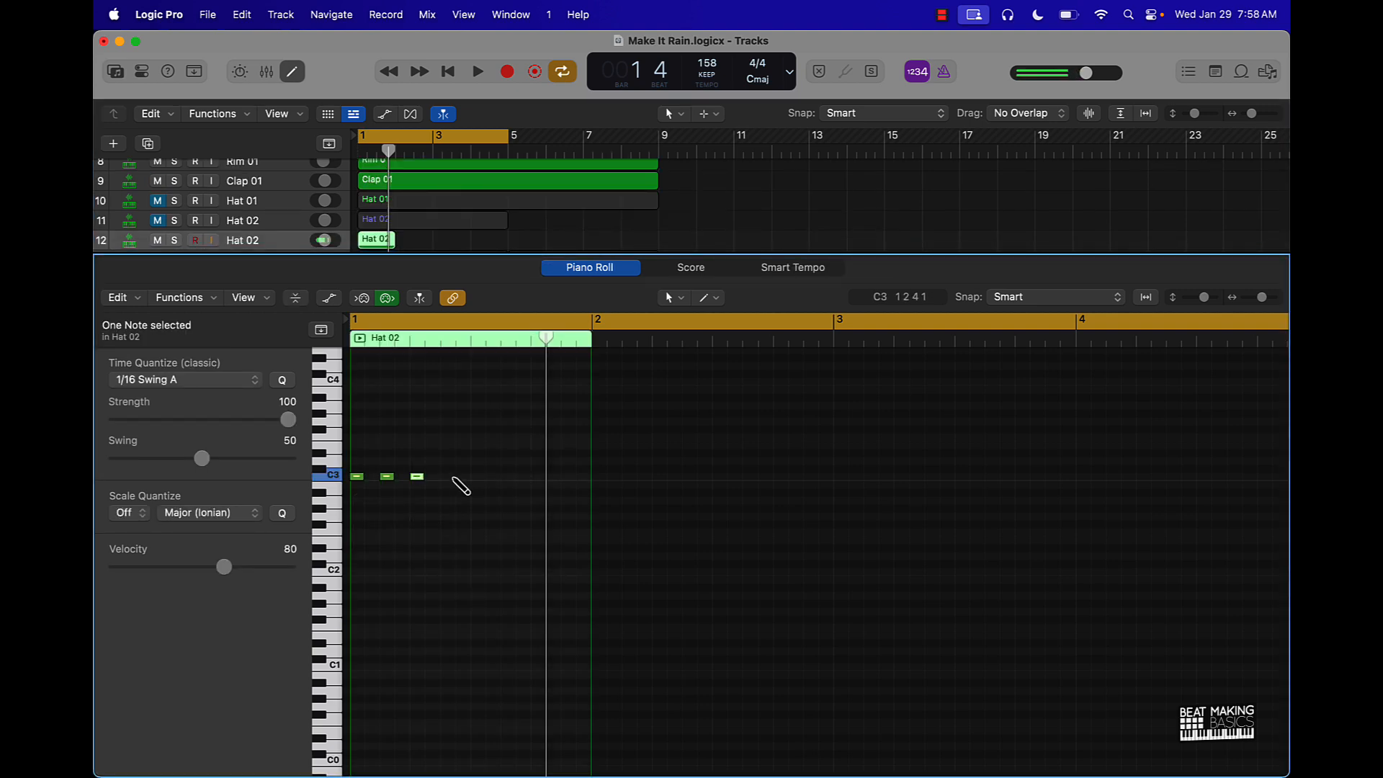
Step: Draw eight eighth-note C3 hat notes across bar 1 and play them back
left_click(447, 476)
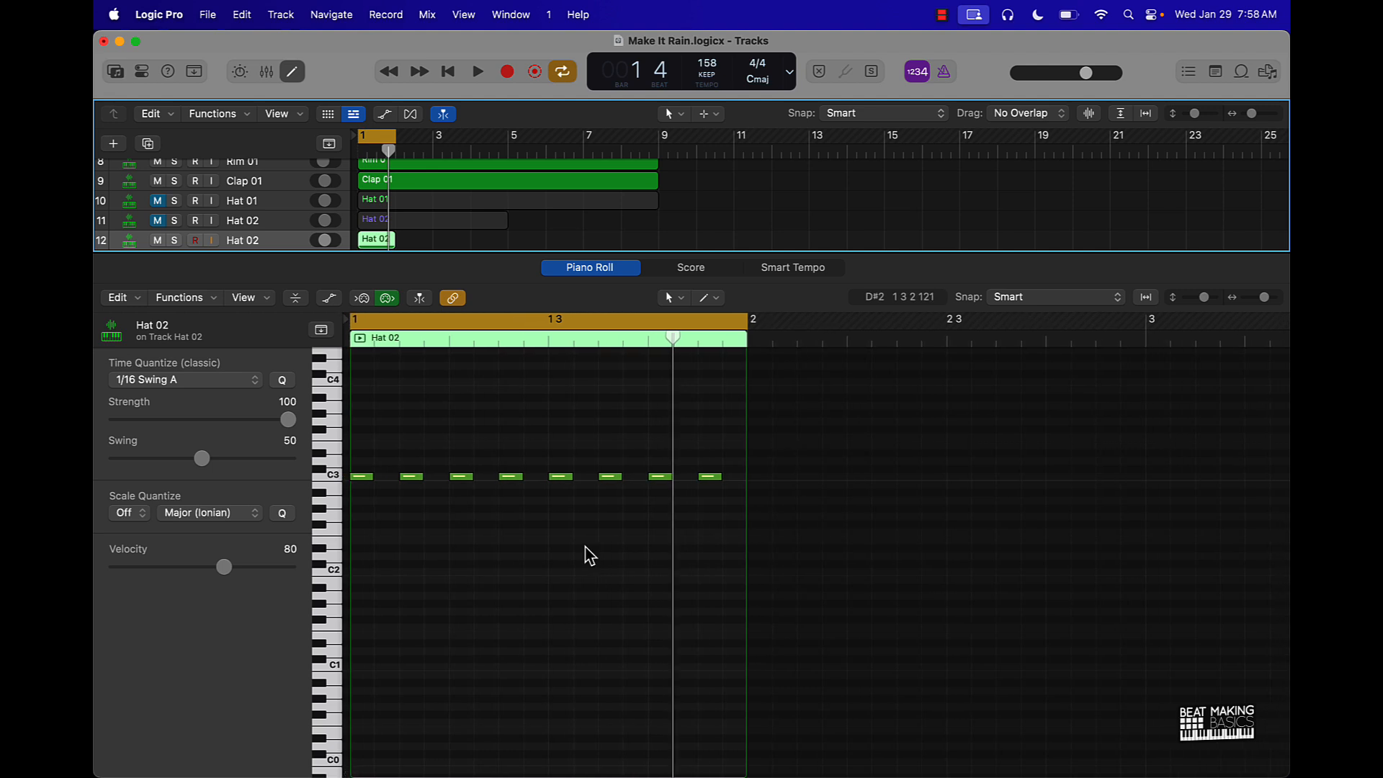
left_click(476, 72)
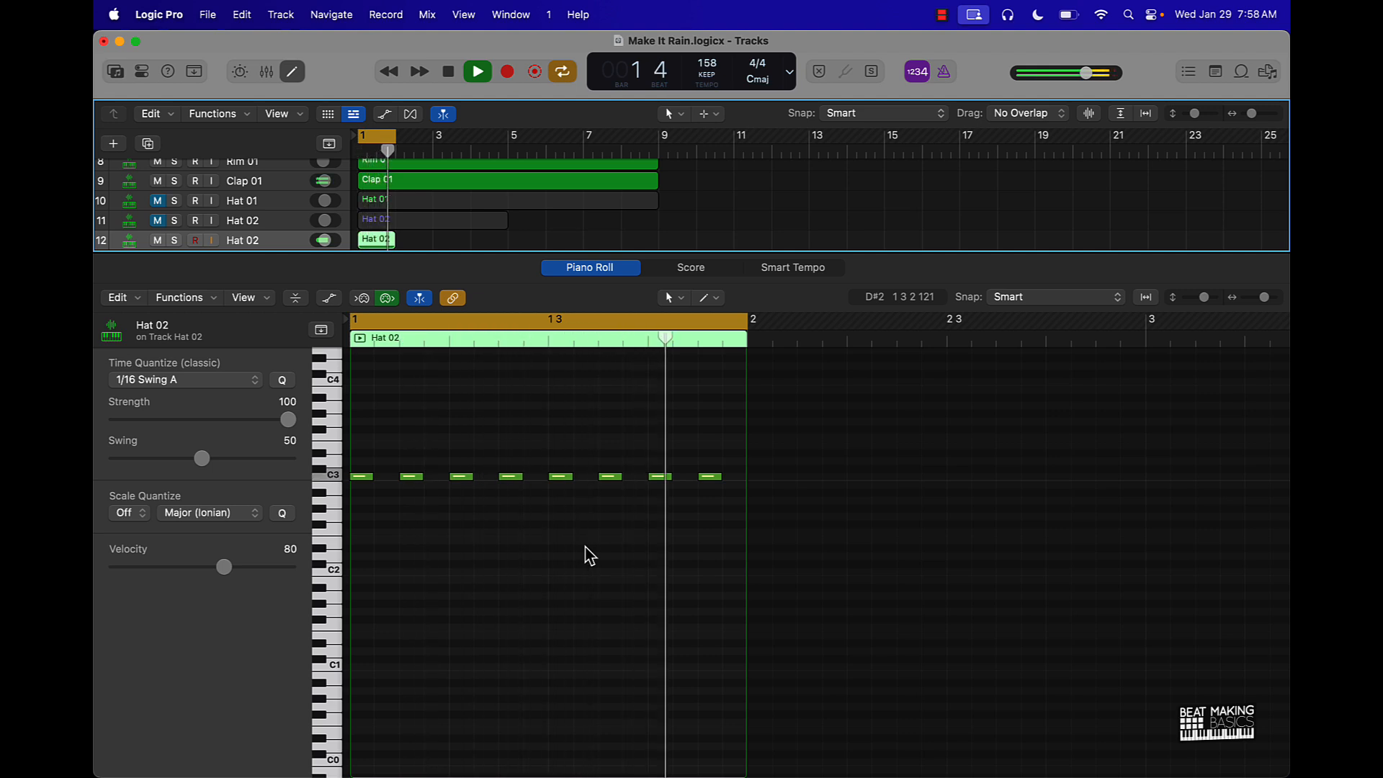
left_click(476, 71)
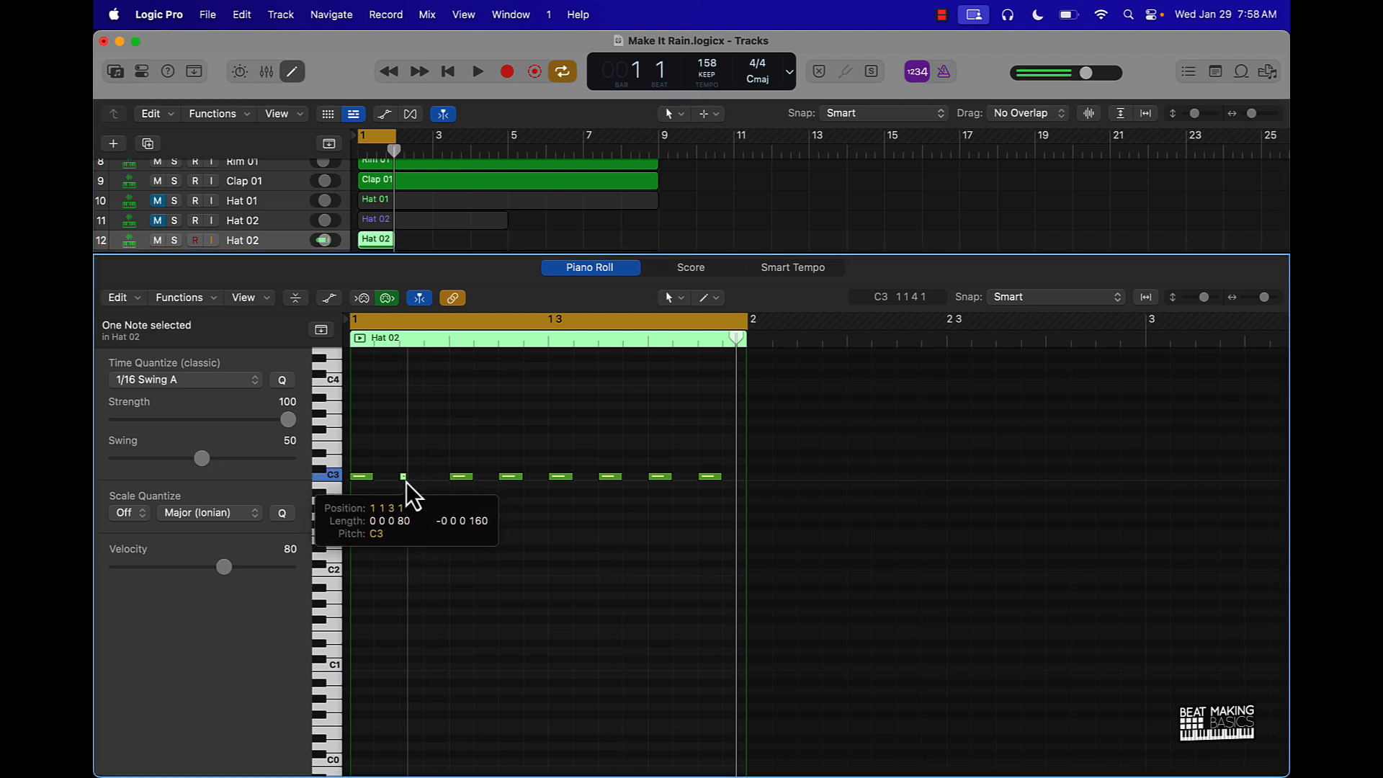
Step: Shorten the second C3 hat and trim the full-bar E3 note to a tiny opening hit
left_click_drag(408, 476, 421, 476)
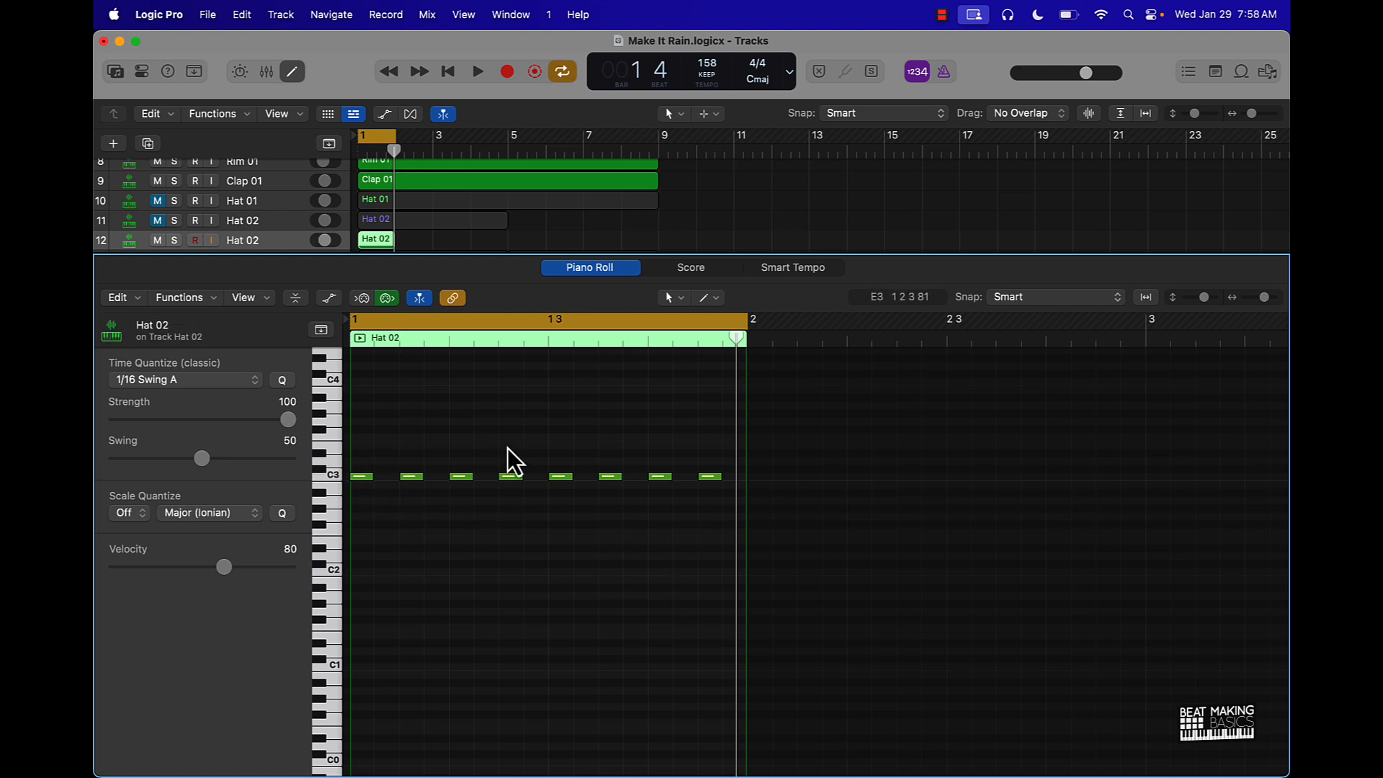
mouse_move(362, 463)
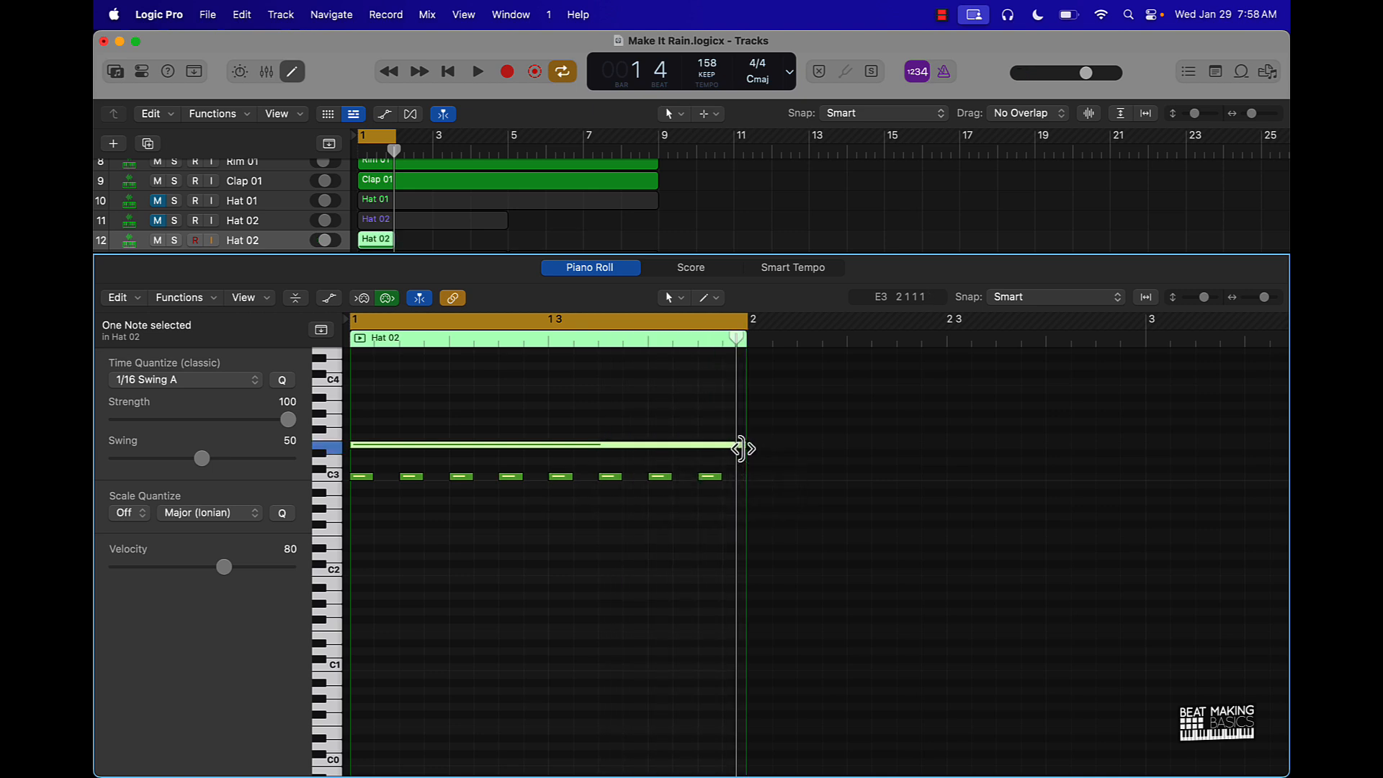
left_click_drag(736, 448, 547, 448)
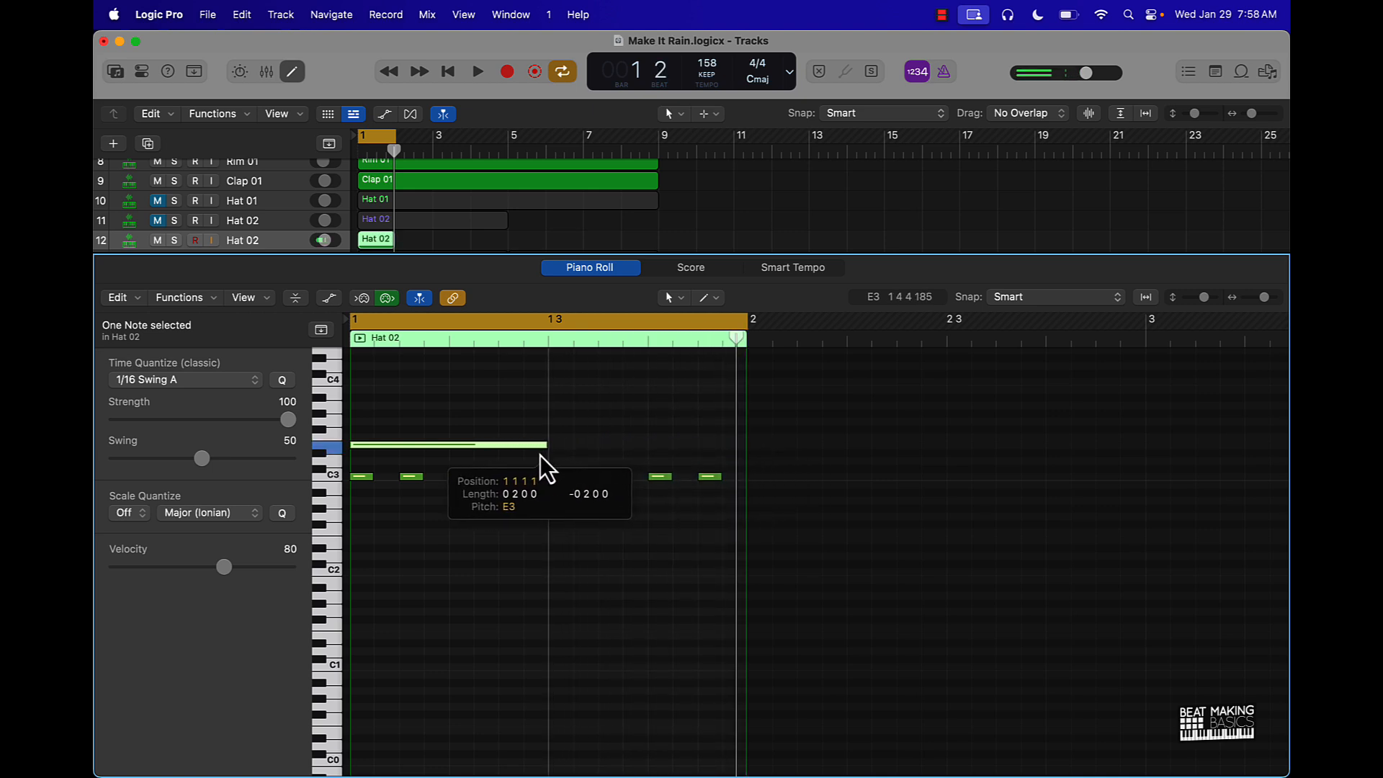
left_click_drag(546, 444, 489, 444)
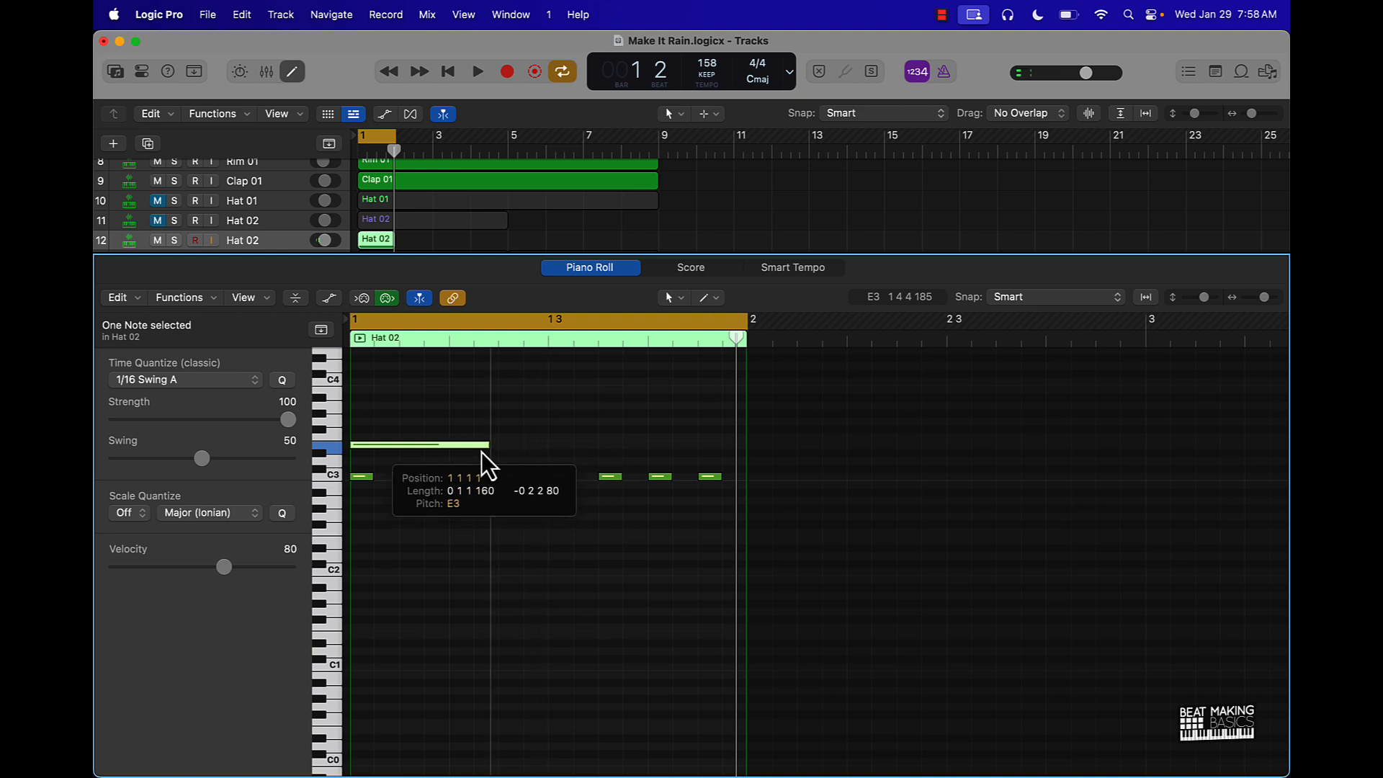
left_click_drag(485, 444, 448, 444)
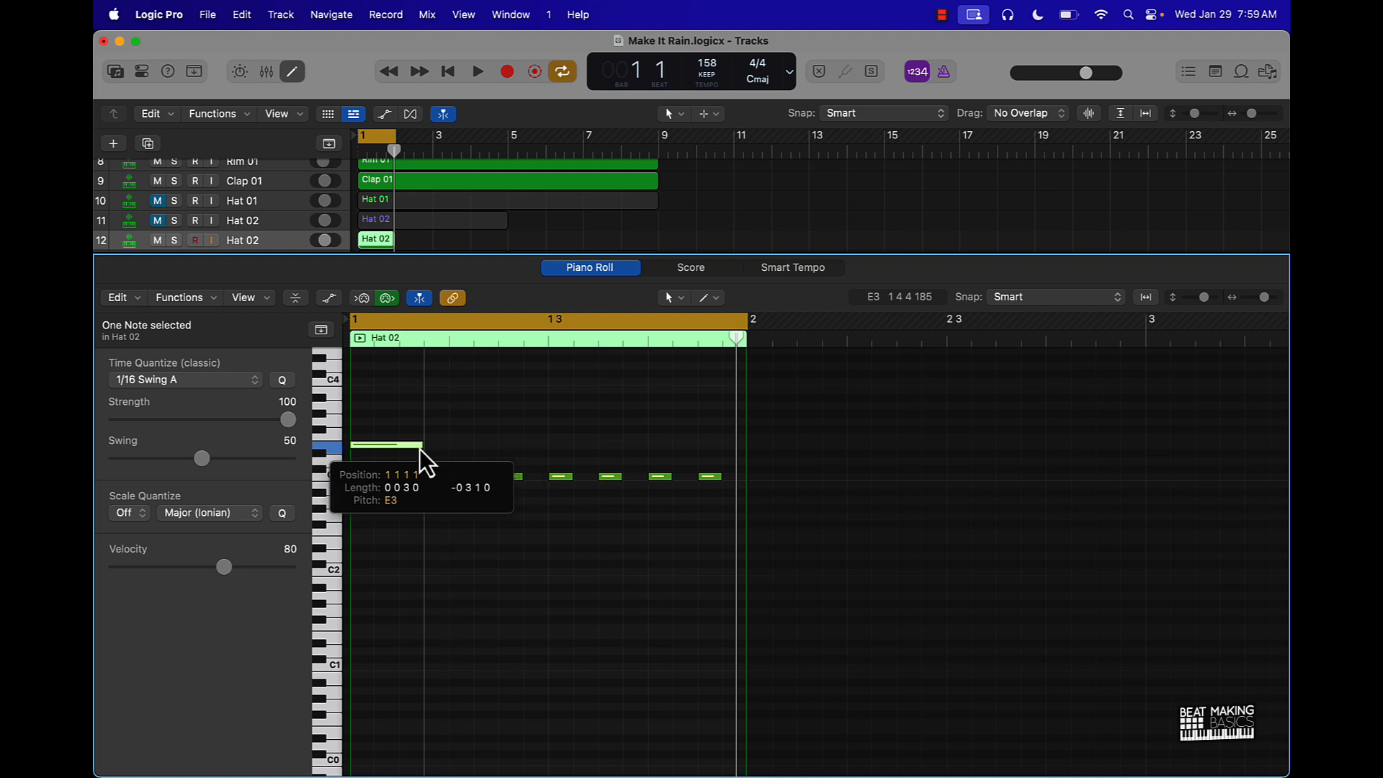
left_click_drag(421, 445, 370, 445)
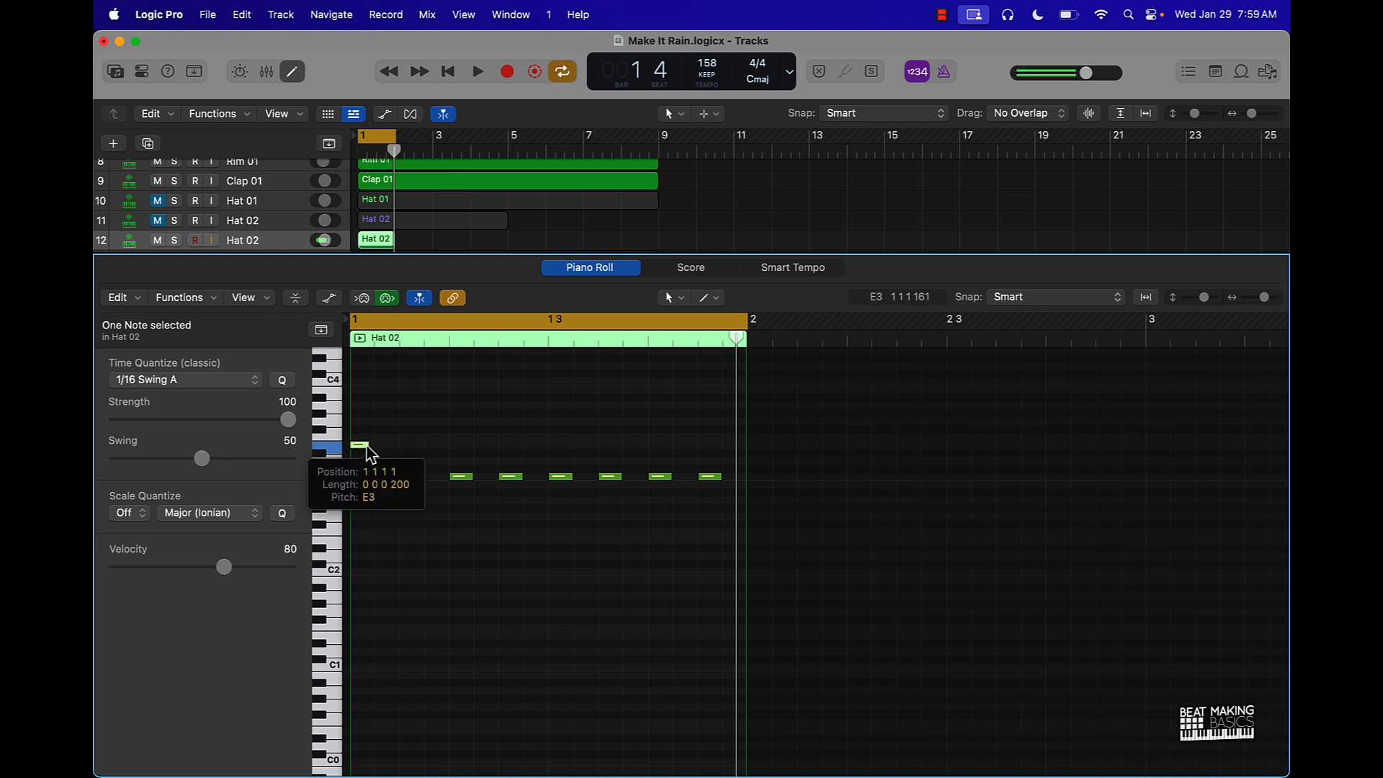
left_click_drag(369, 447, 353, 446)
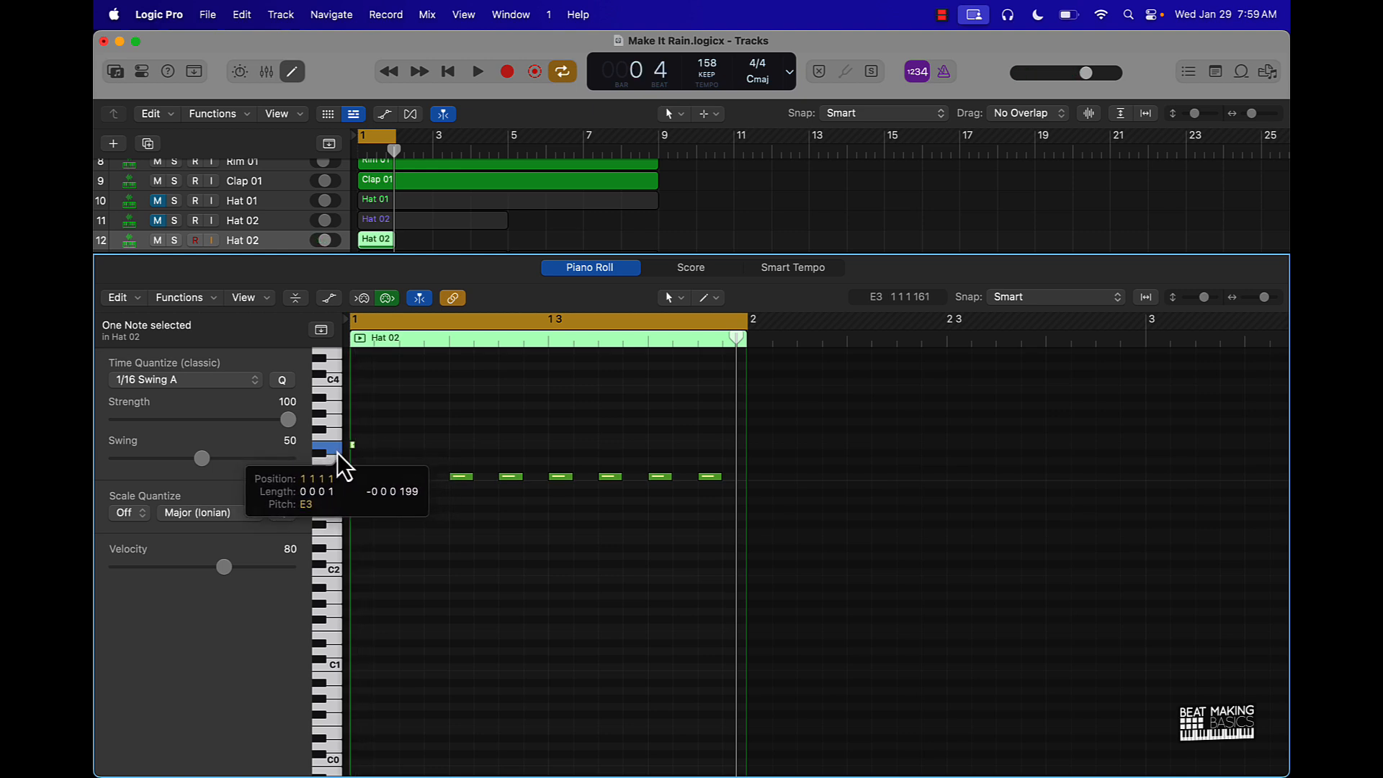
left_click_drag(345, 445, 344, 476)
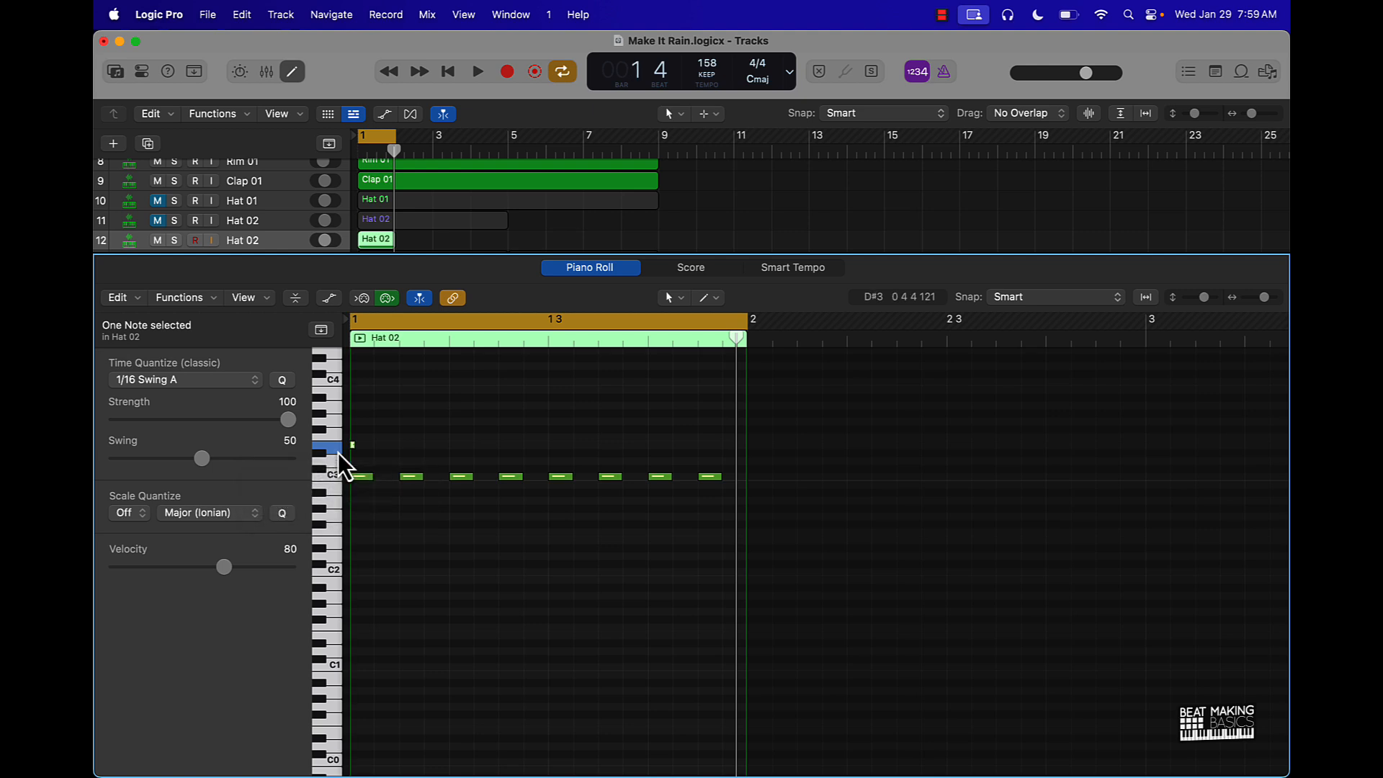
mouse_move(378, 456)
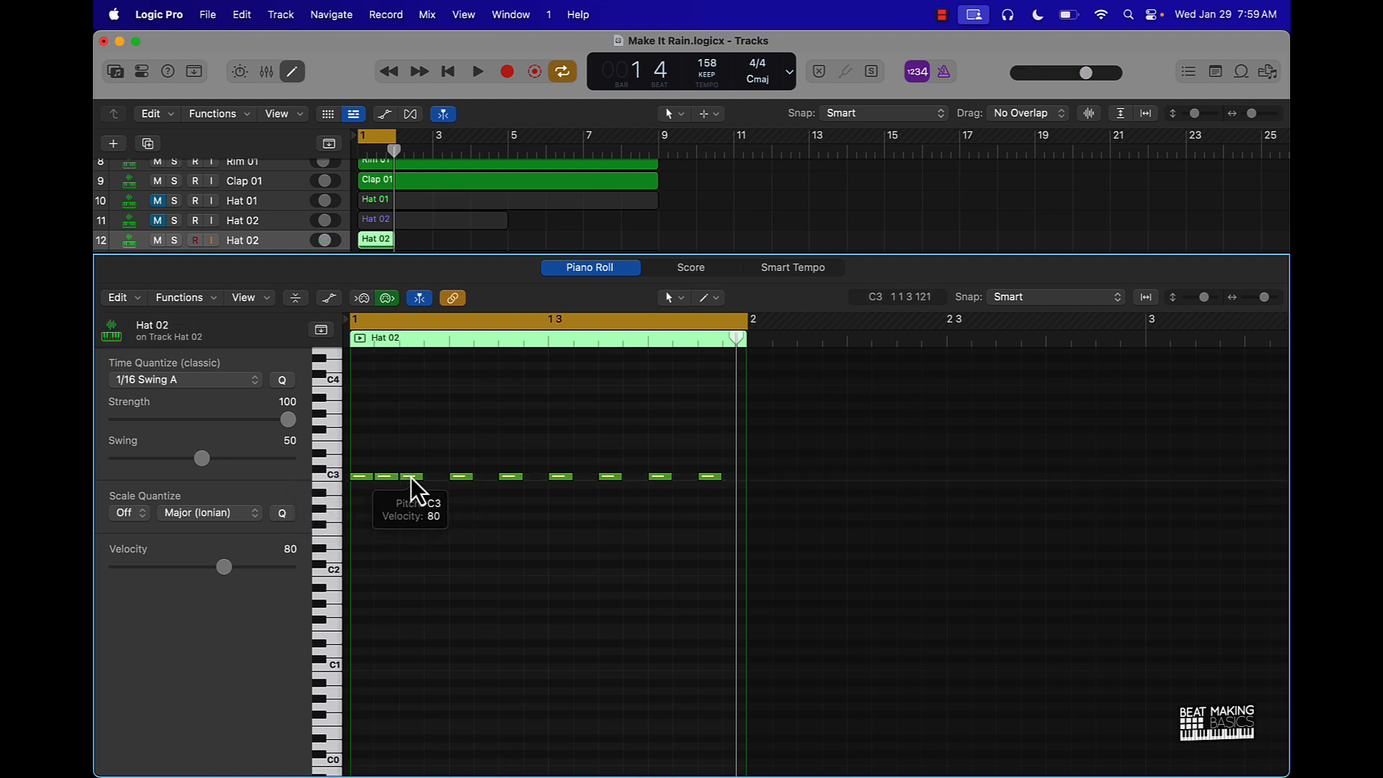
Step: Build a four-note 1/32 C3 roll and a lower four-note roll at beat 3, then play back
left_click(409, 476)
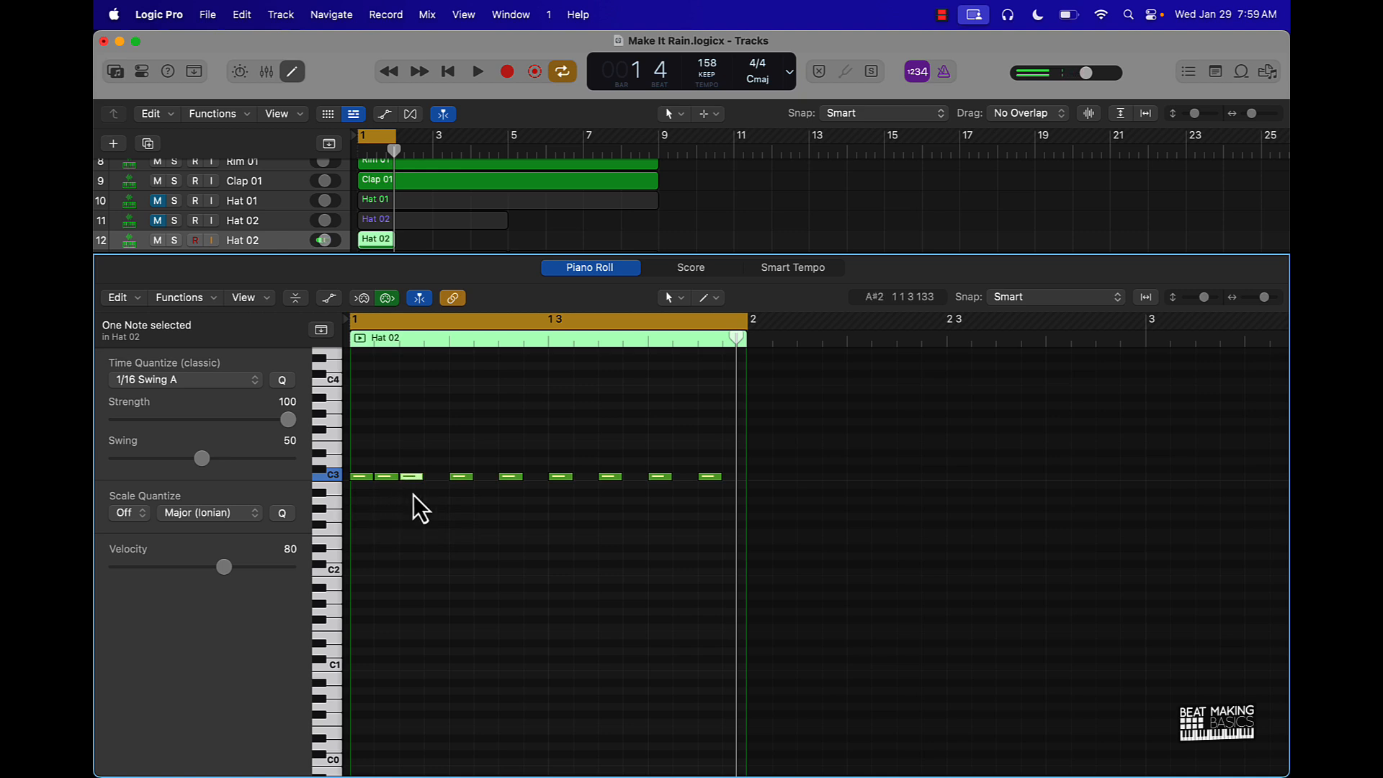
left_click(477, 72)
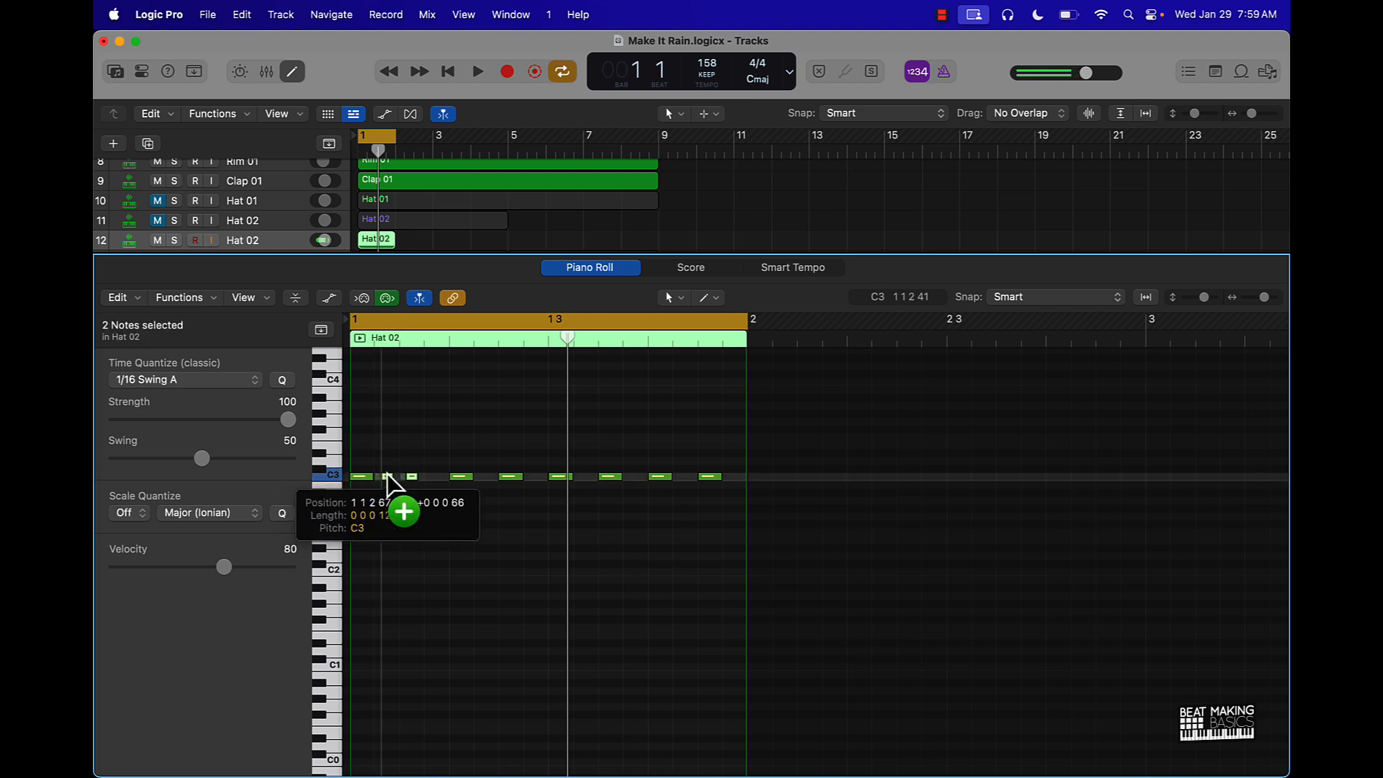
left_click(395, 476)
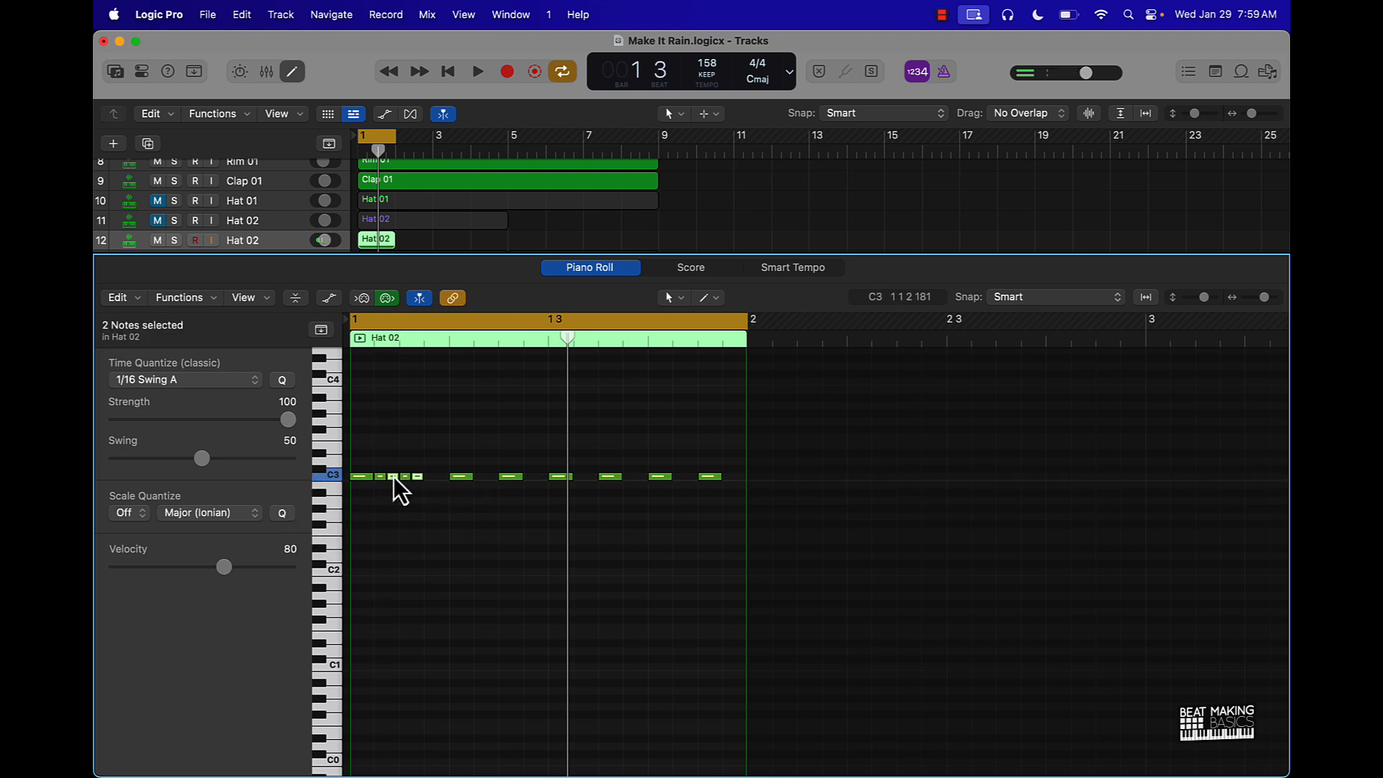
left_click(476, 71)
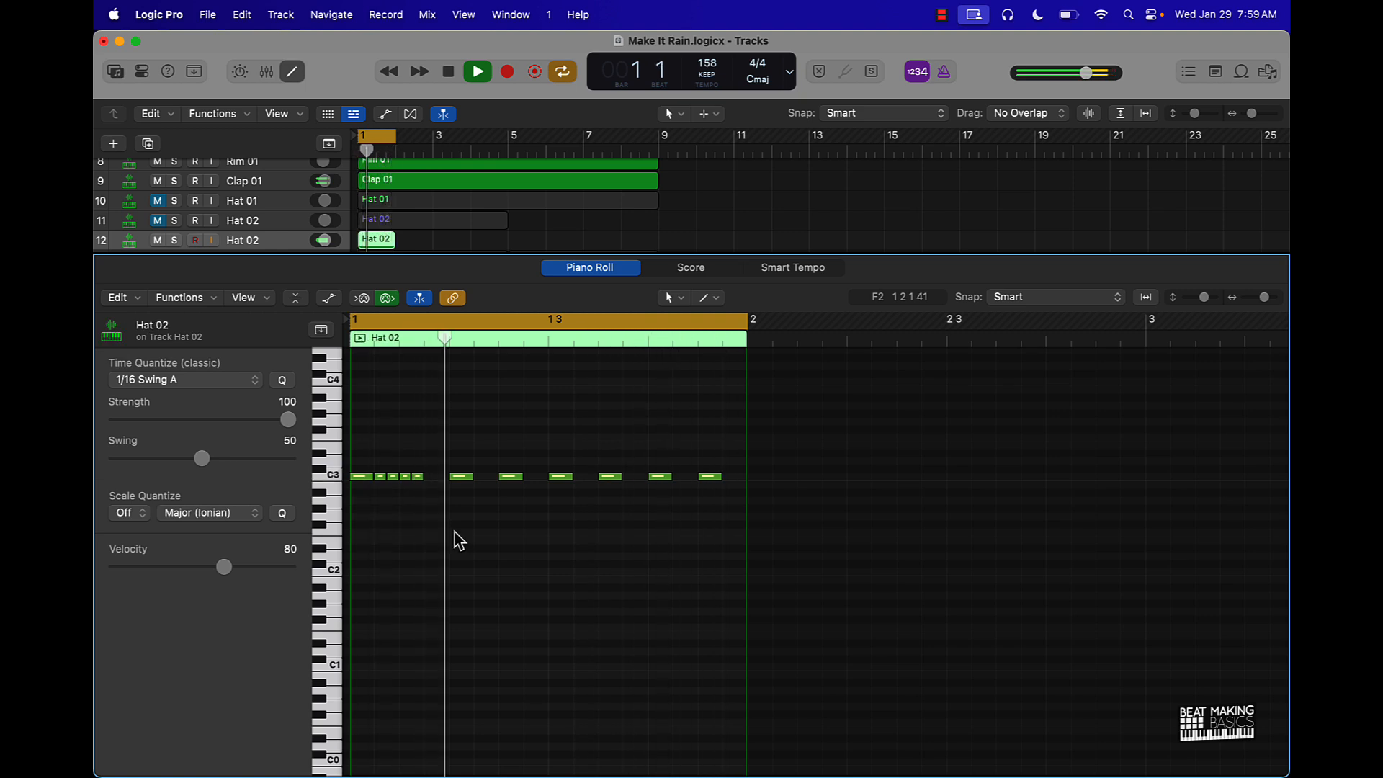
left_click(476, 71)
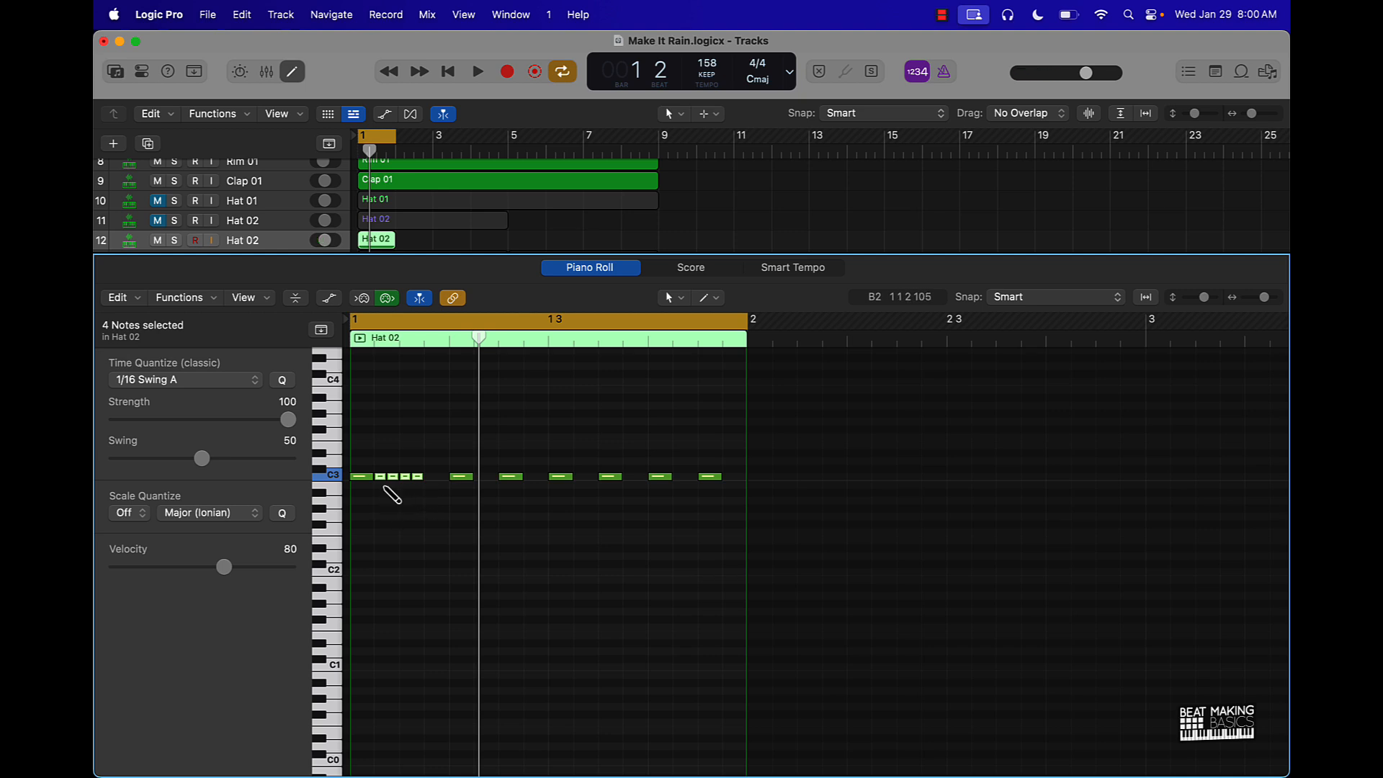
mouse_move(547, 348)
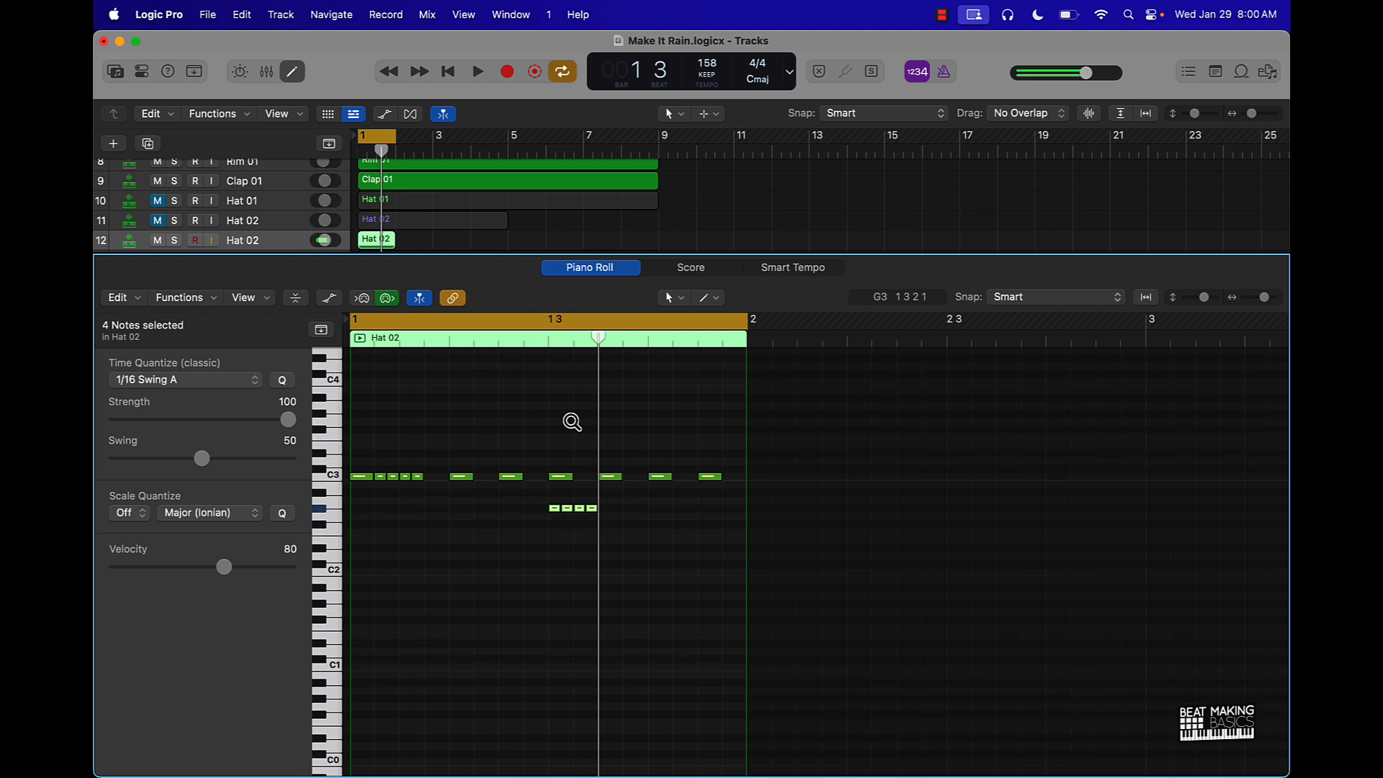
left_click(476, 71)
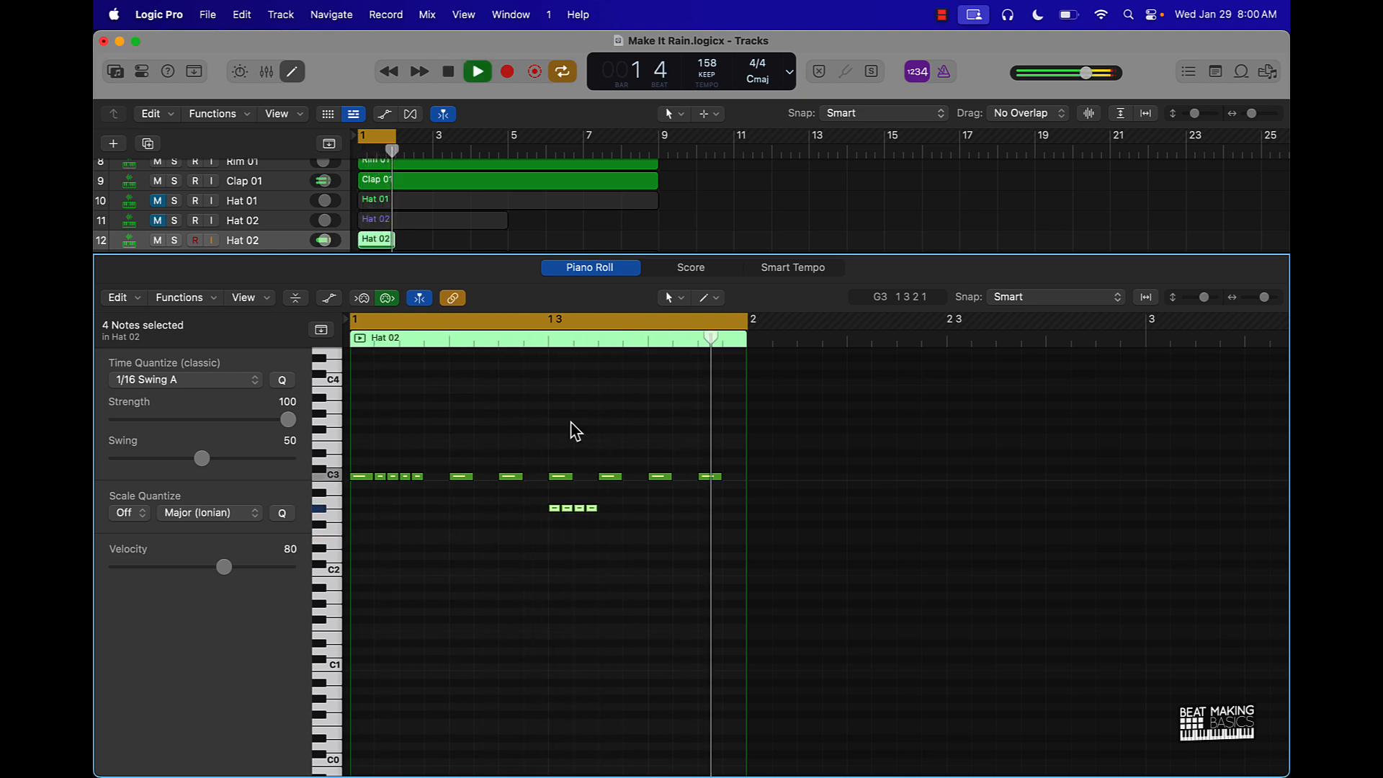
left_click(476, 71)
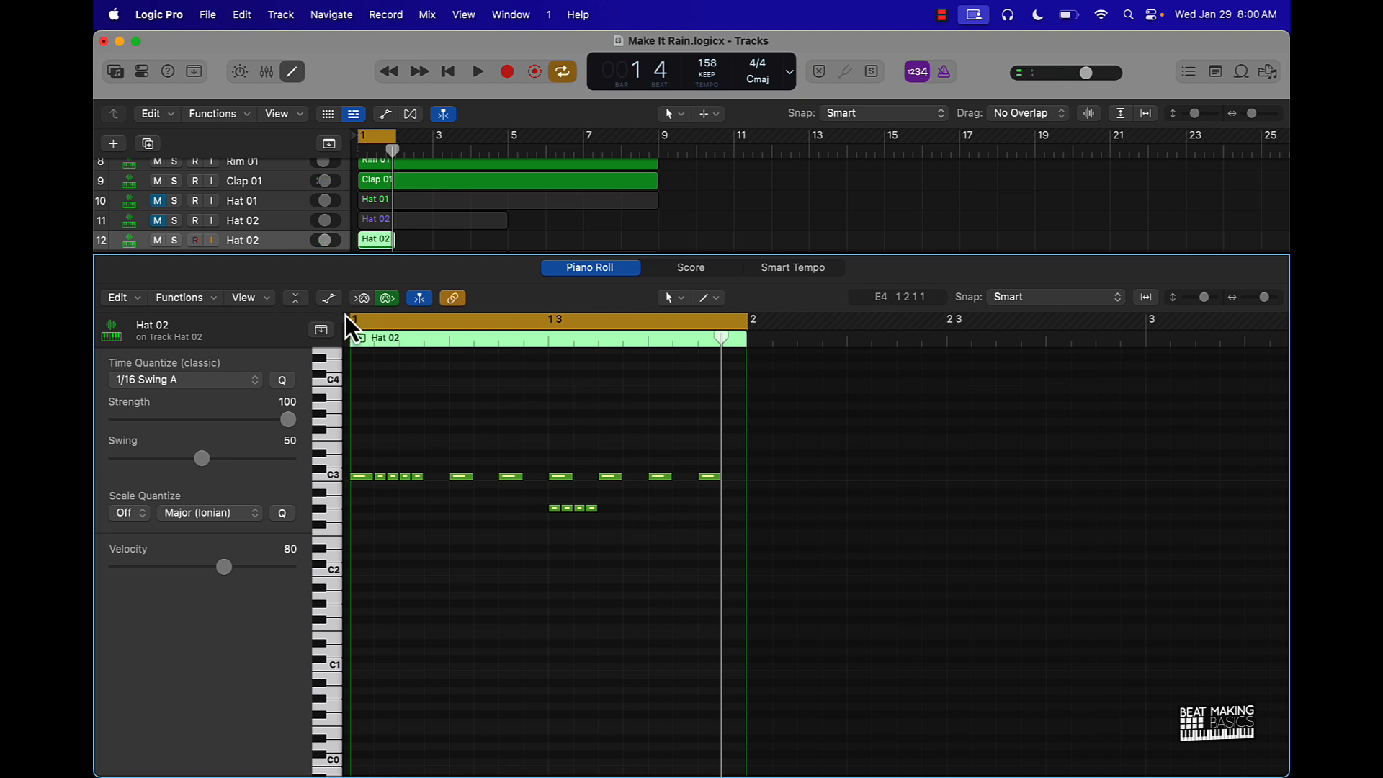
Step: Show Note Velocity and draw descending velocity ramps over the lower roll and the opening roll
left_click(329, 297)
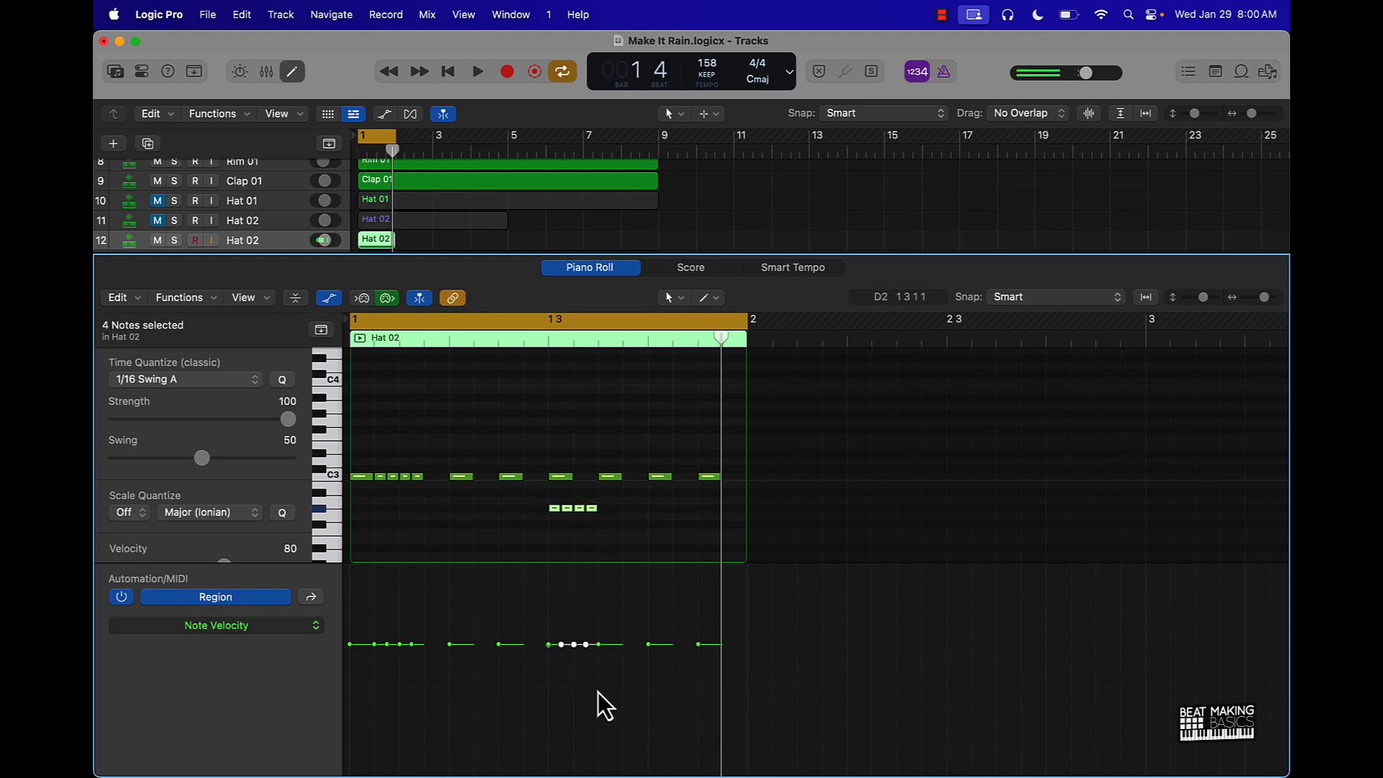
left_click_drag(562, 644, 578, 668)
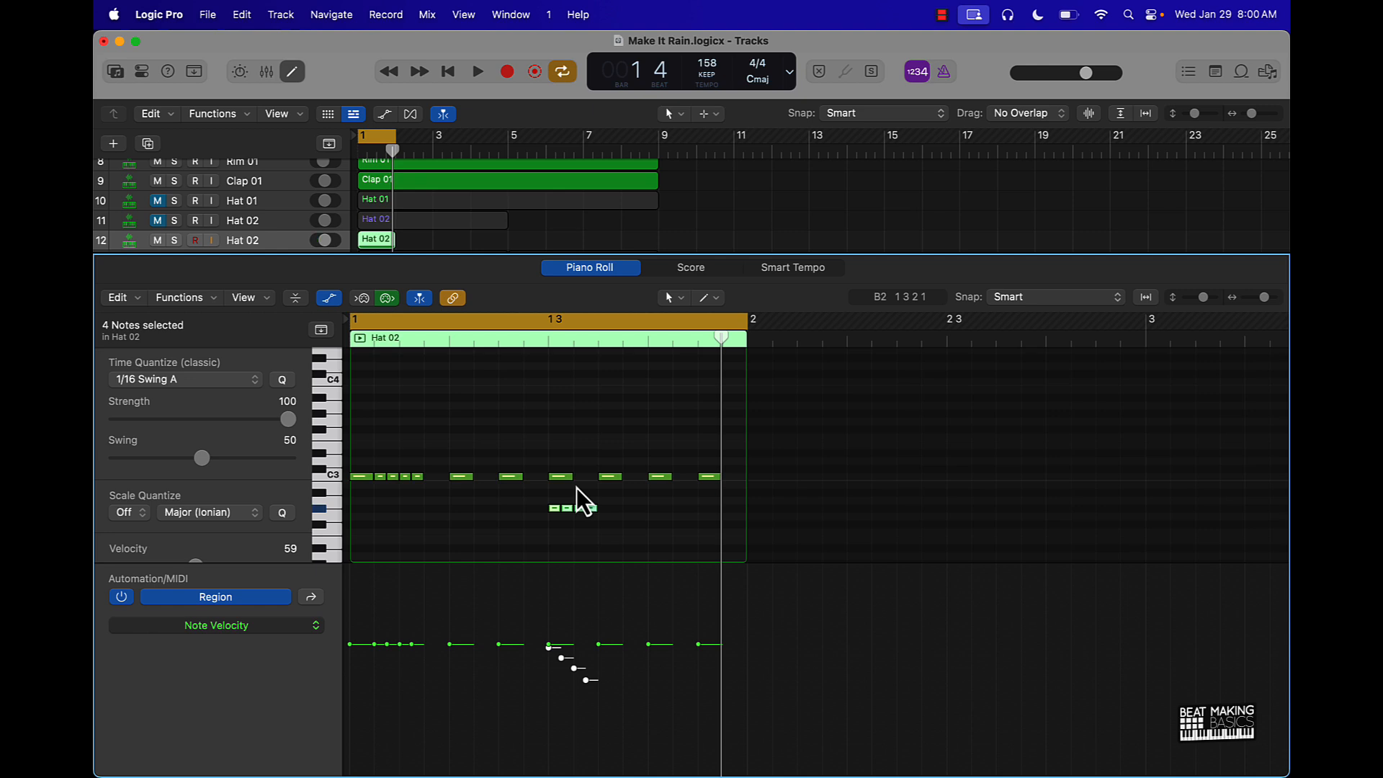
left_click(476, 71)
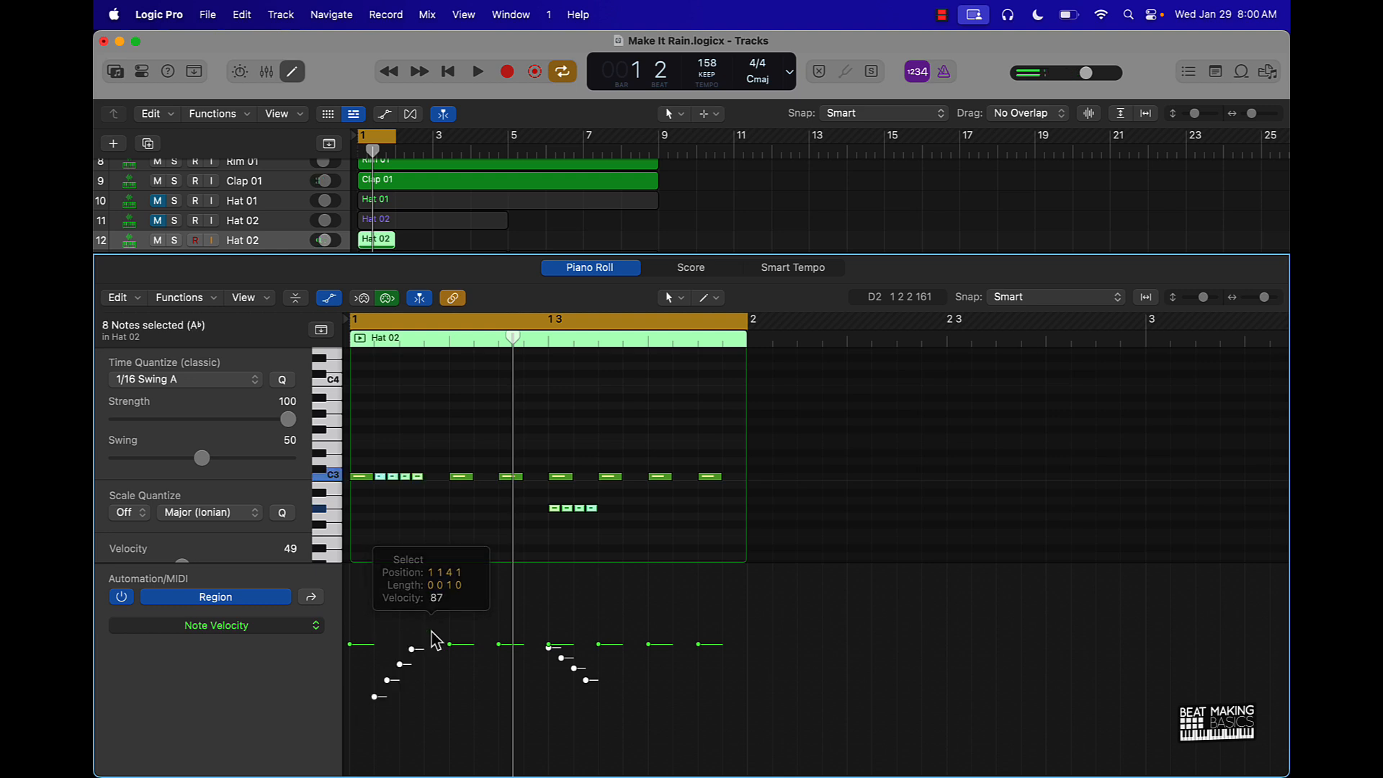
left_click(476, 72)
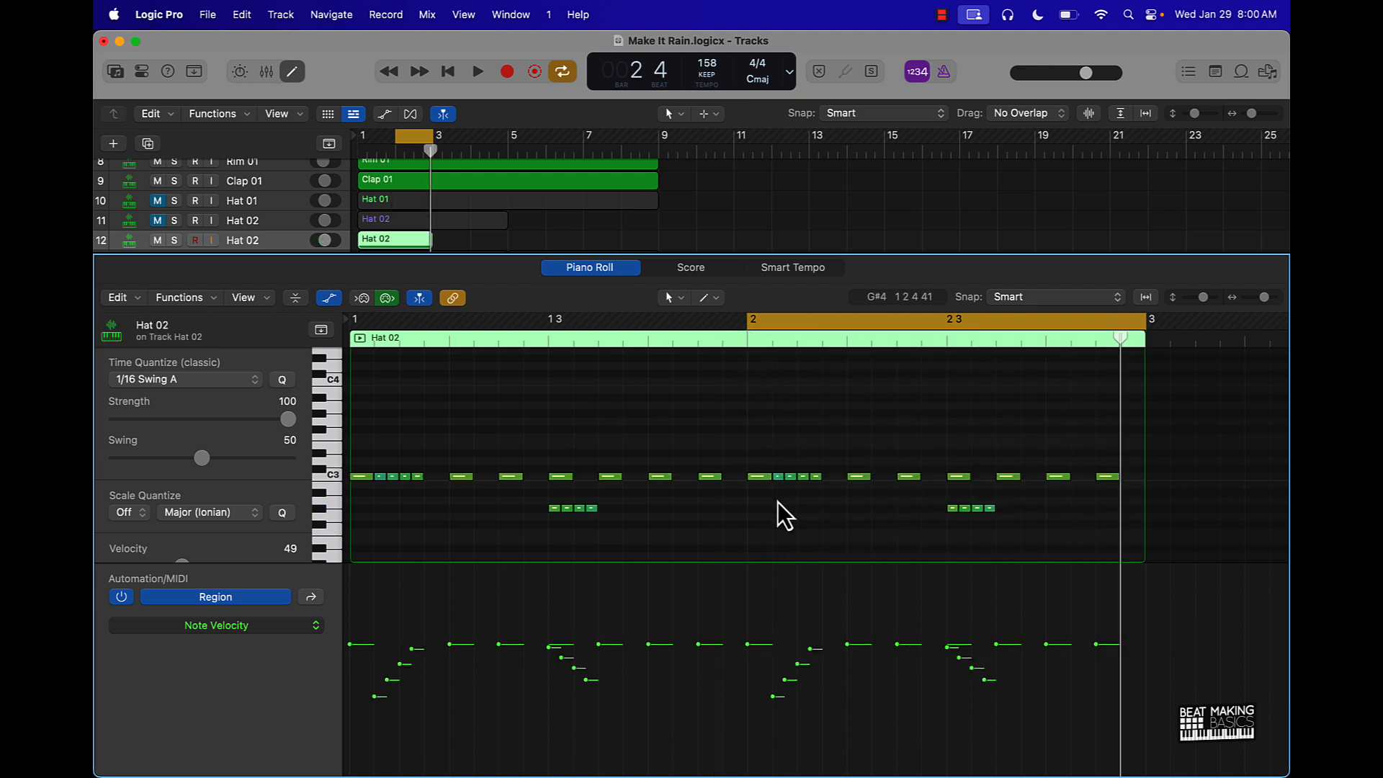
Step: Raise the bar-2 roll five semitones and move it toward the end of bar 2
left_click_drag(767, 468, 824, 484)
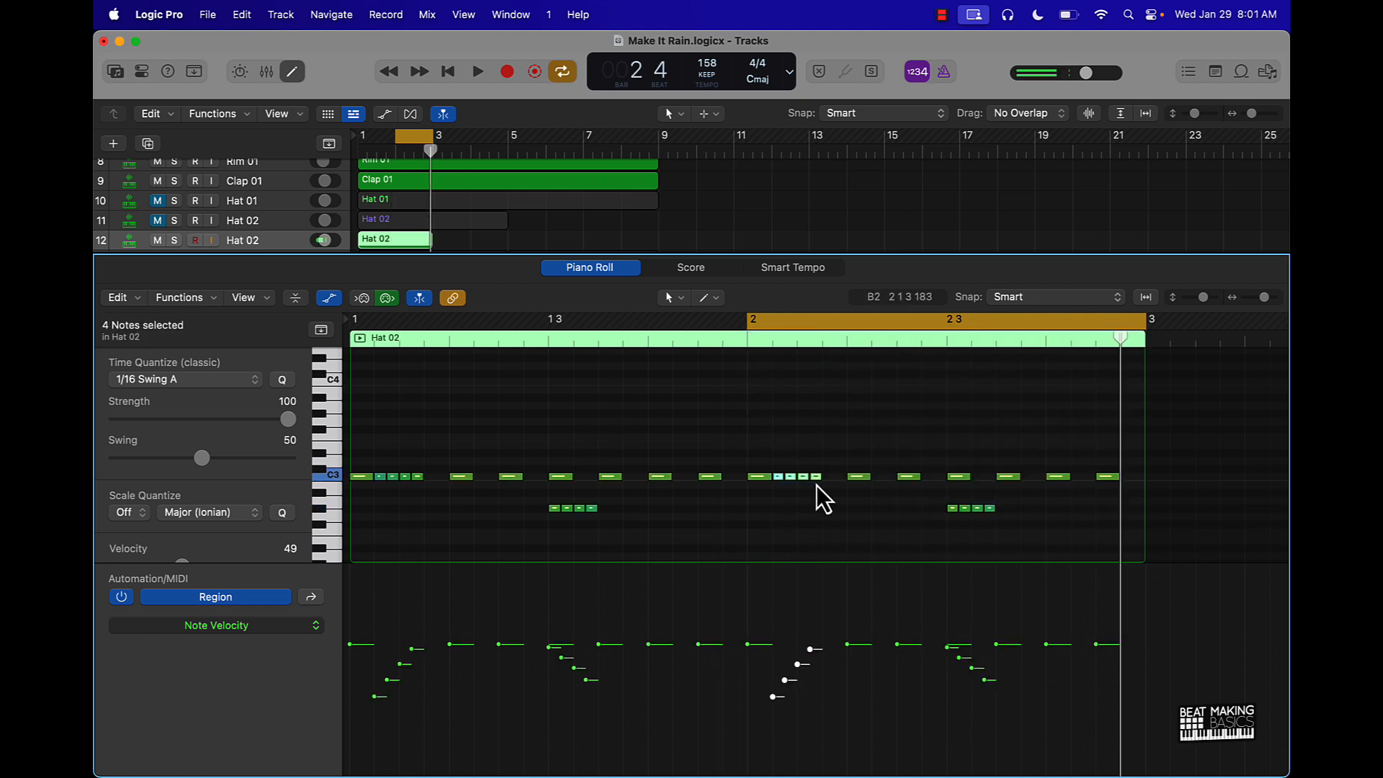
left_click_drag(798, 476, 987, 436)
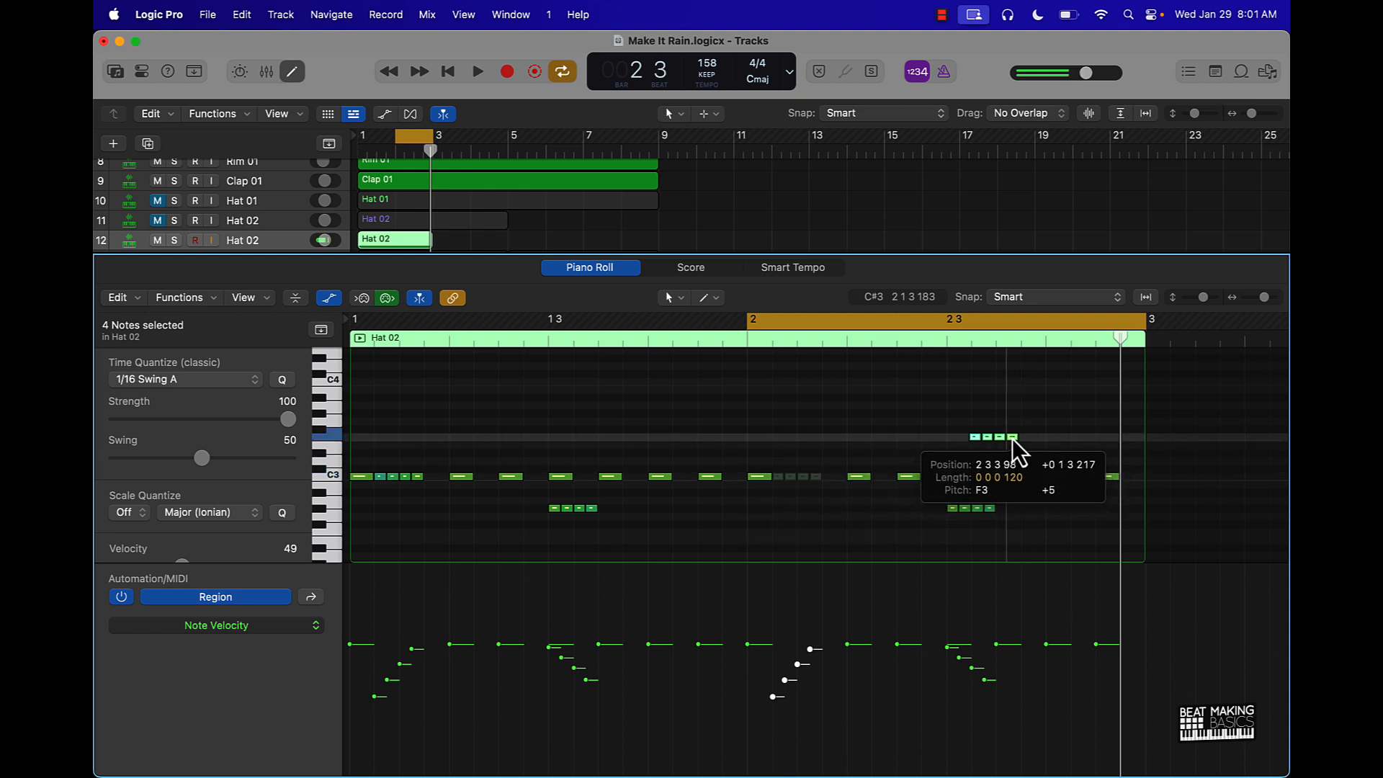
left_click_drag(992, 437, 1067, 445)
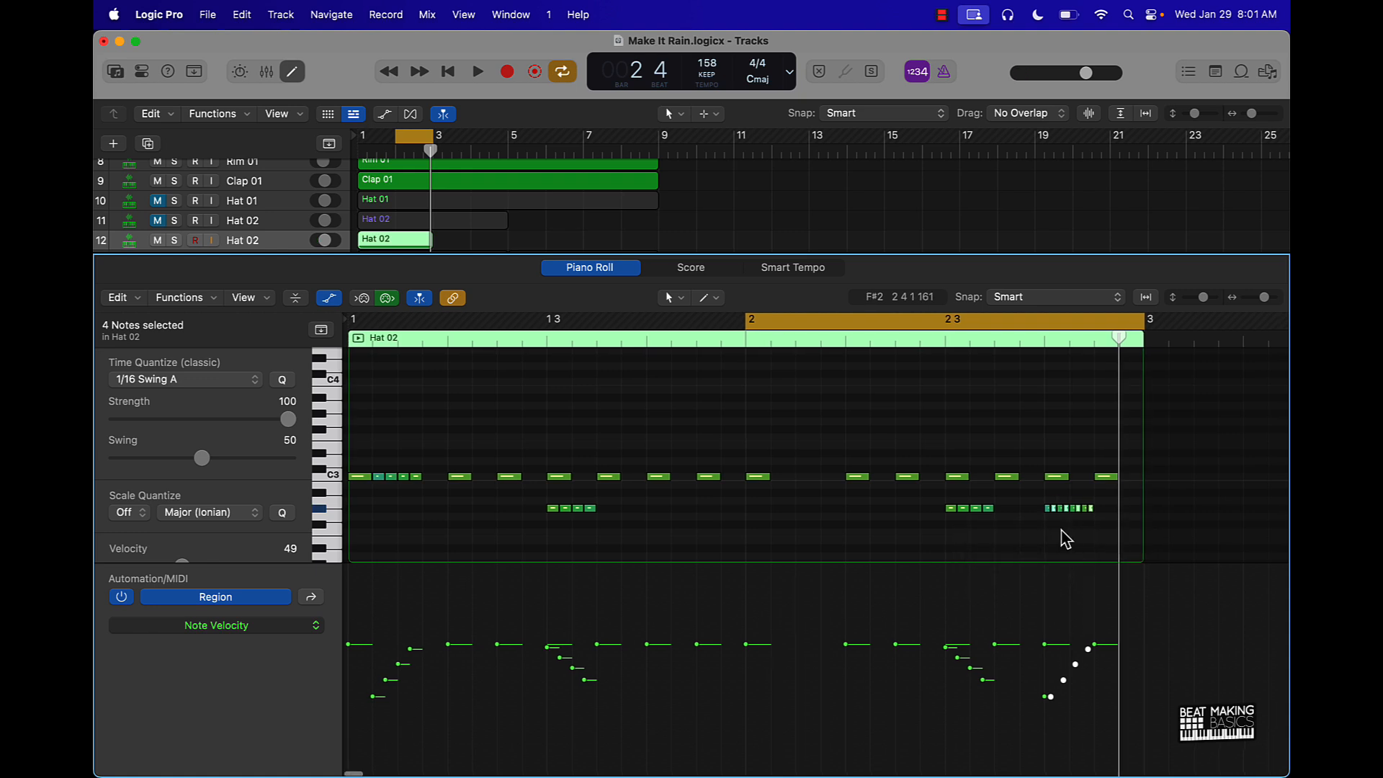
left_click(476, 72)
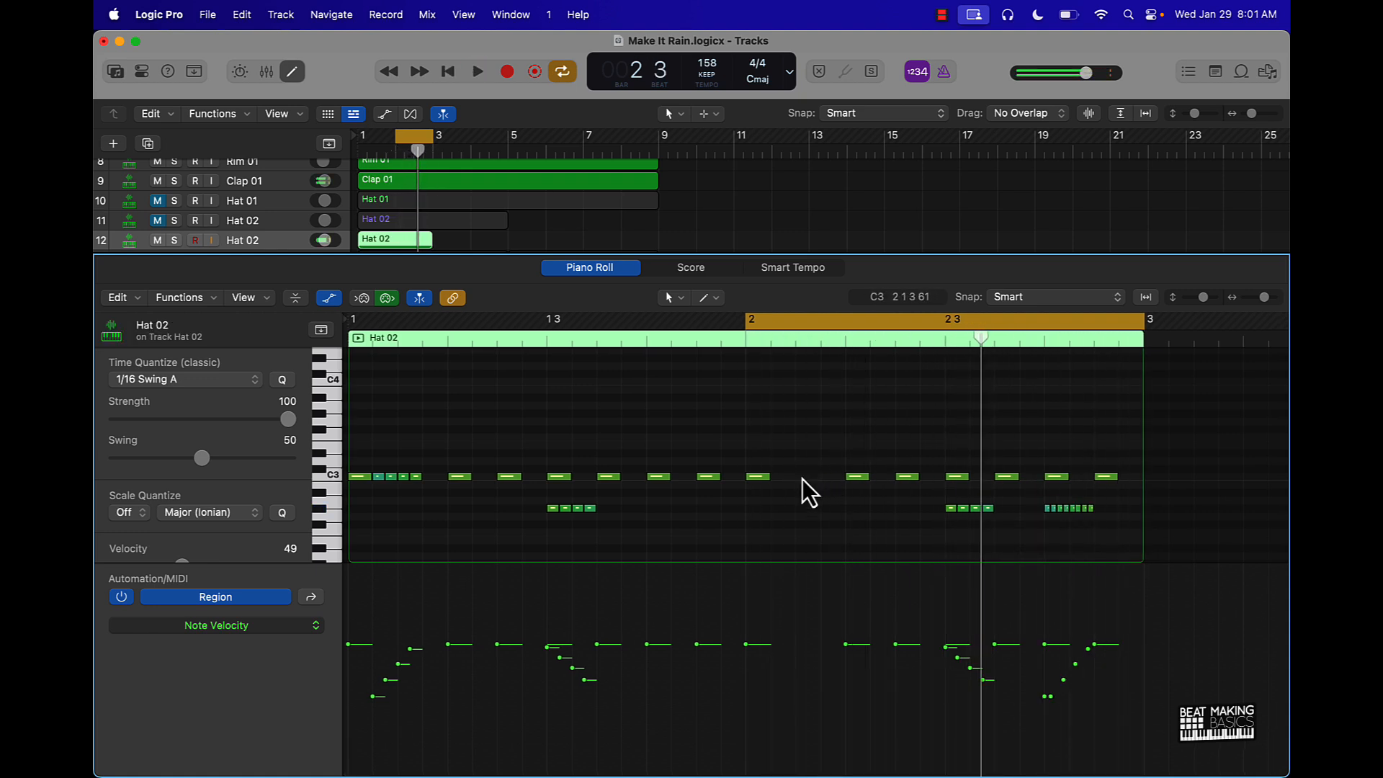
Step: Pencil short hi-hat hits in bar 2, play the pattern, and select the Hat 02 region
left_click(794, 476)
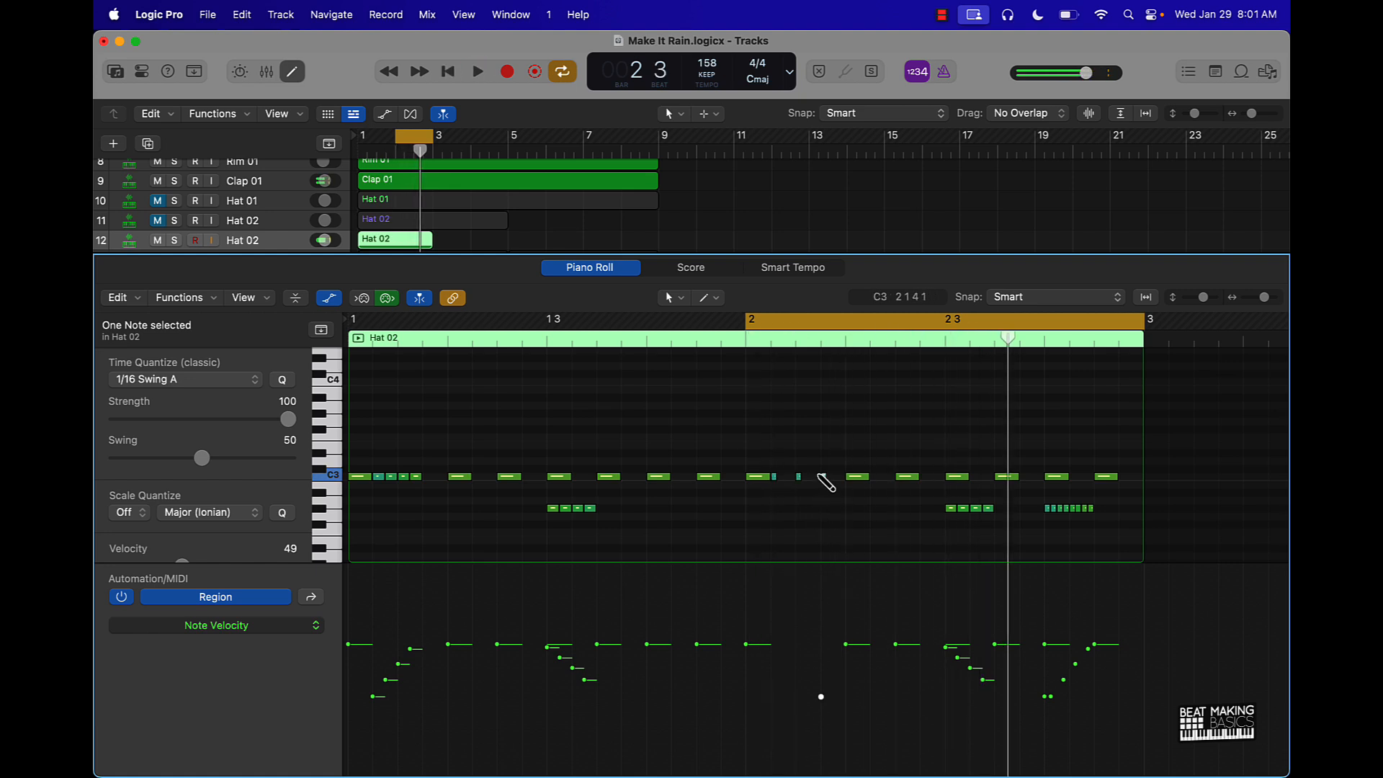
left_click(476, 72)
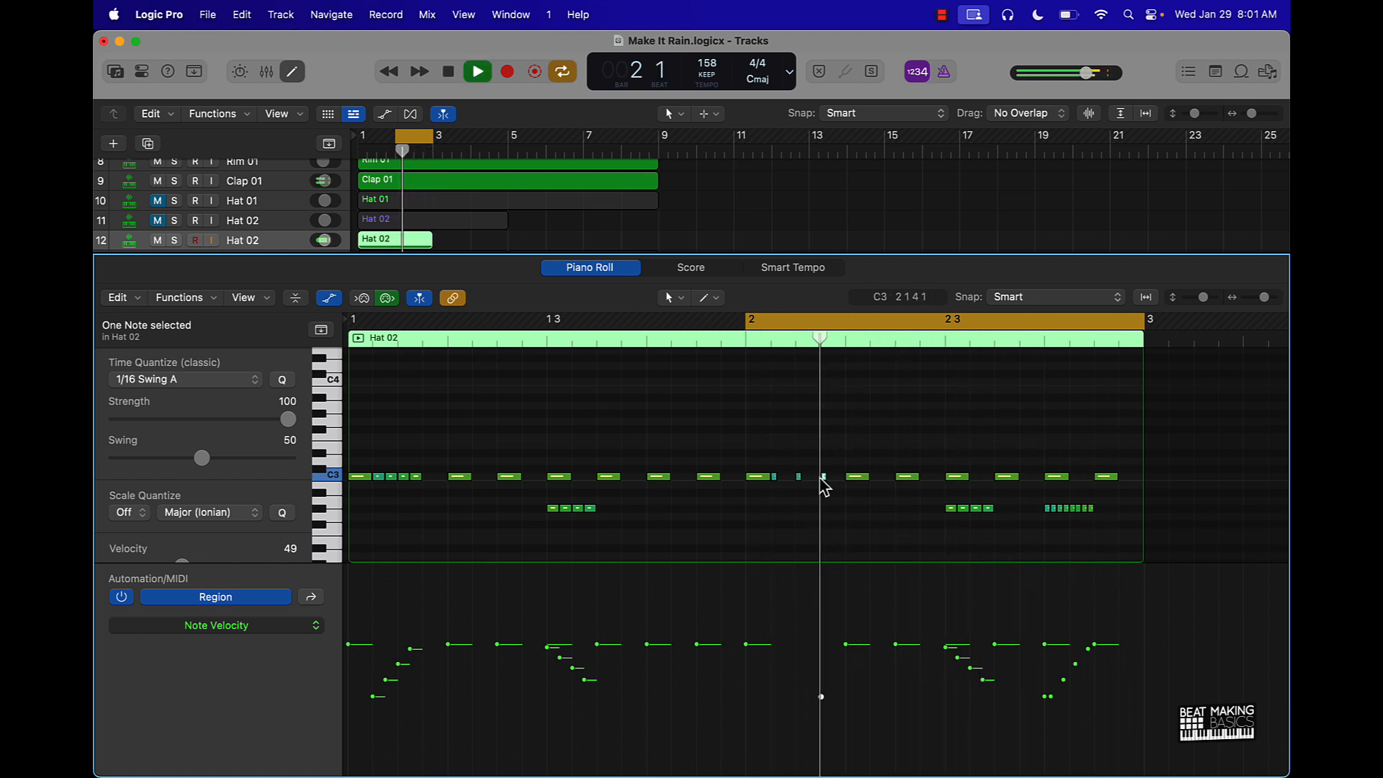
left_click(447, 71)
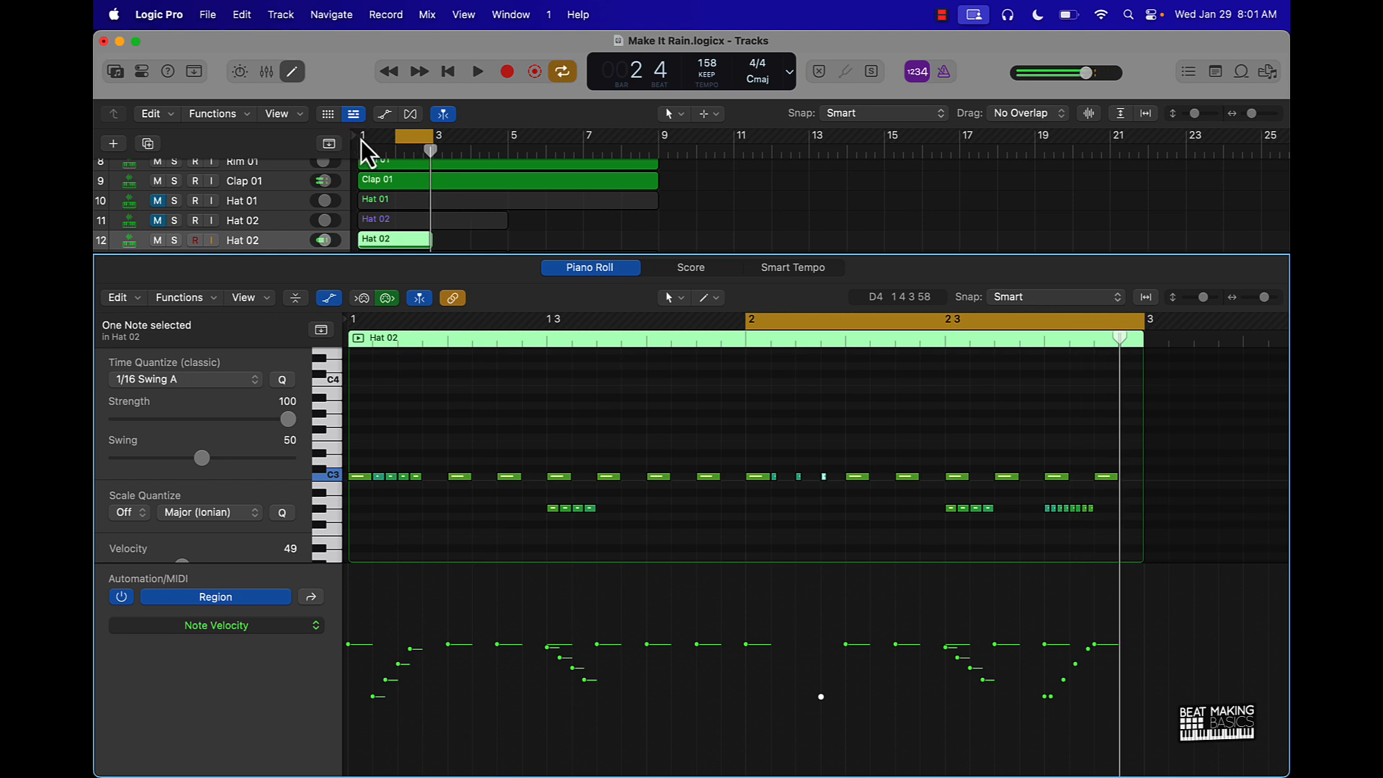
left_click(476, 72)
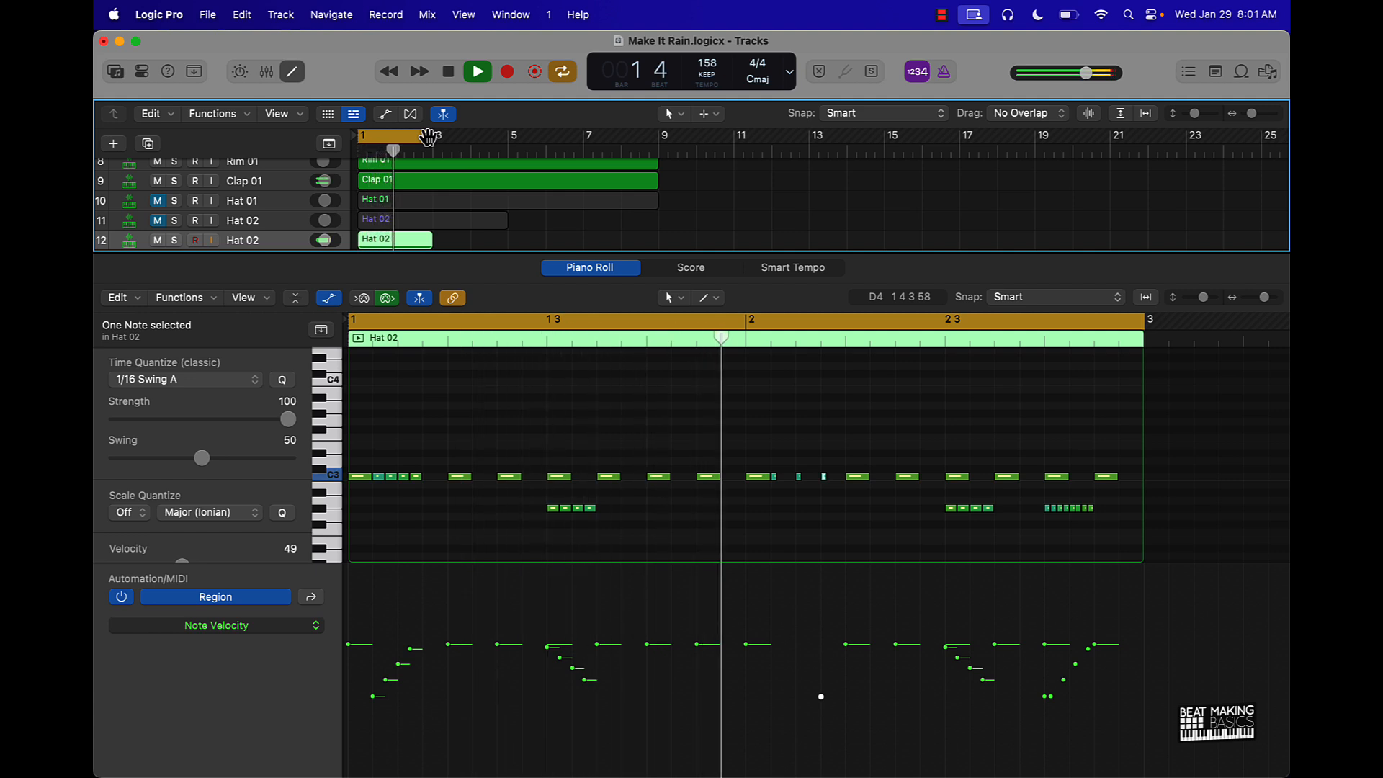
left_click(476, 71)
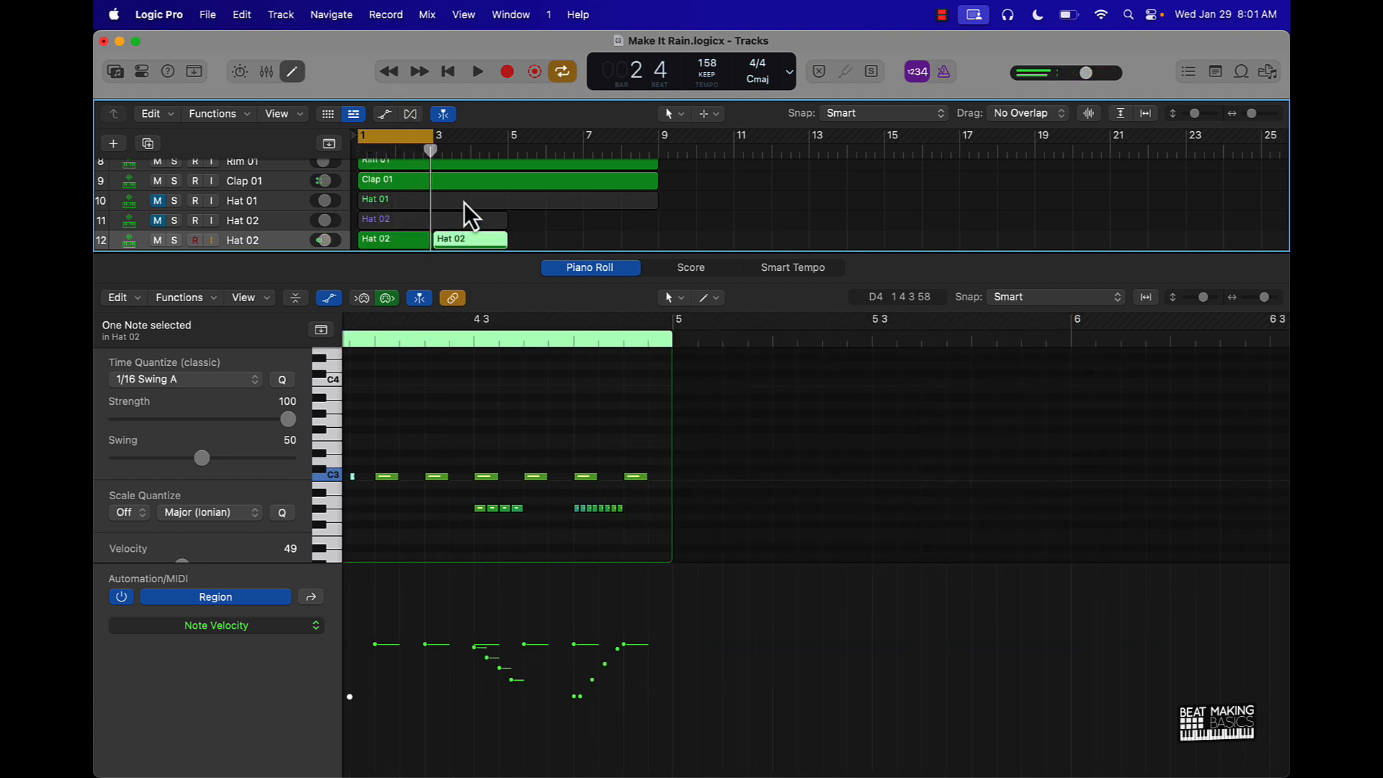
Step: Copy Hat 02 to bar 3, double the low roll, and join both regions into four bars
left_click_drag(434, 135, 507, 134)
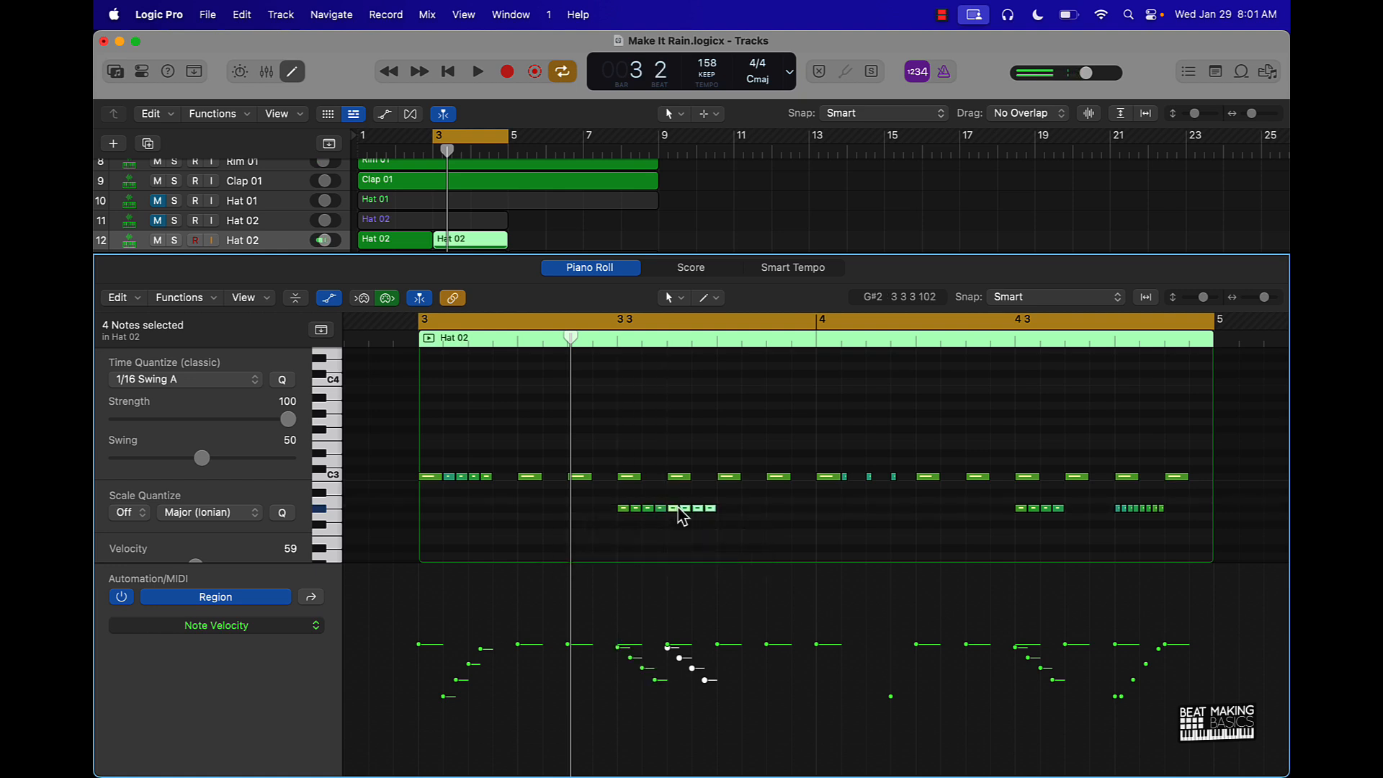
left_click(476, 71)
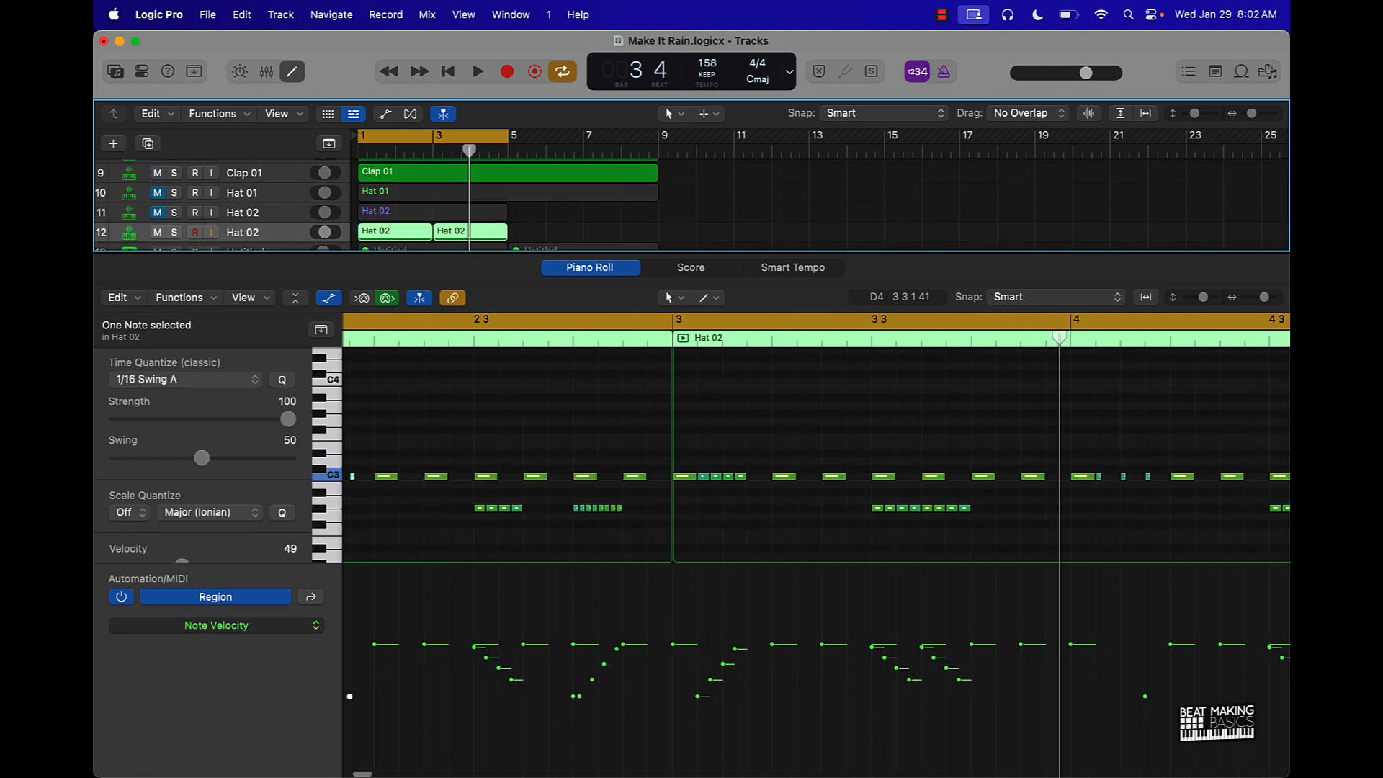
left_click(393, 232)
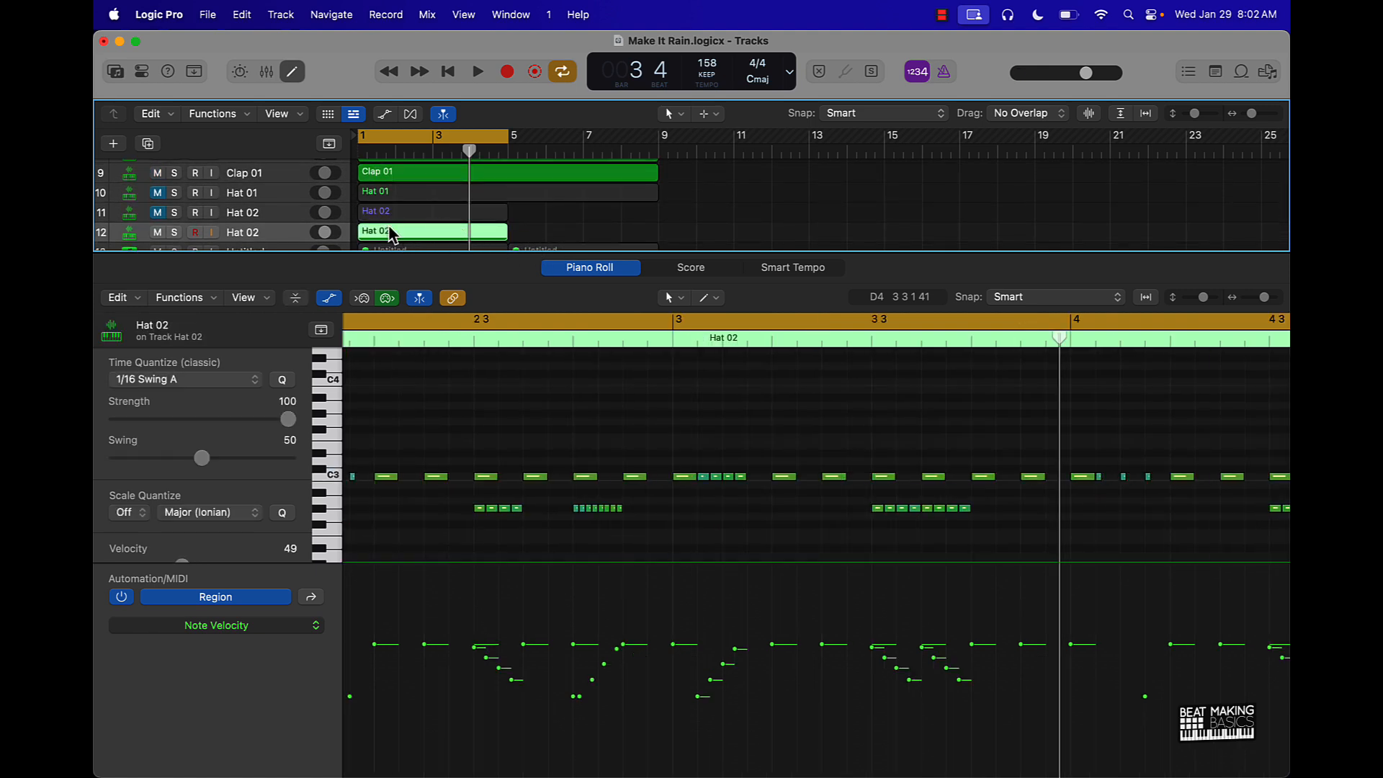